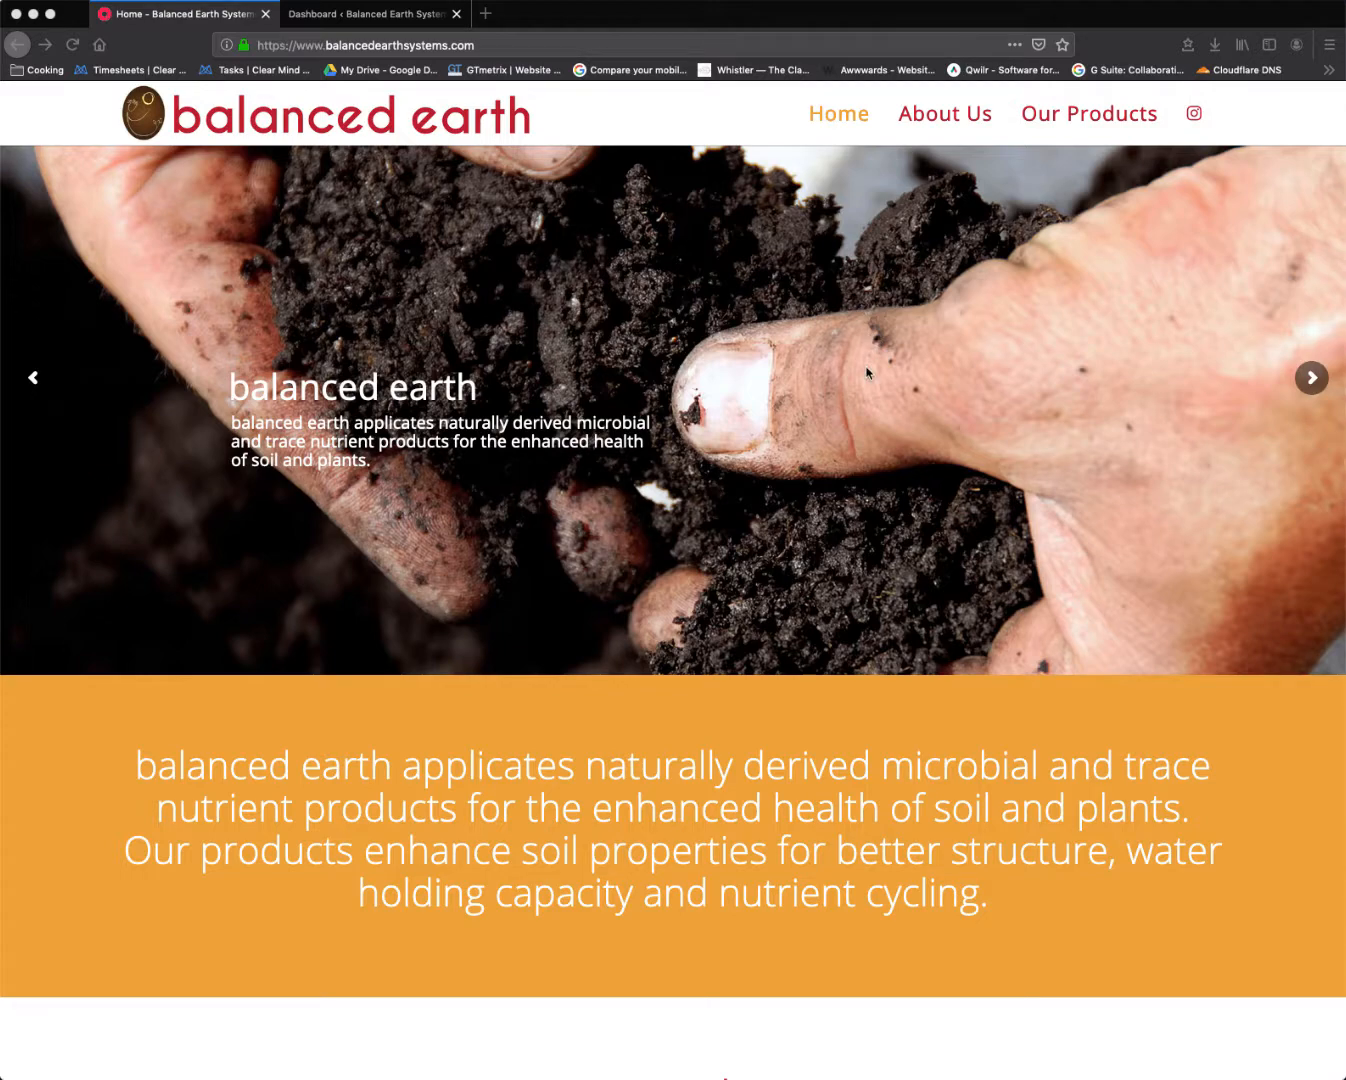
Go to the WordPress dashboard and list the site's pages from the admin sidebar
scroll("down", 3)
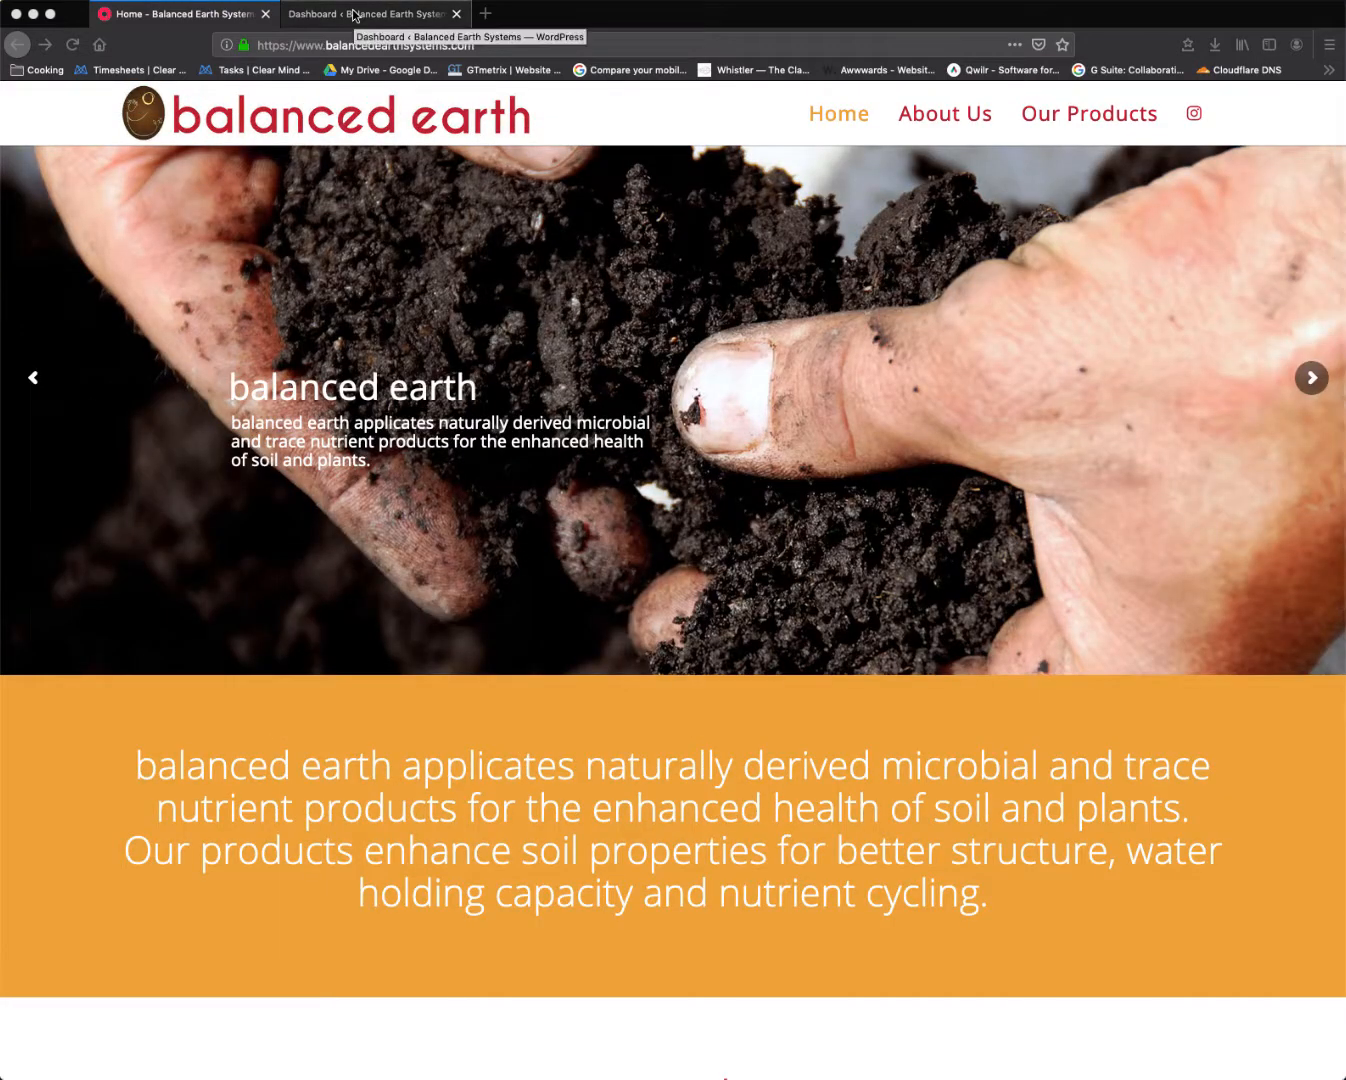
left_click(364, 12)
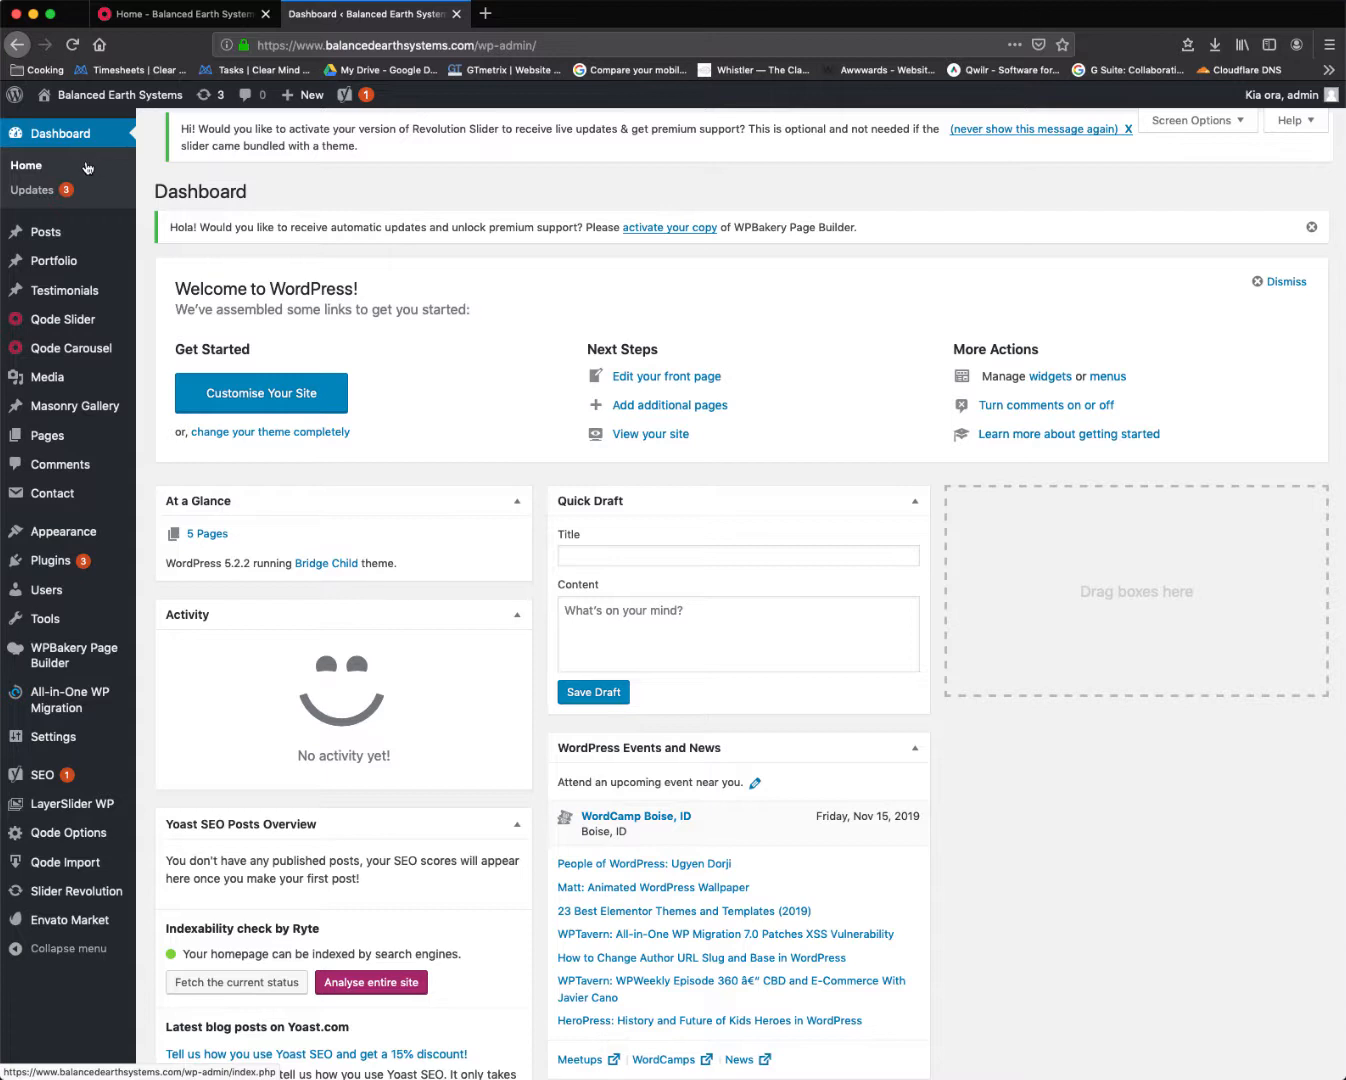
mouse_move(56, 244)
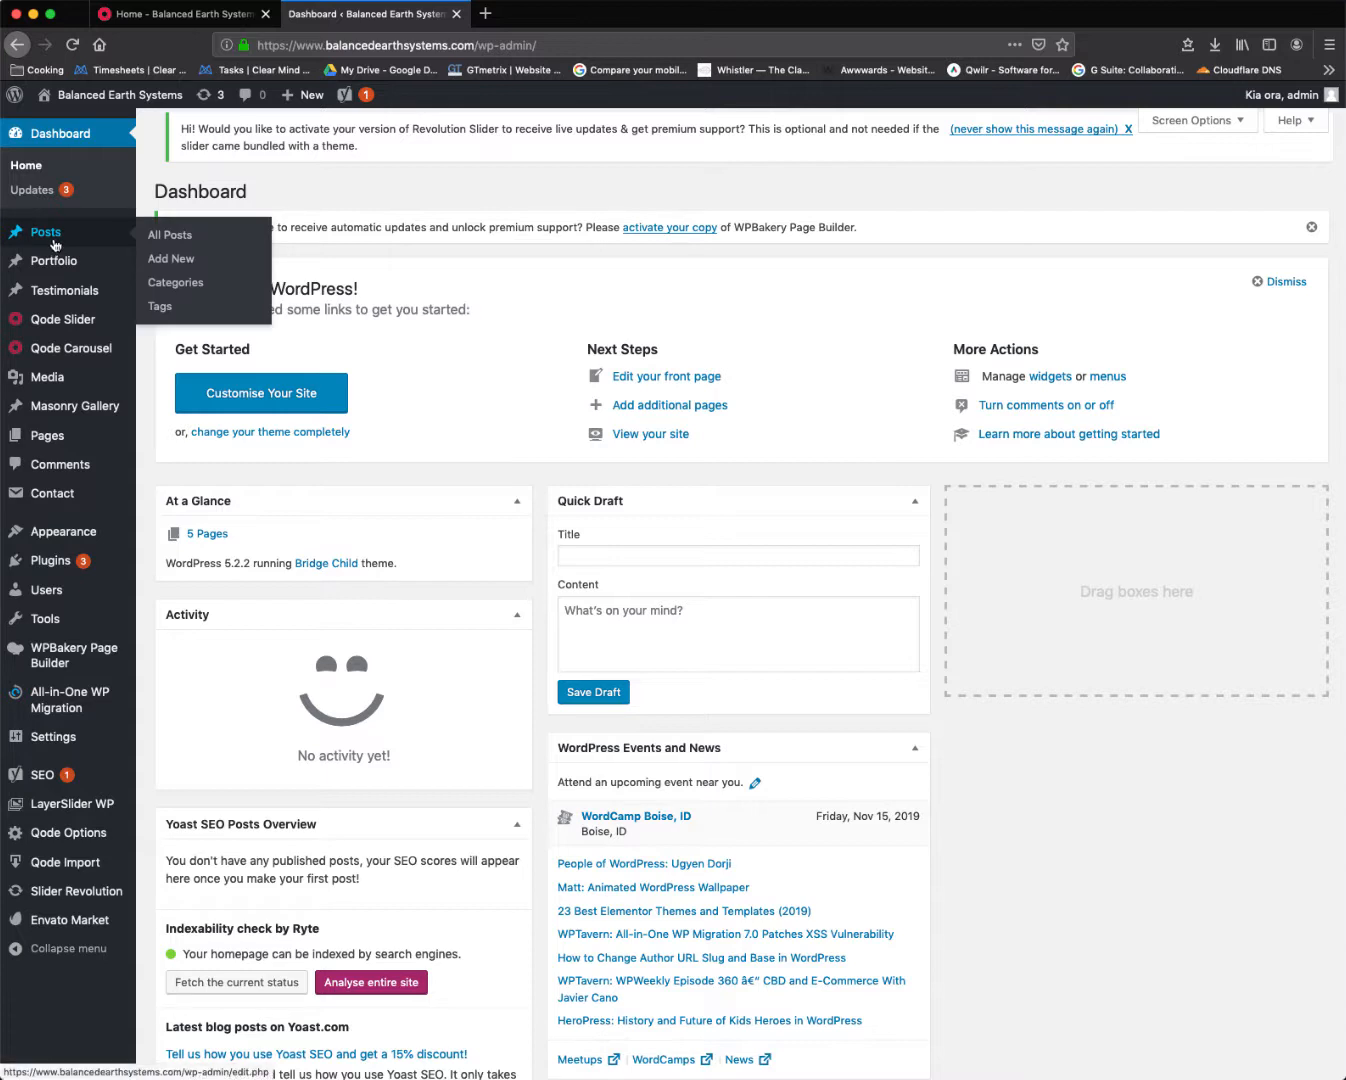
mouse_move(48, 436)
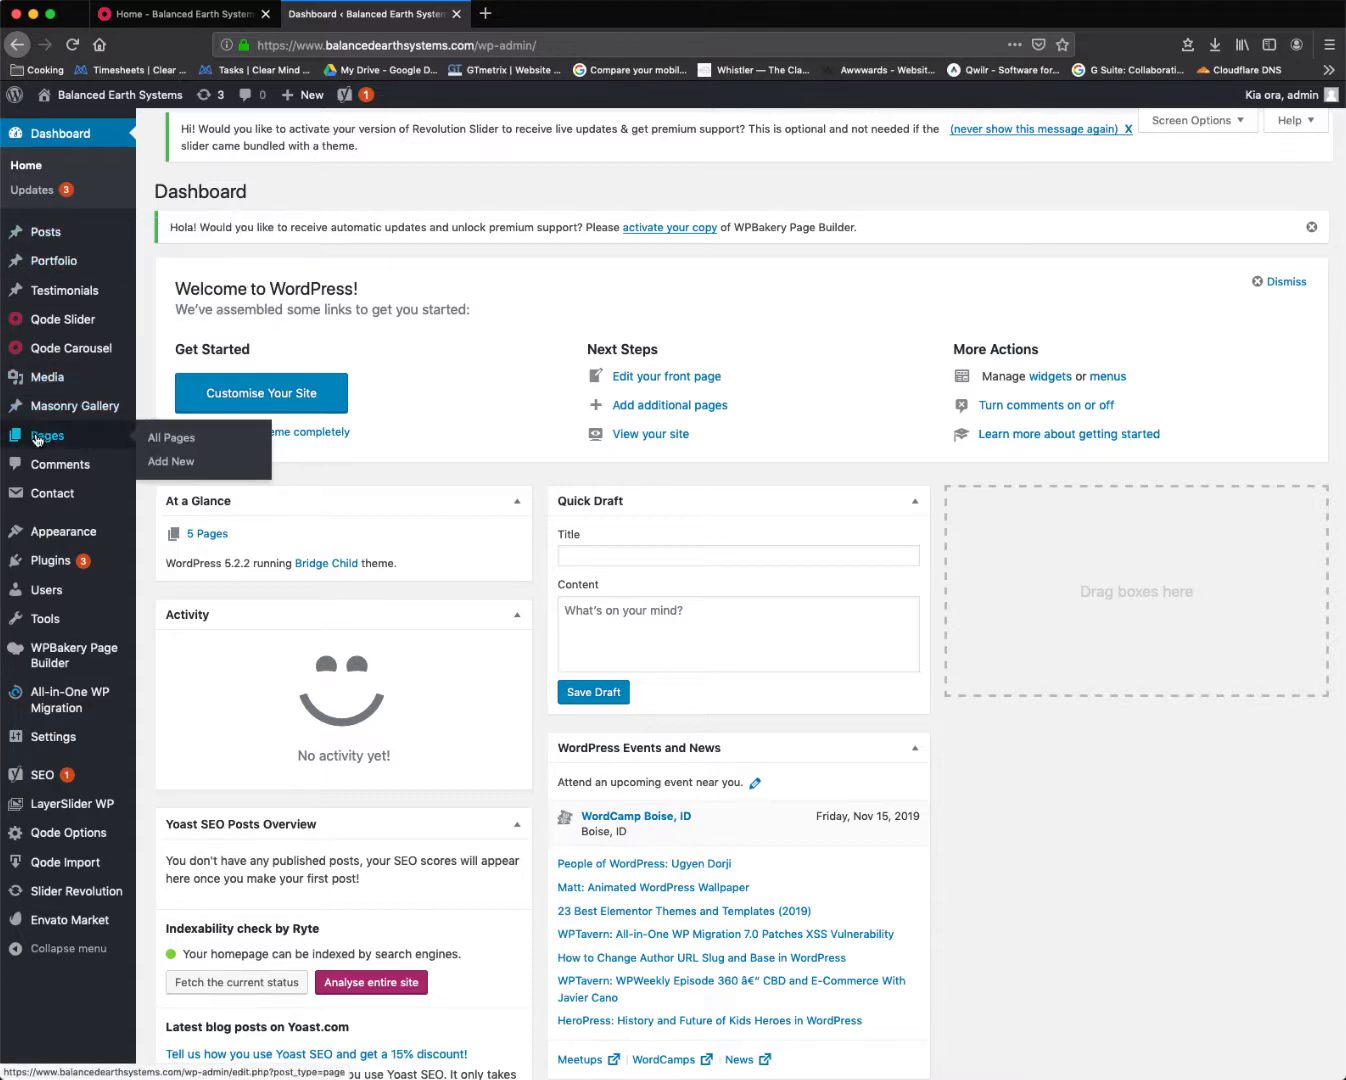
left_click(170, 436)
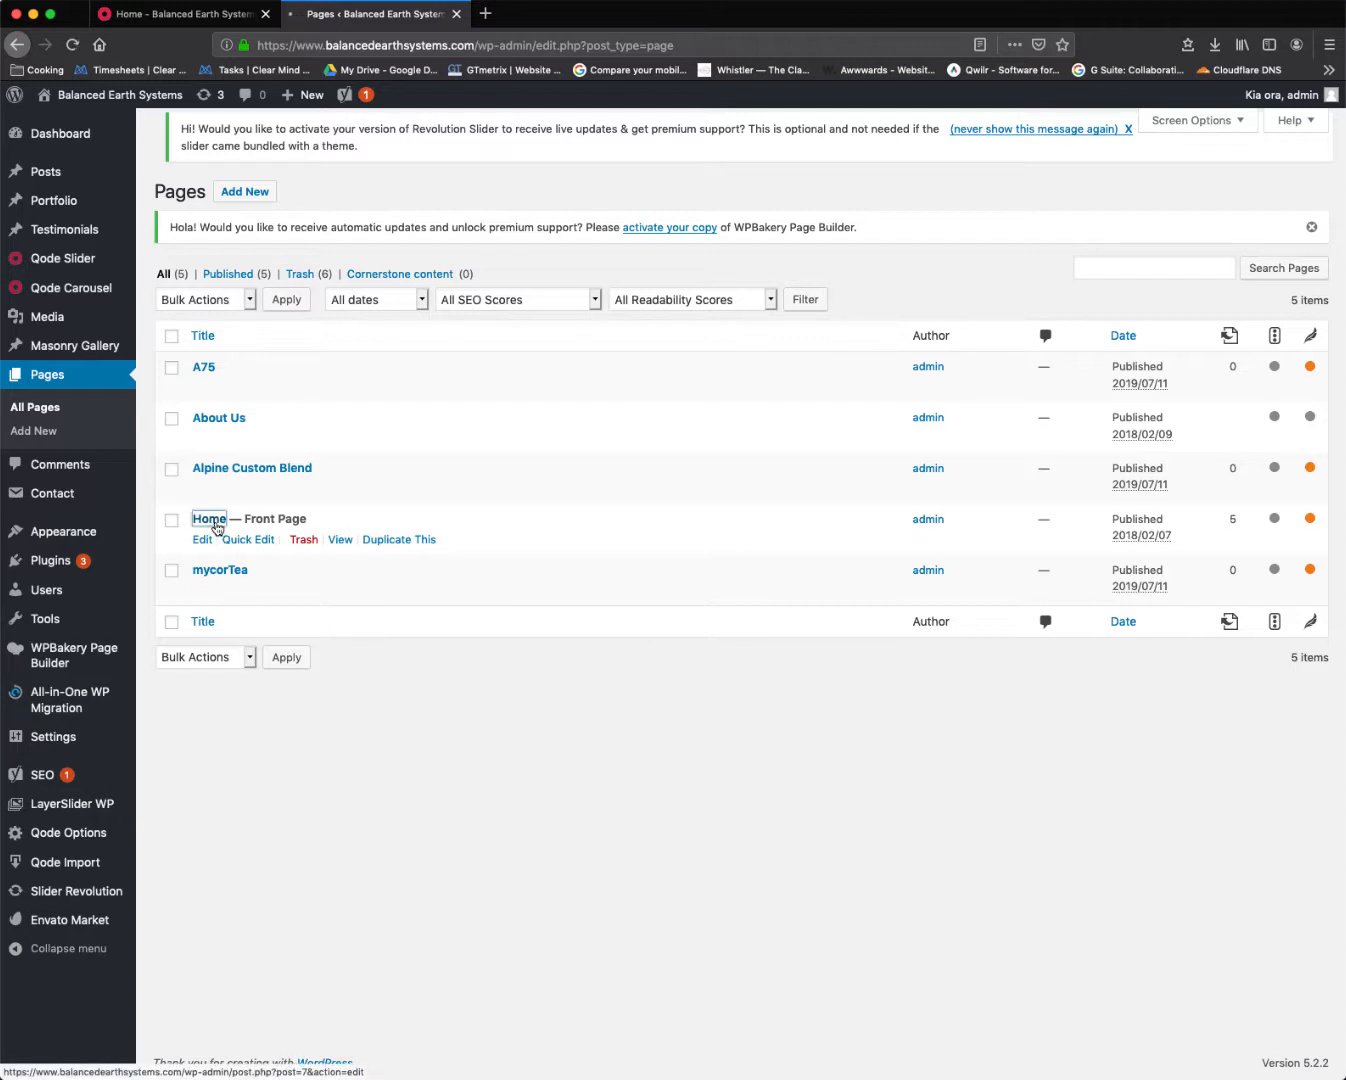
Edit the Home page's third product column text block to MyCor Tea and update the page
left_click(208, 518)
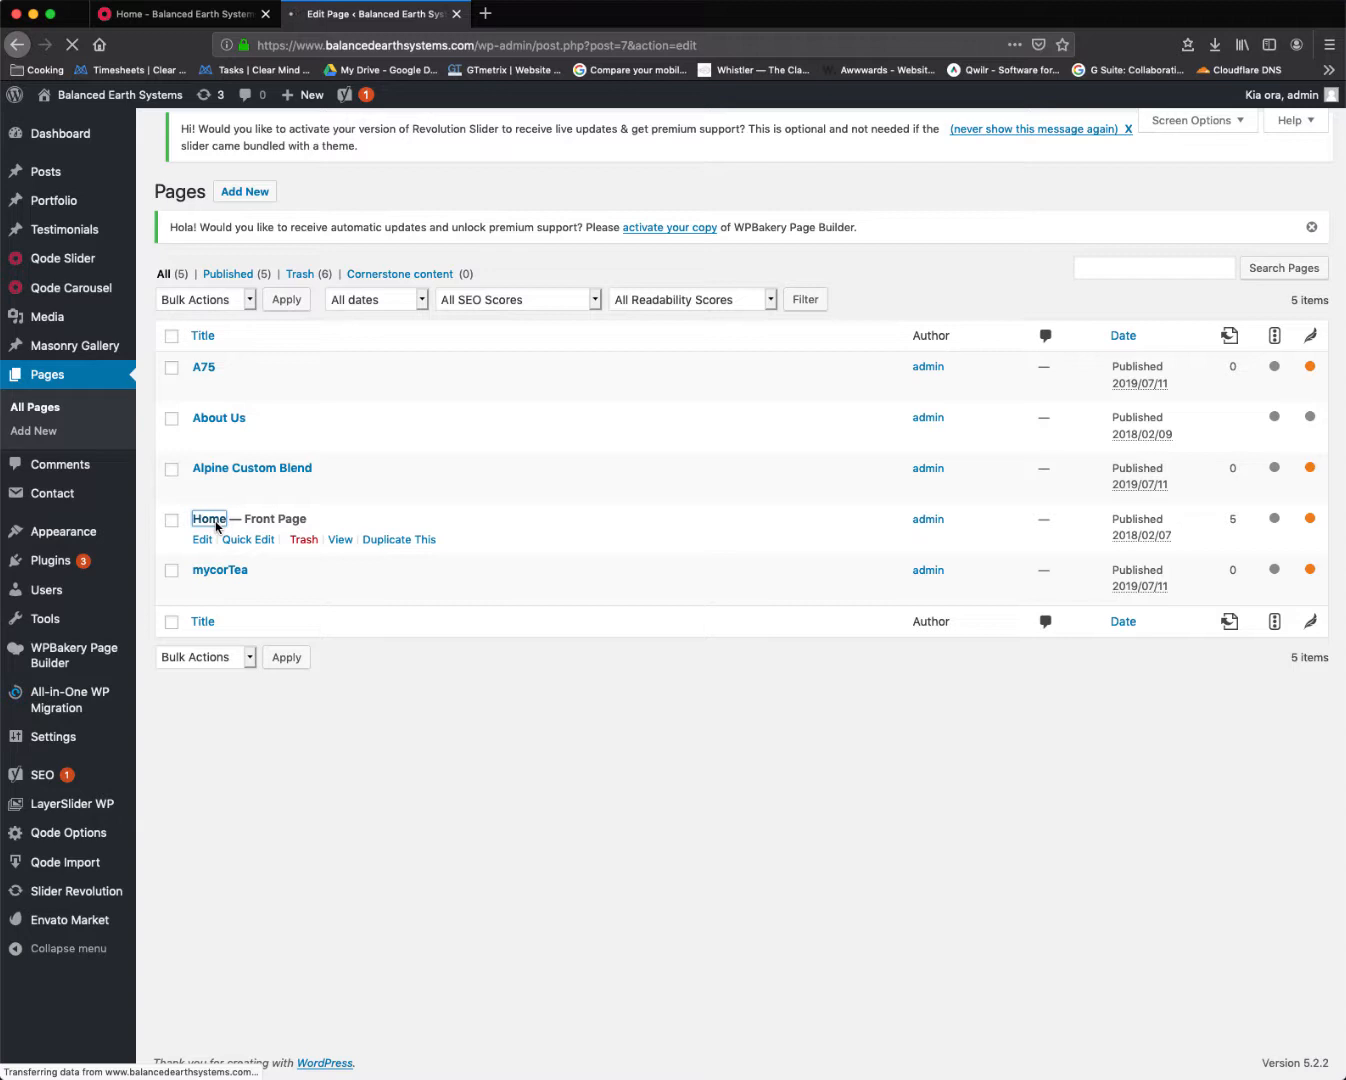
left_click(202, 540)
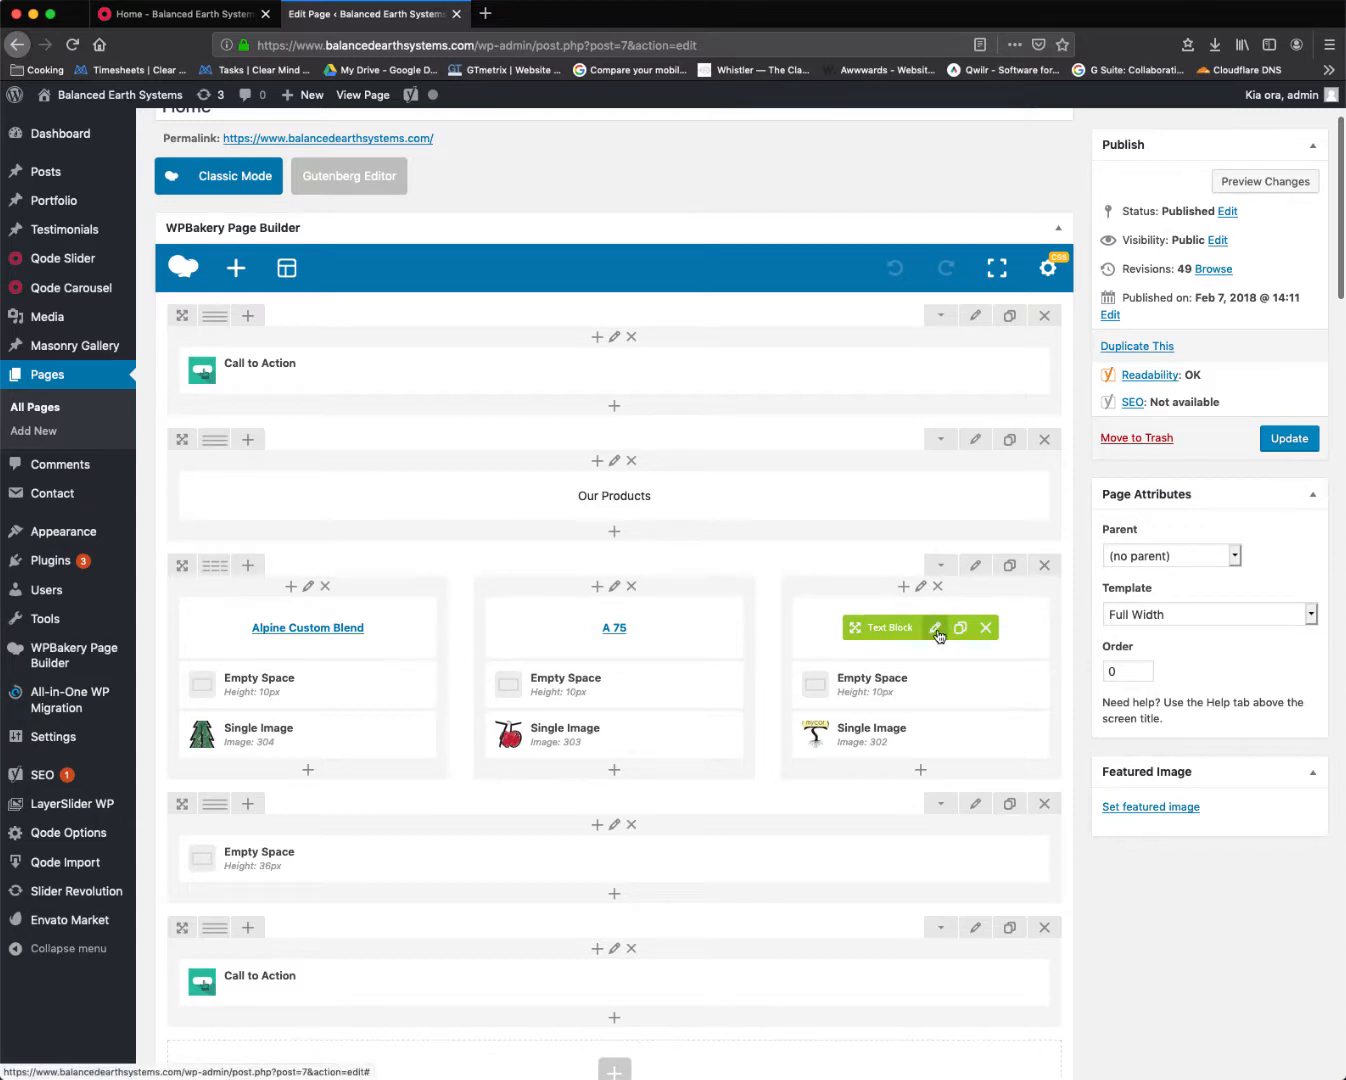
left_click(936, 628)
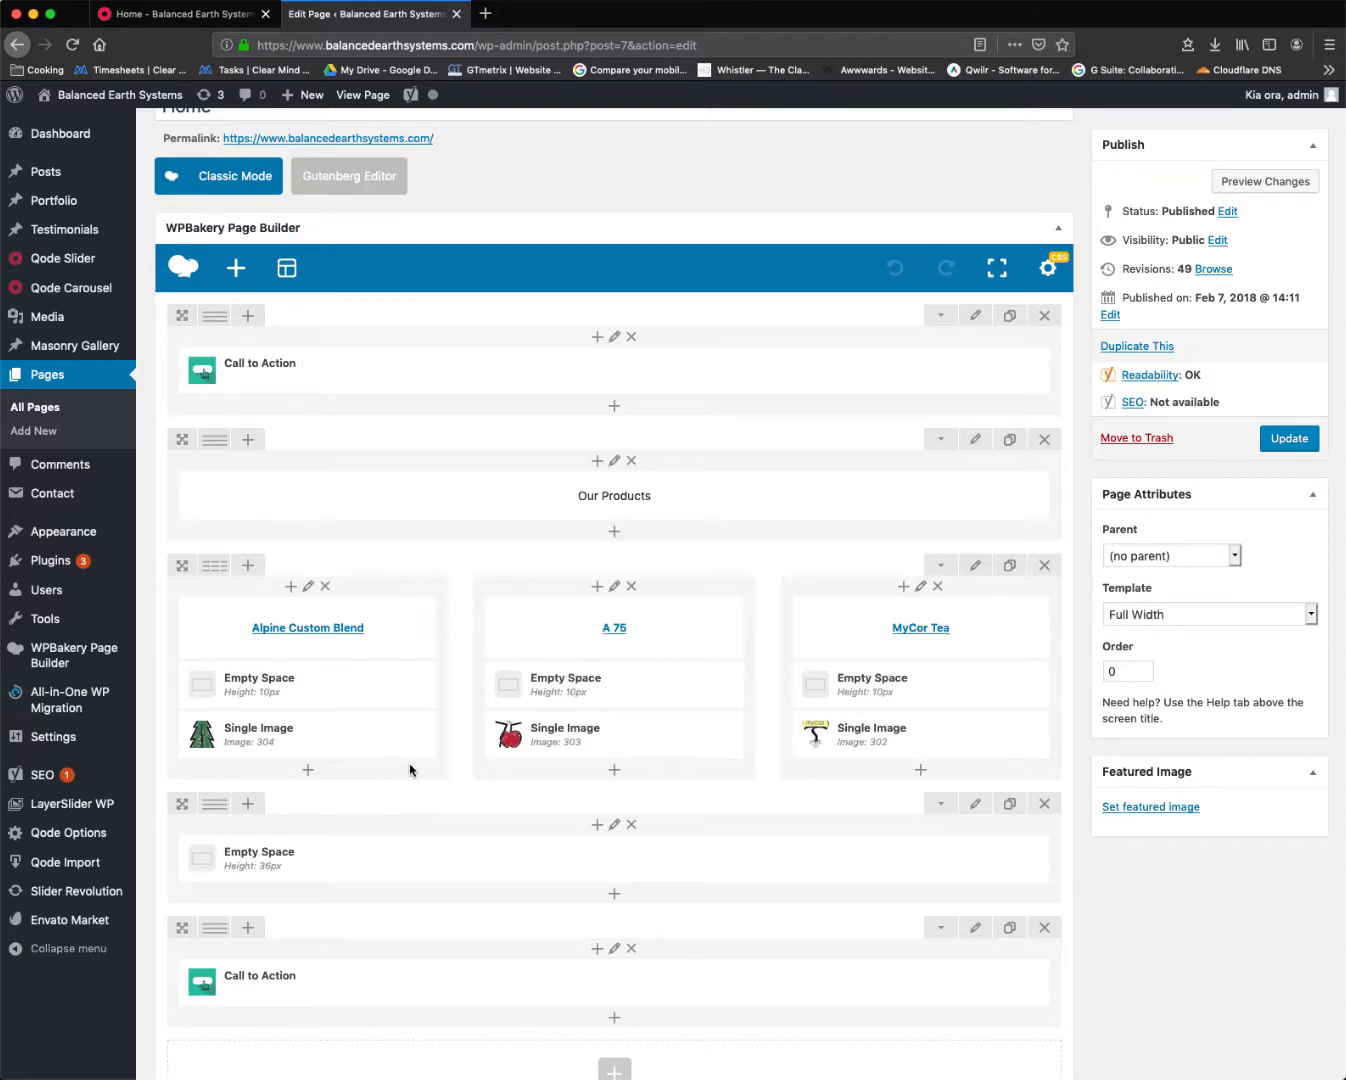
mouse_move(276, 684)
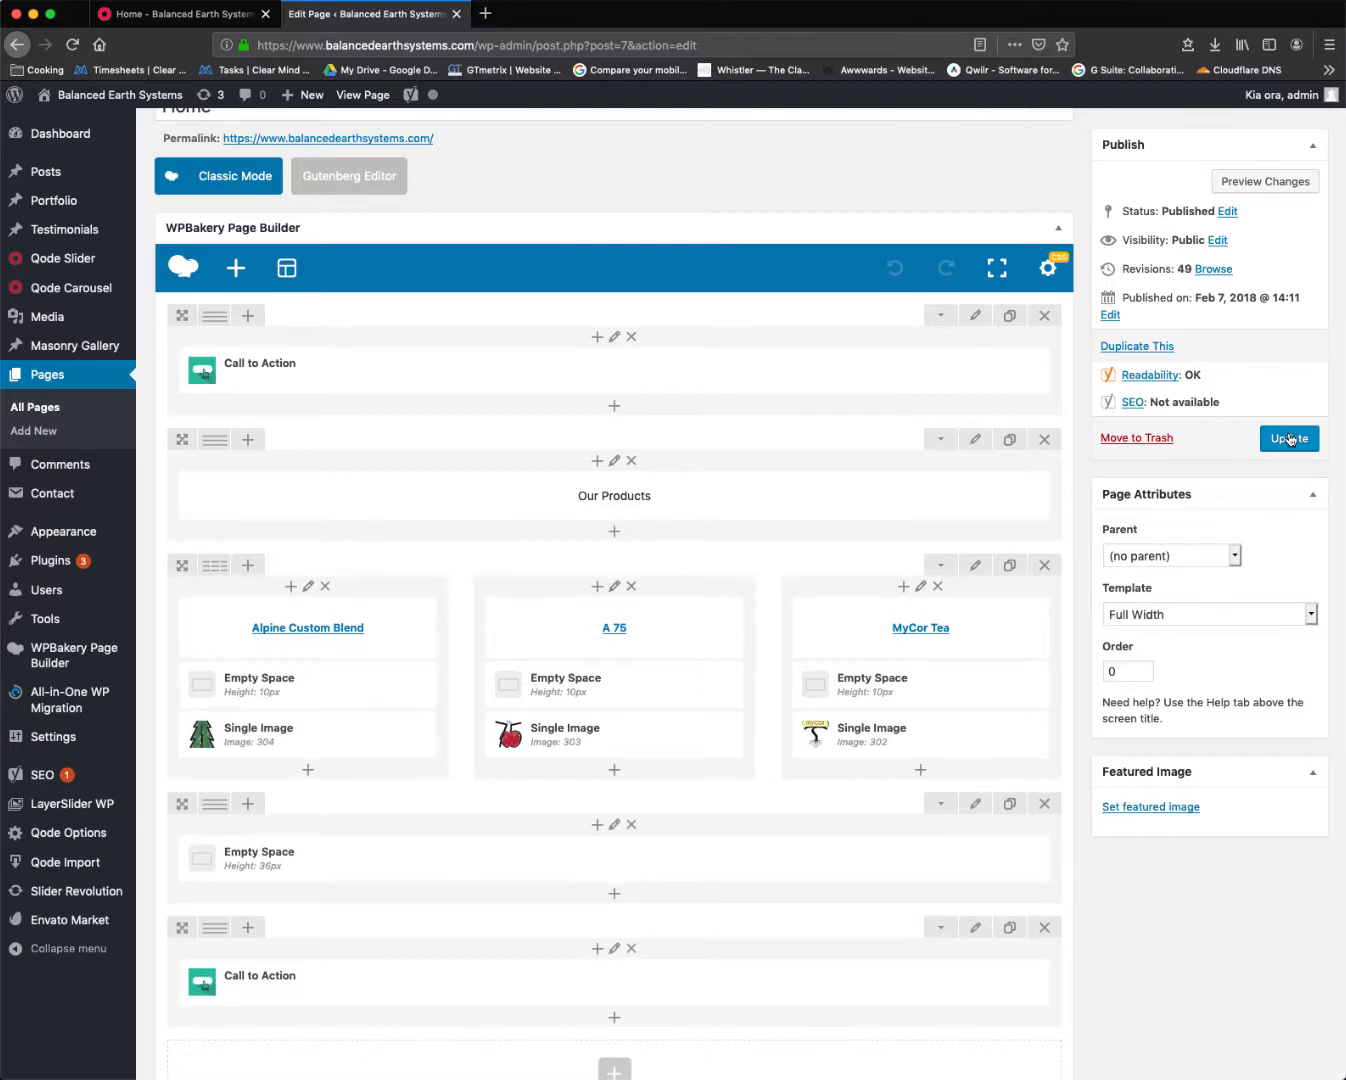
left_click(1288, 438)
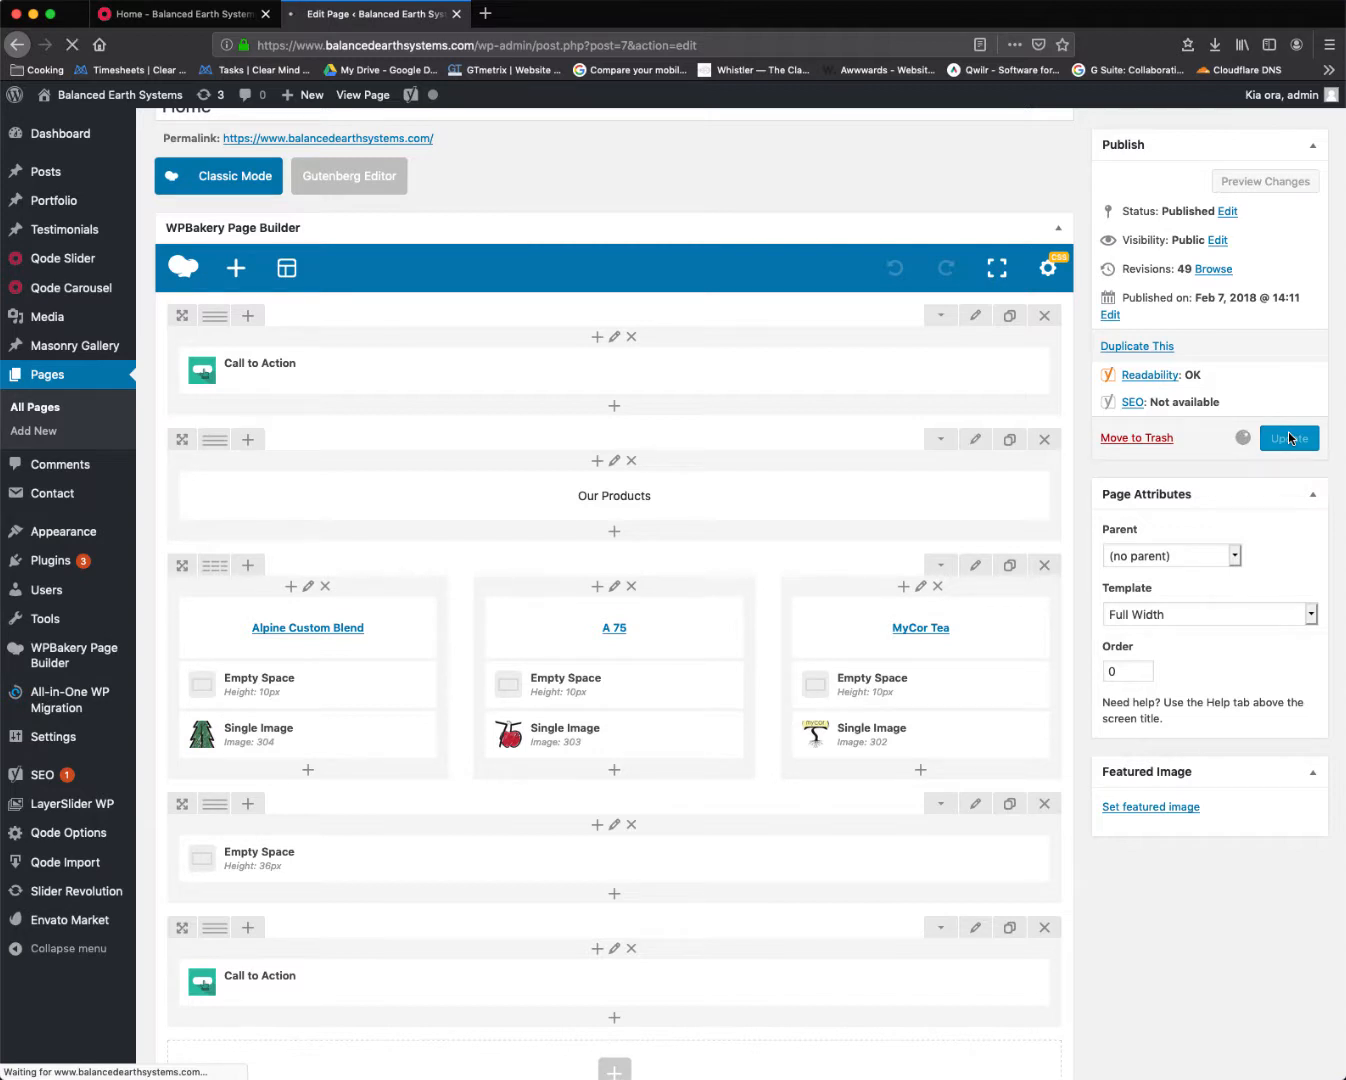
left_click(1288, 438)
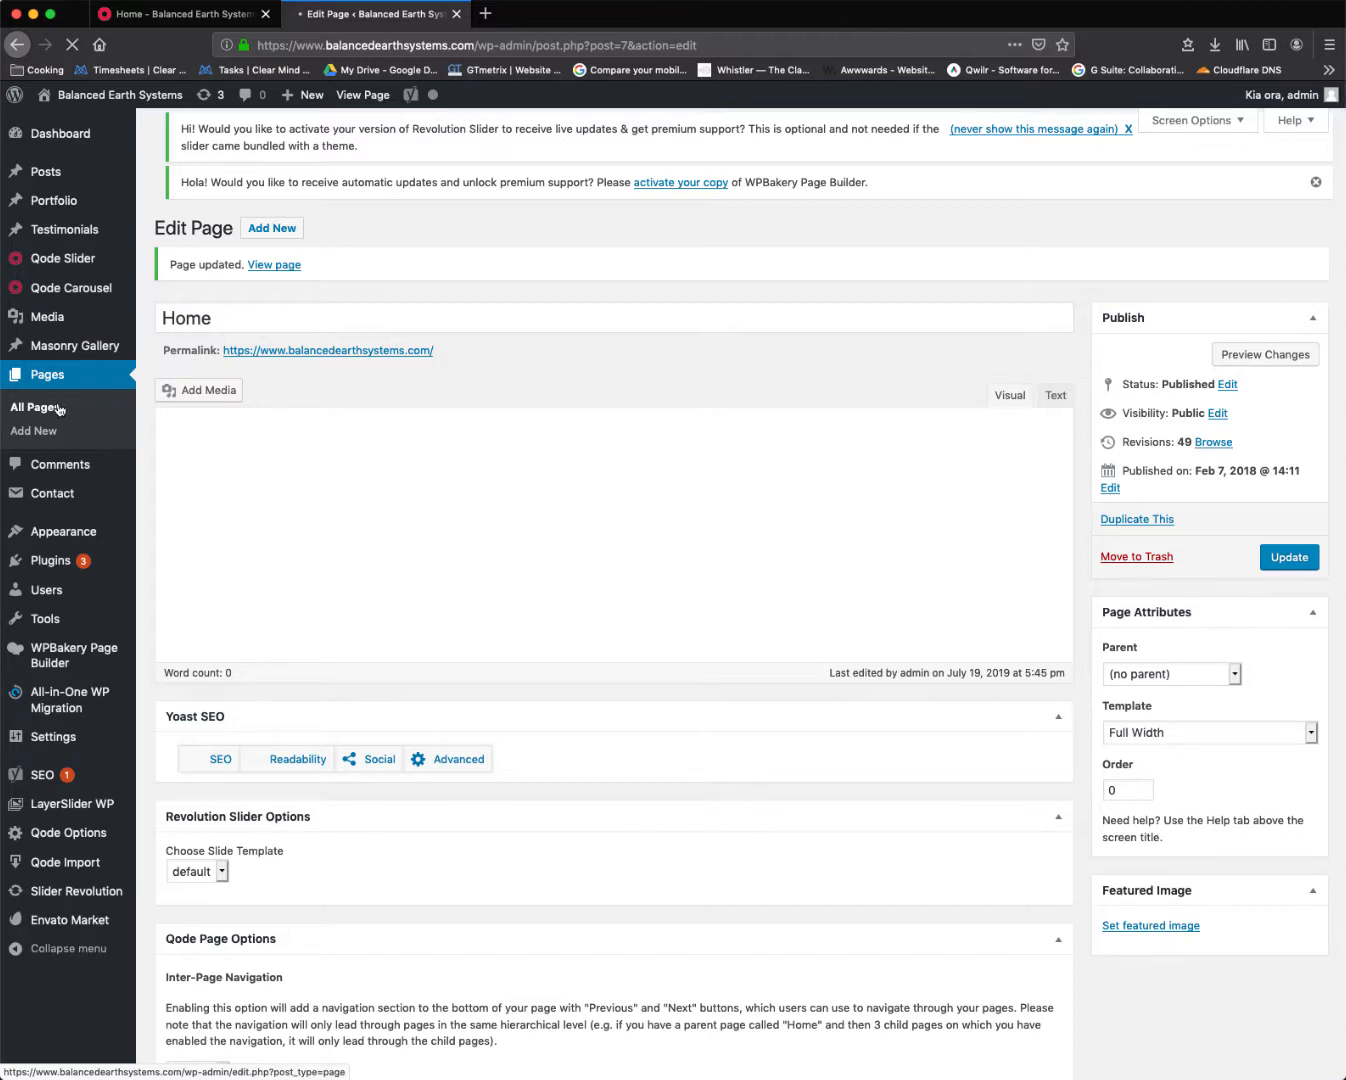
From All Pages, edit A75, check its heading block and start editing the apple-image description block
left_click(36, 408)
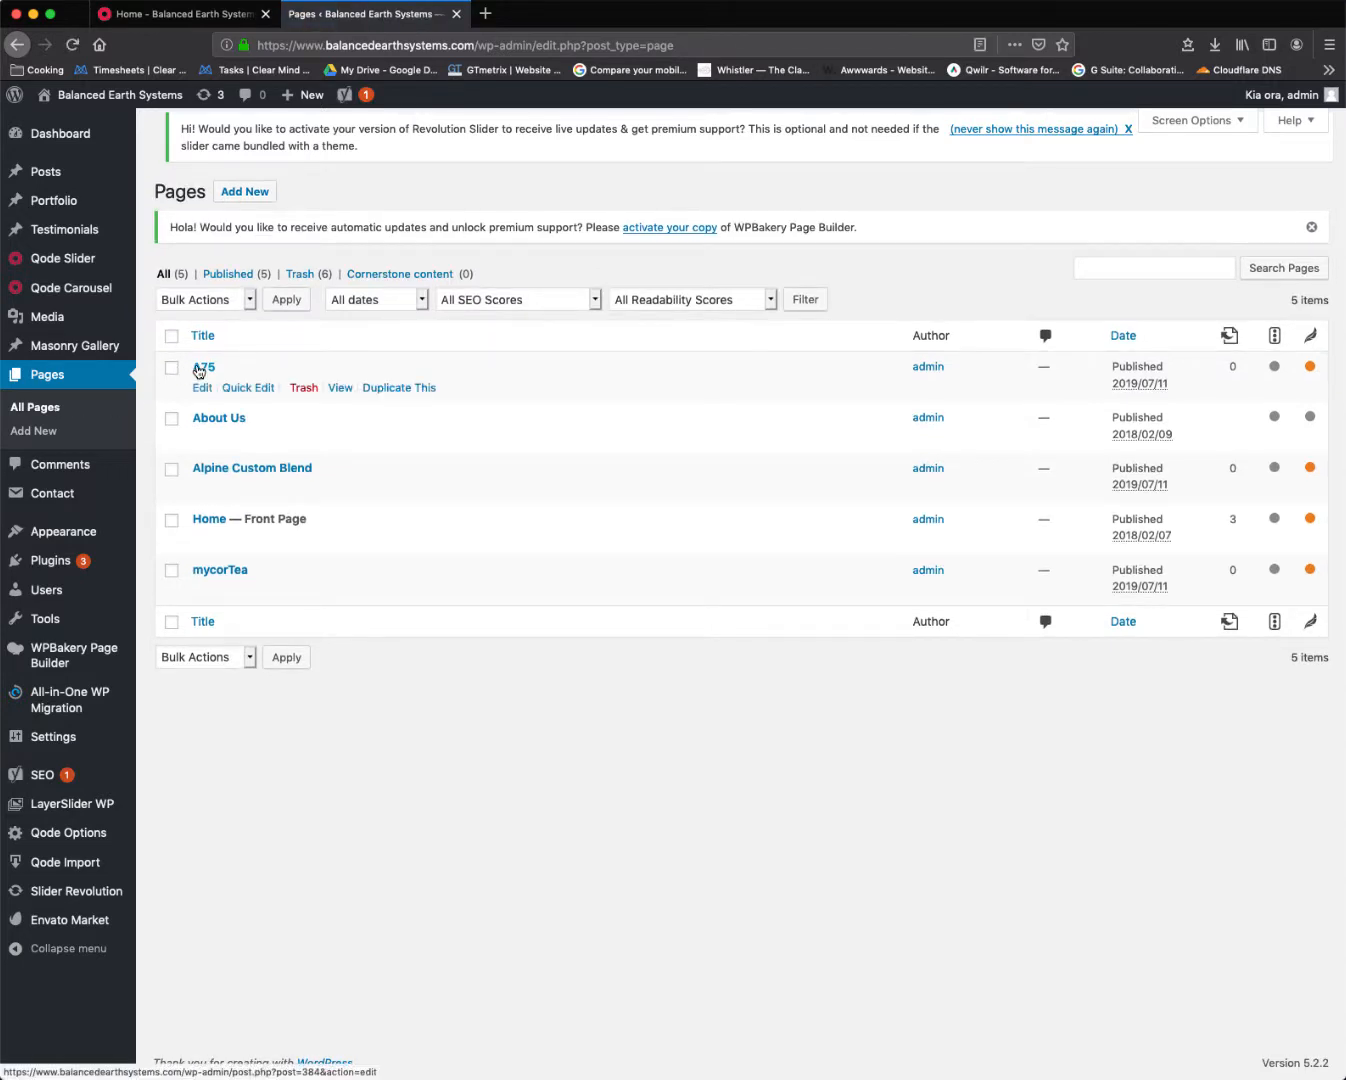
left_click(202, 388)
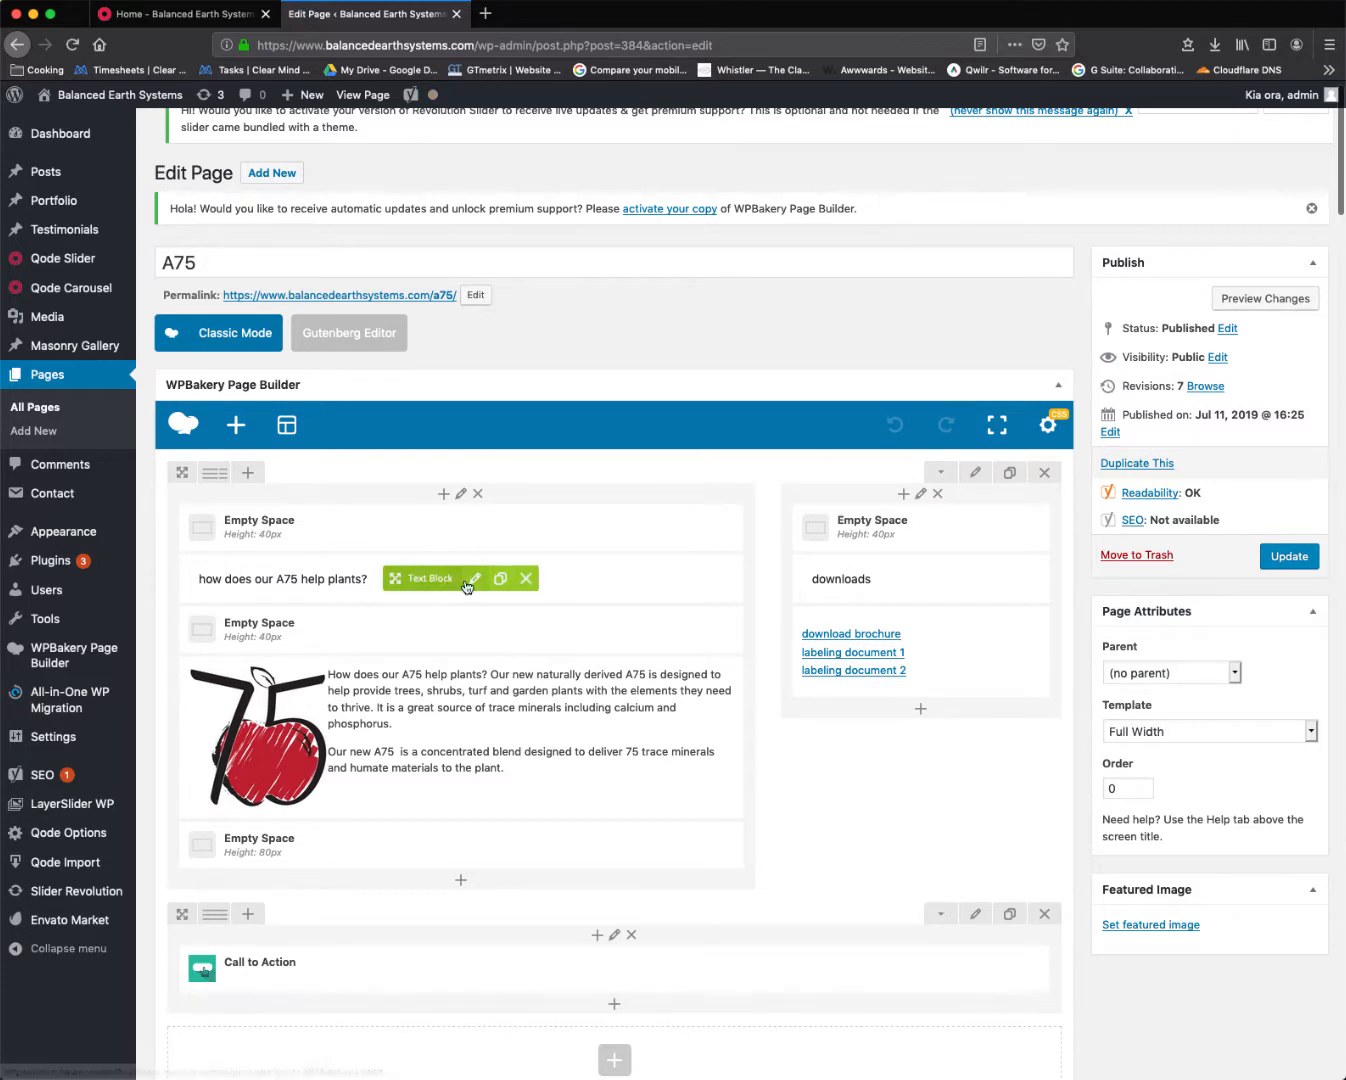
left_click(476, 578)
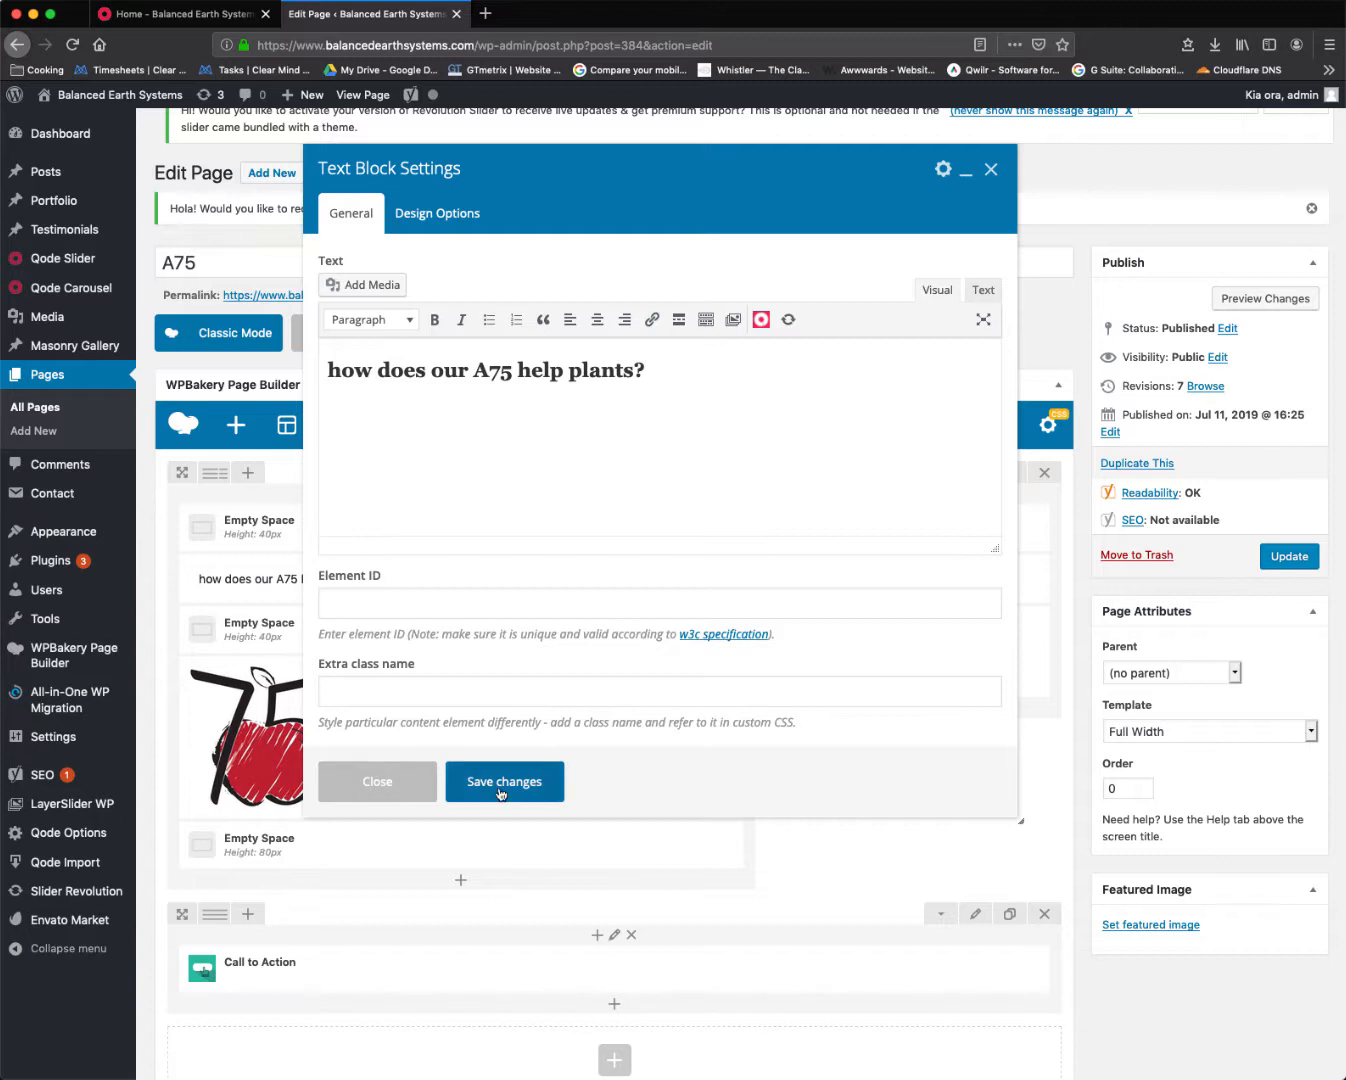
left_click(504, 780)
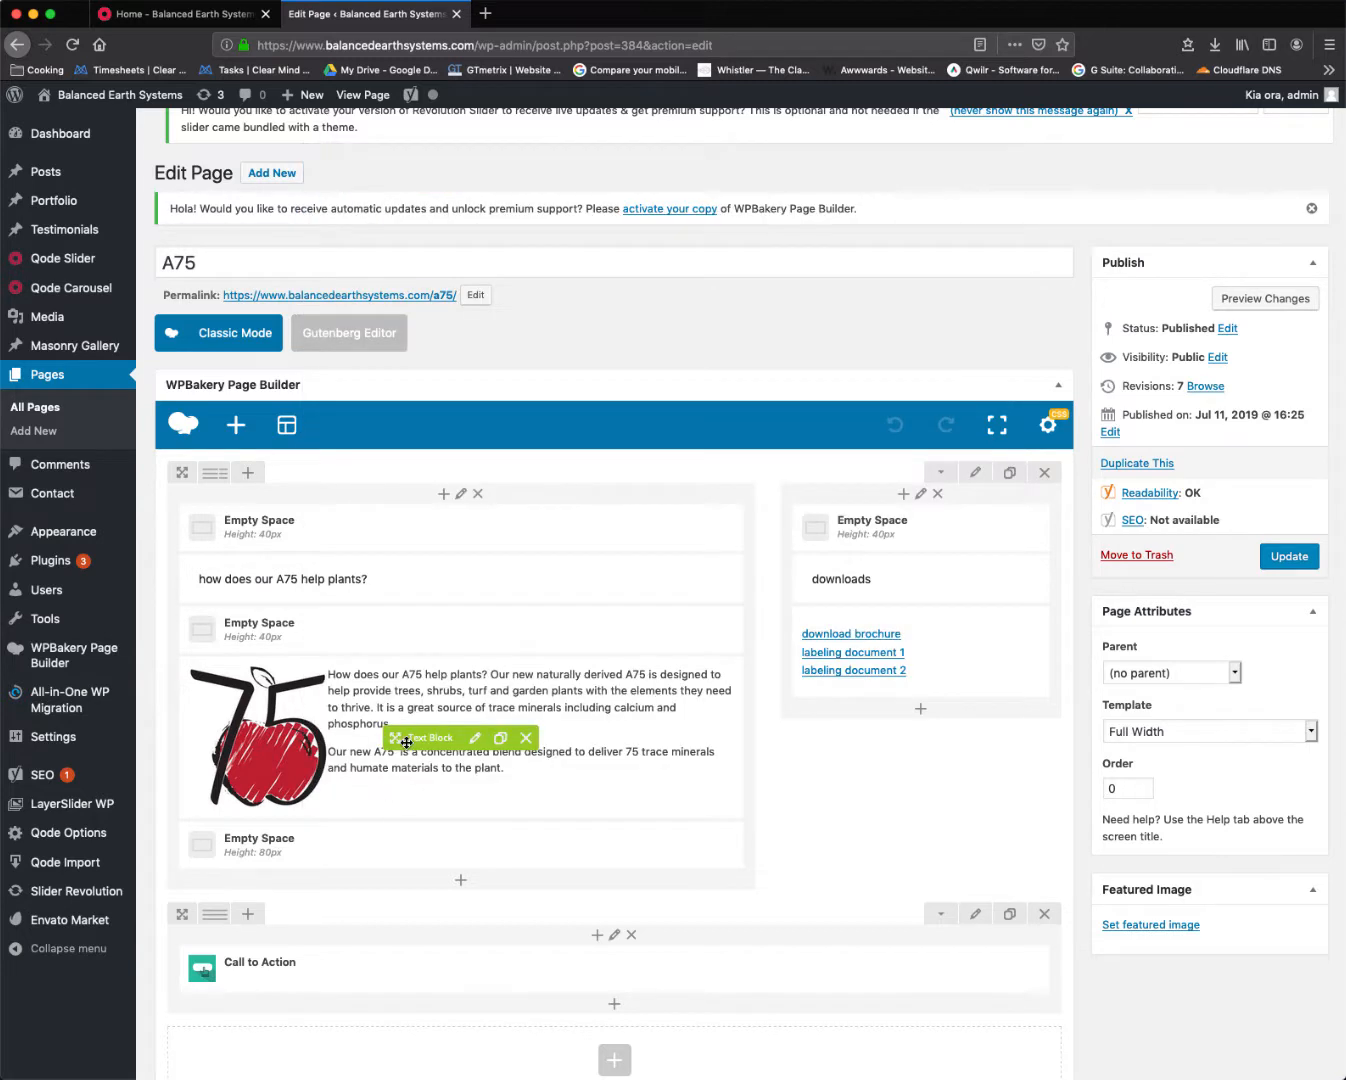
left_click(476, 738)
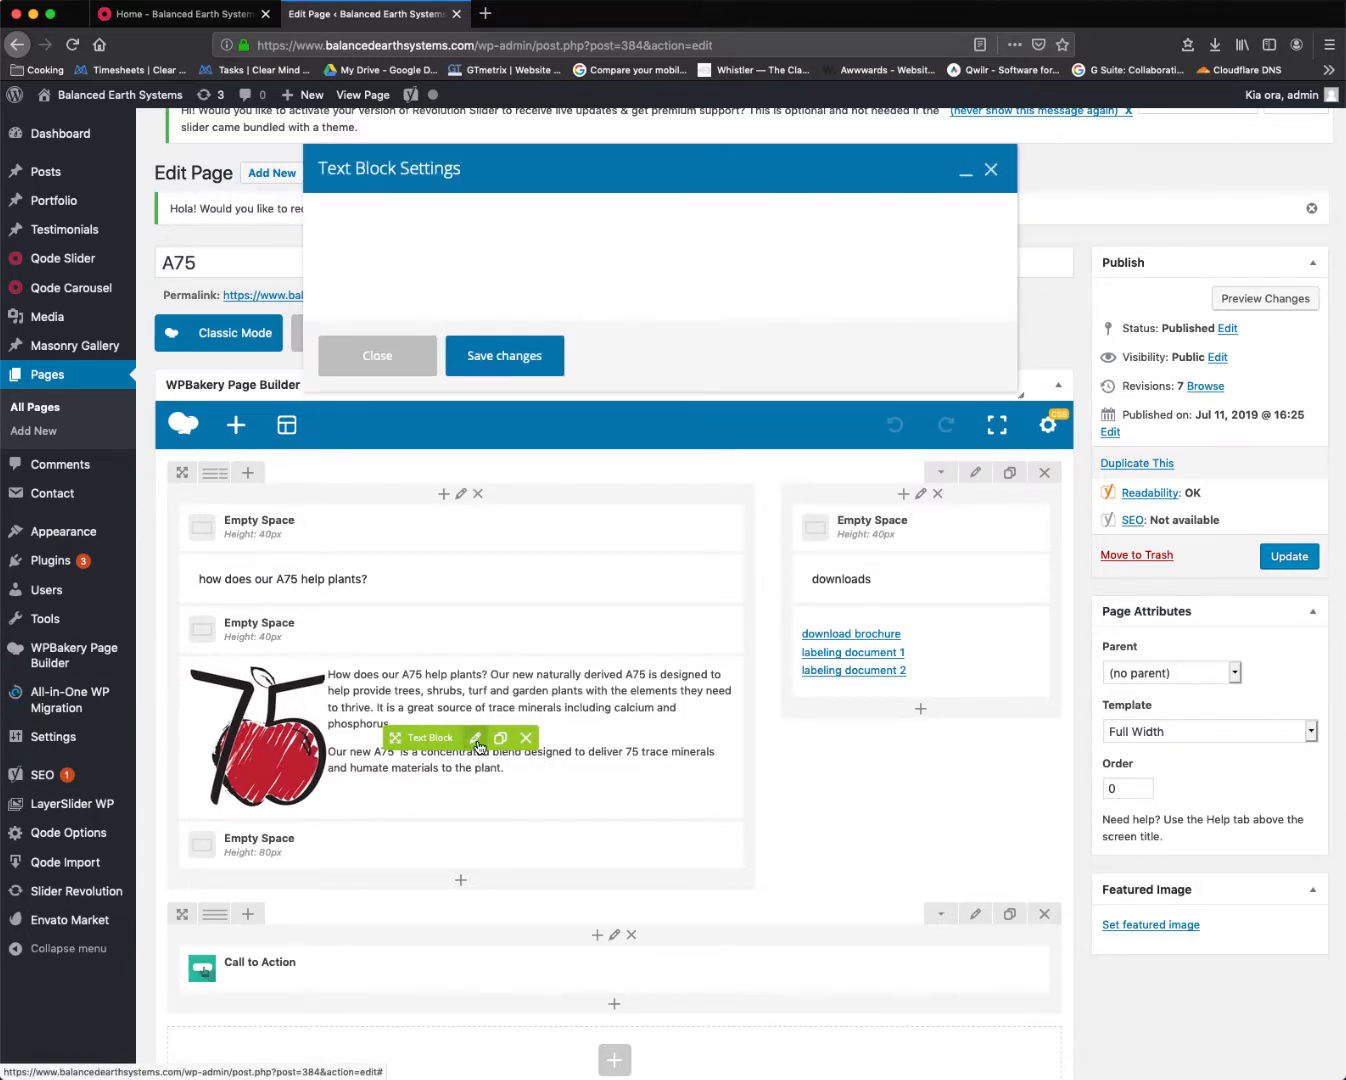
left_click(476, 738)
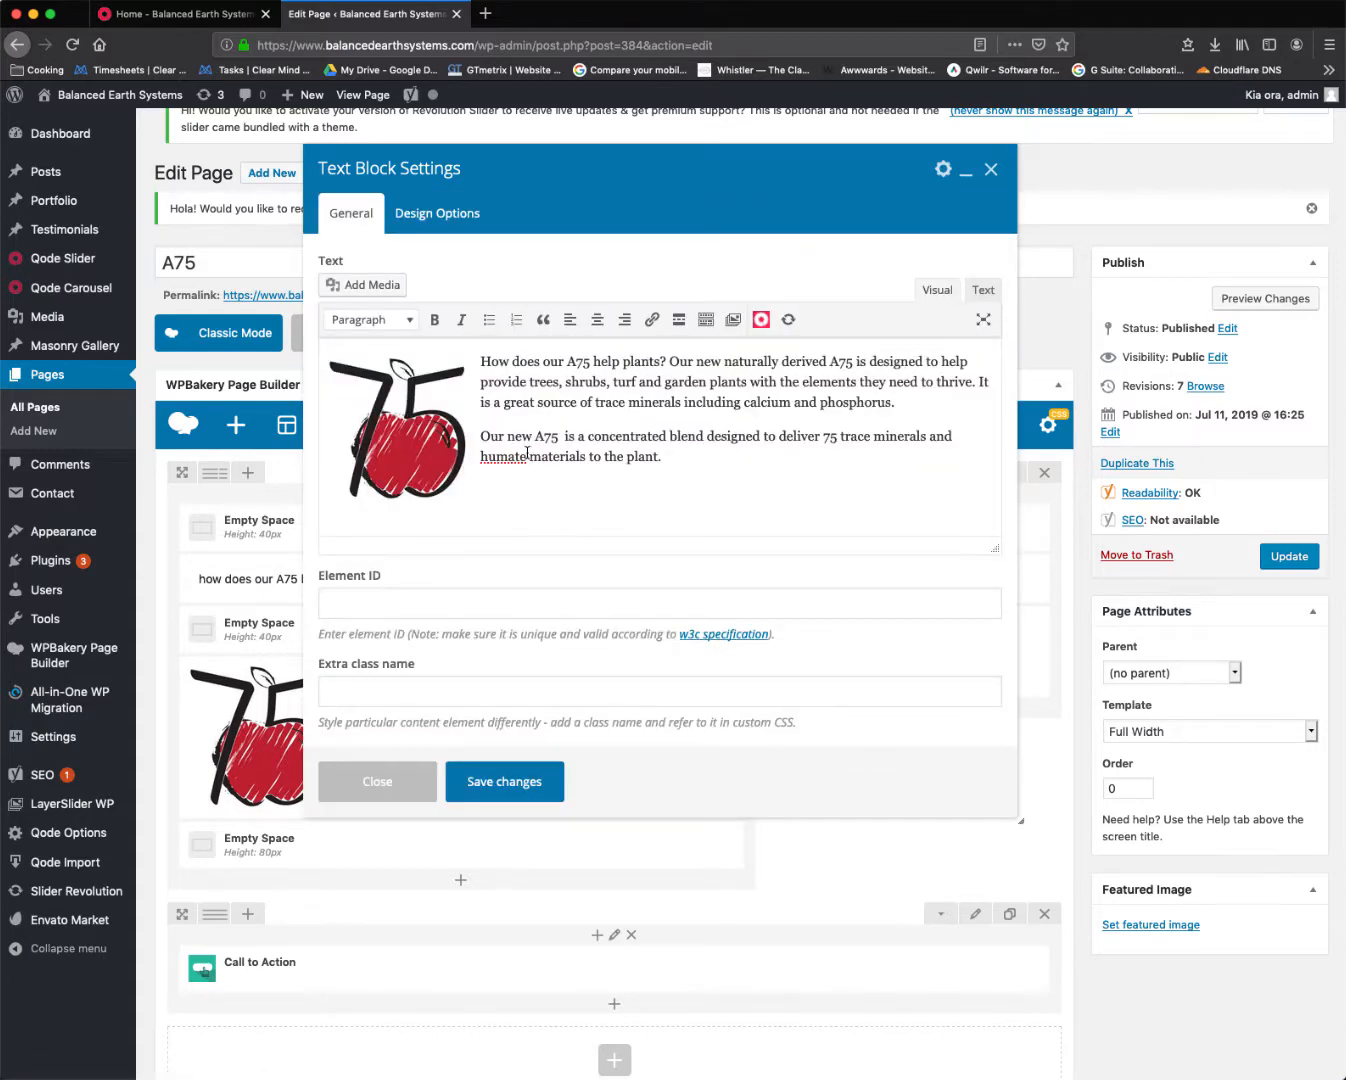
left_click(396, 432)
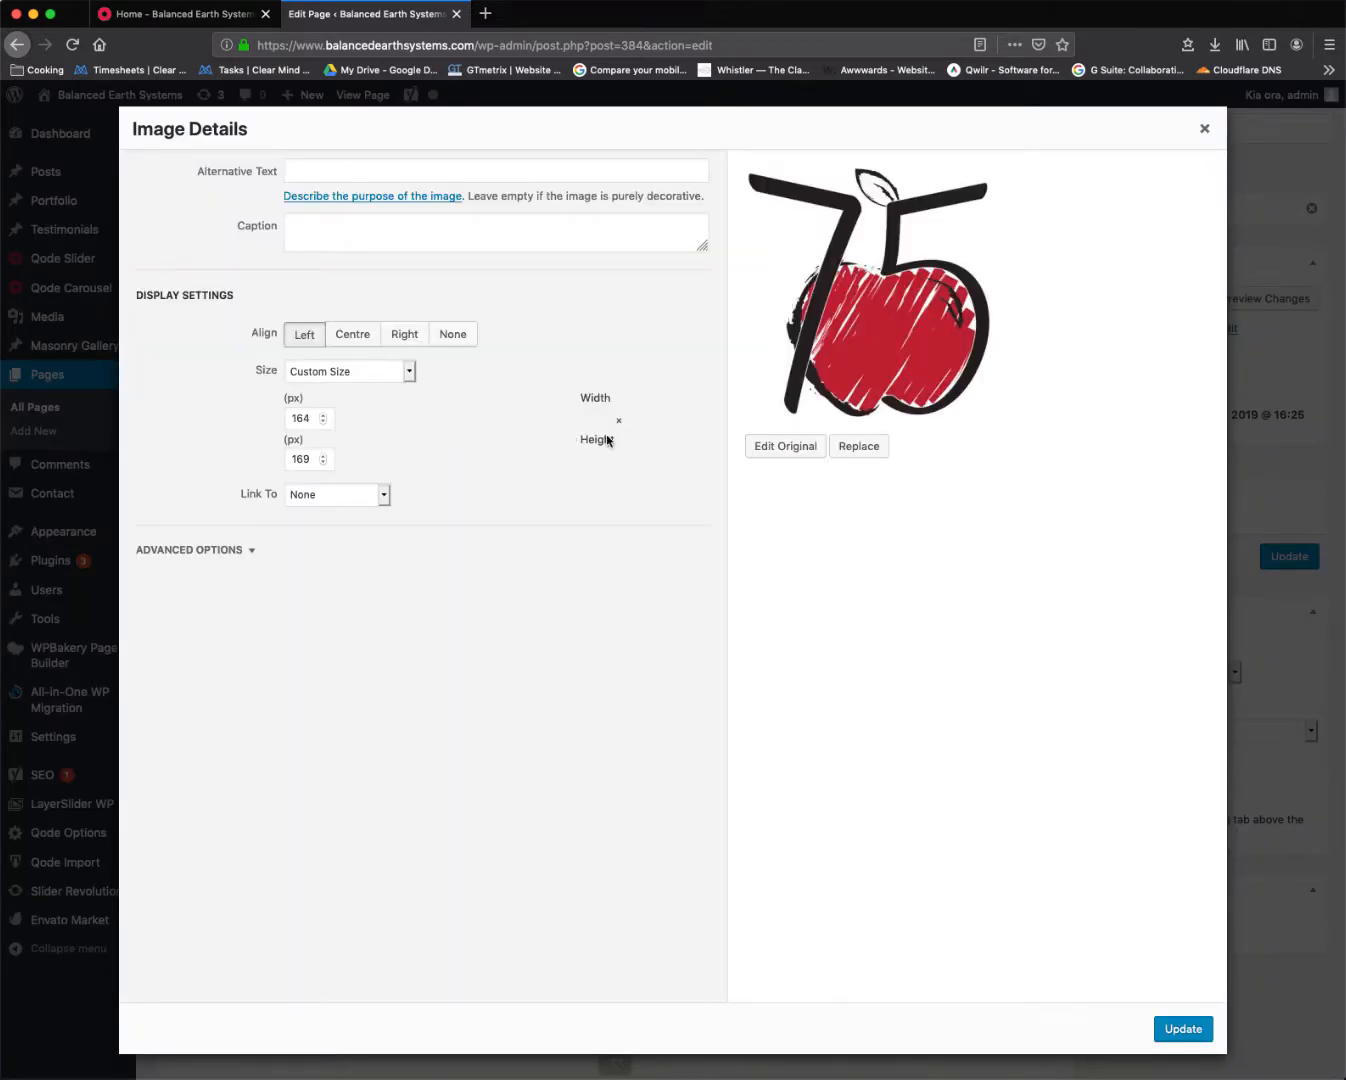
left_click(858, 446)
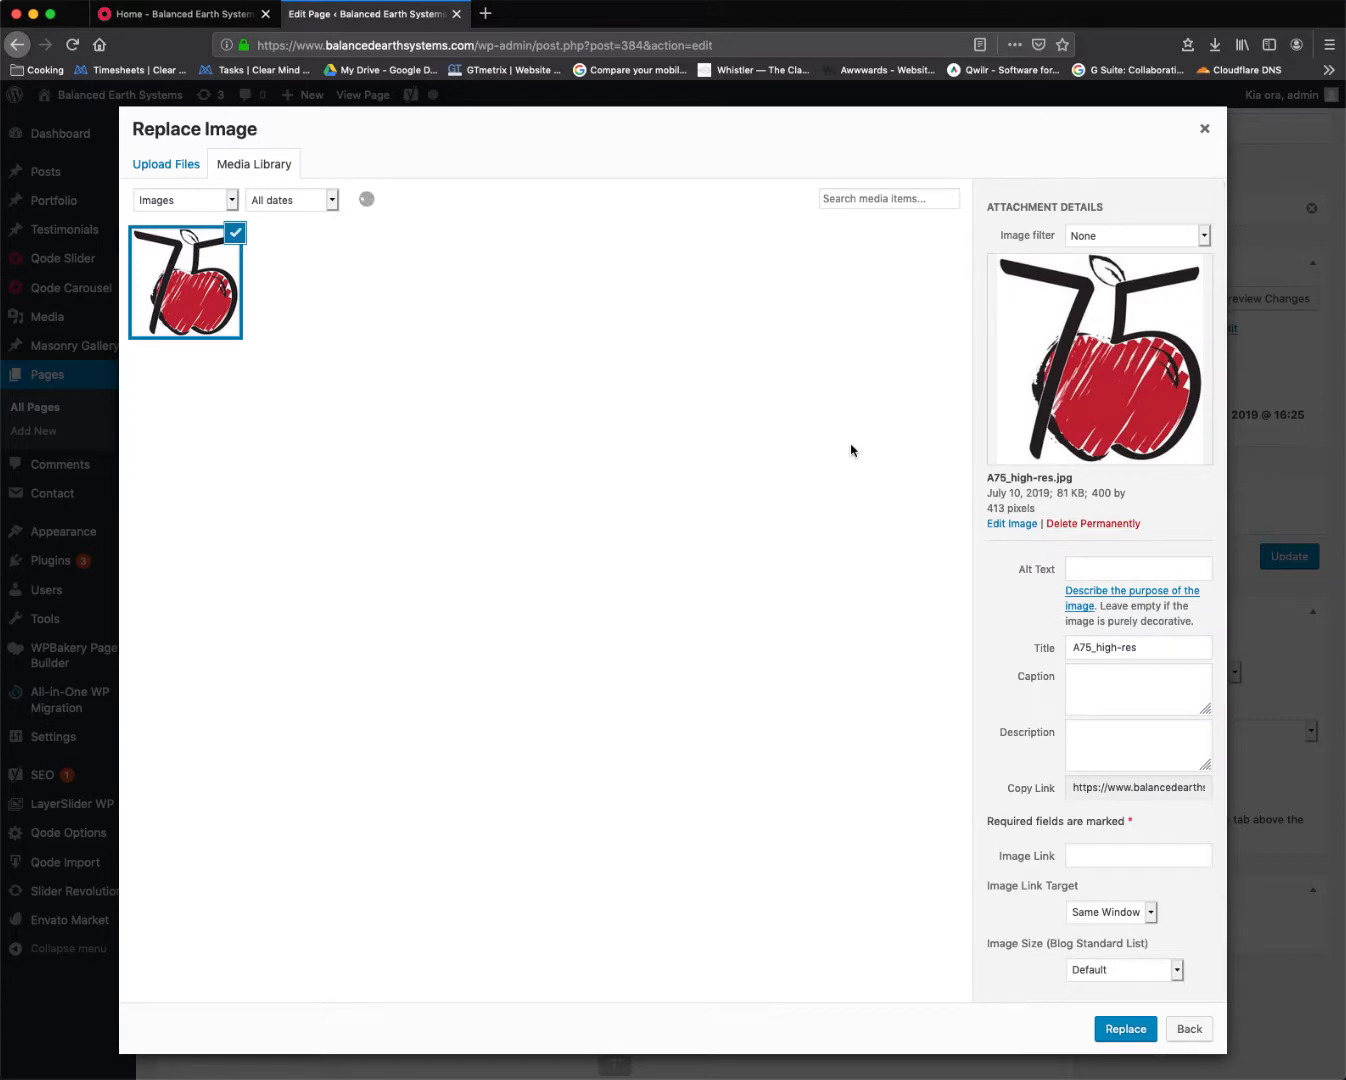
left_click(166, 164)
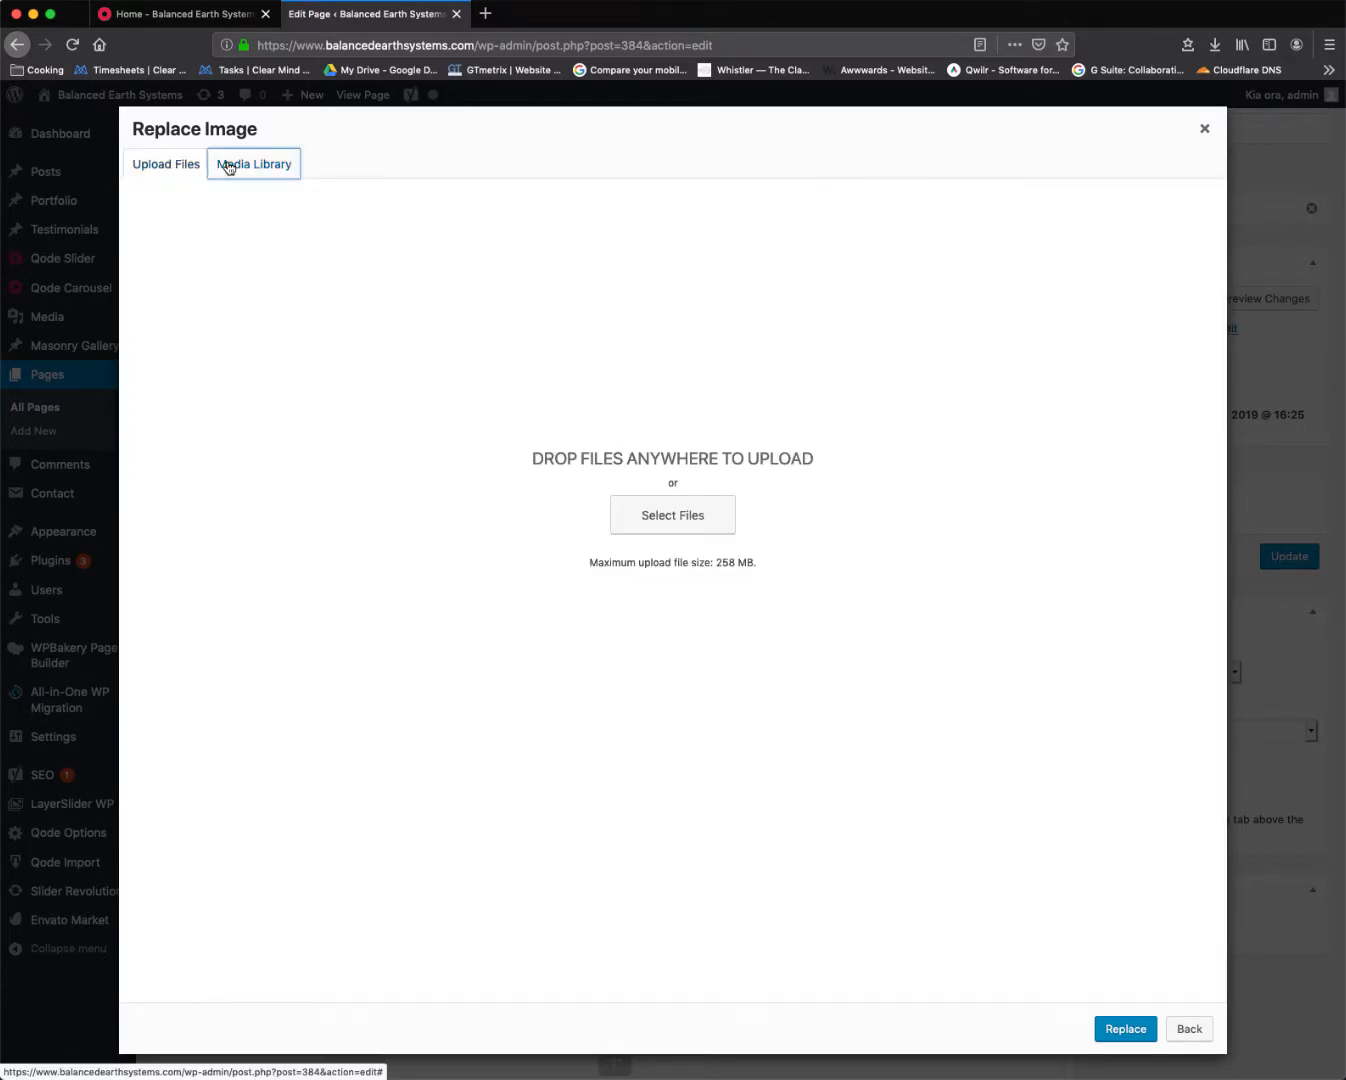
left_click(252, 164)
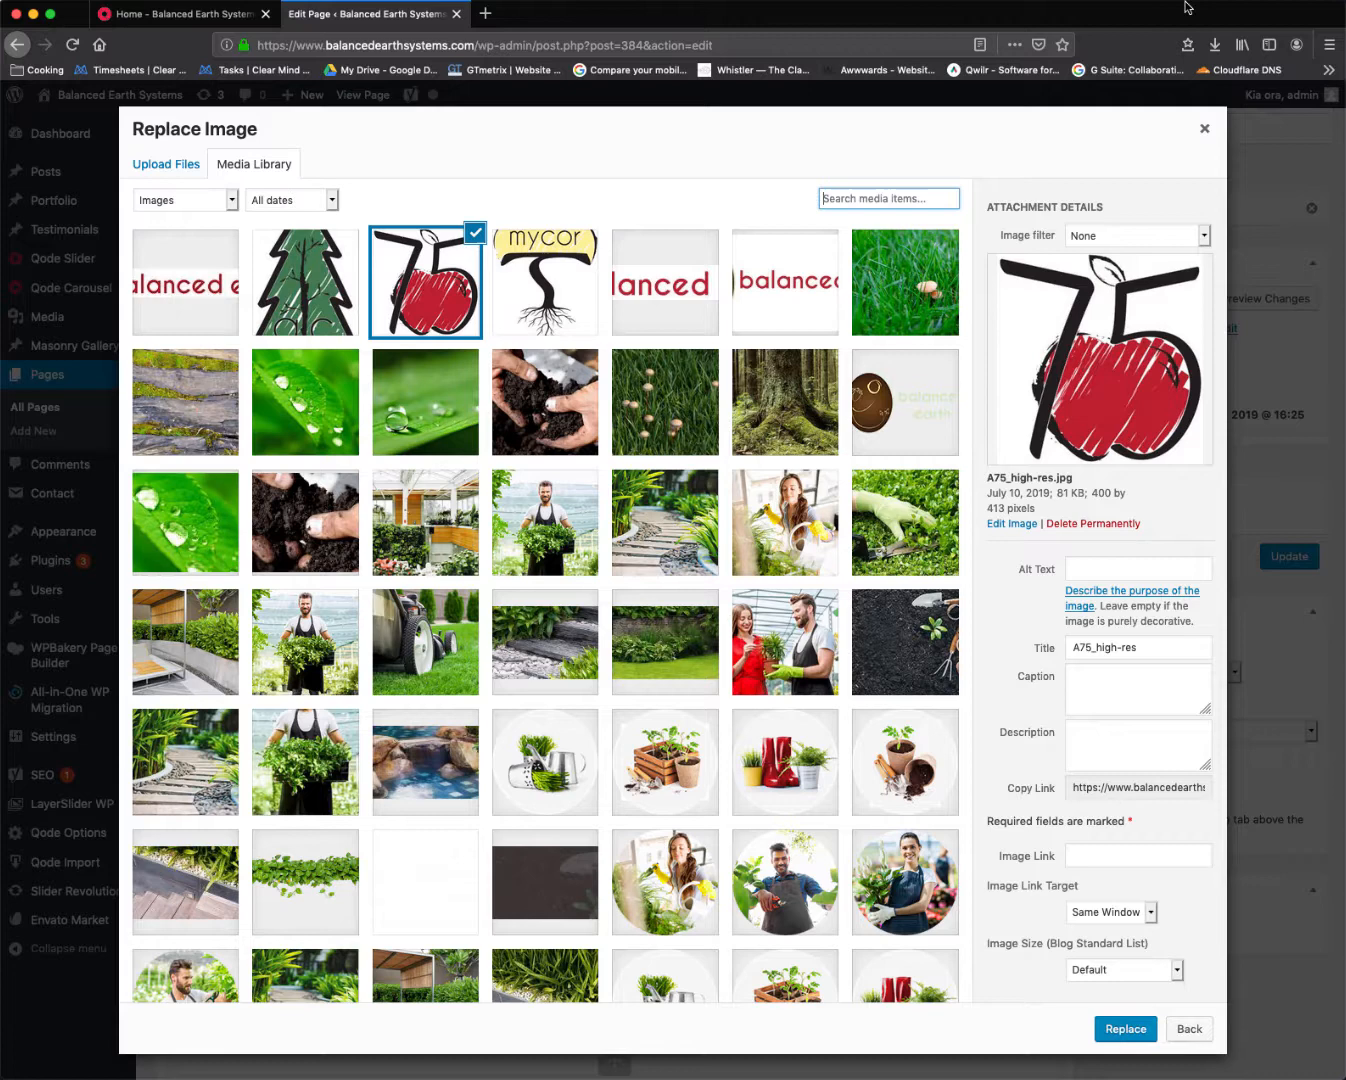
left_click(1124, 1028)
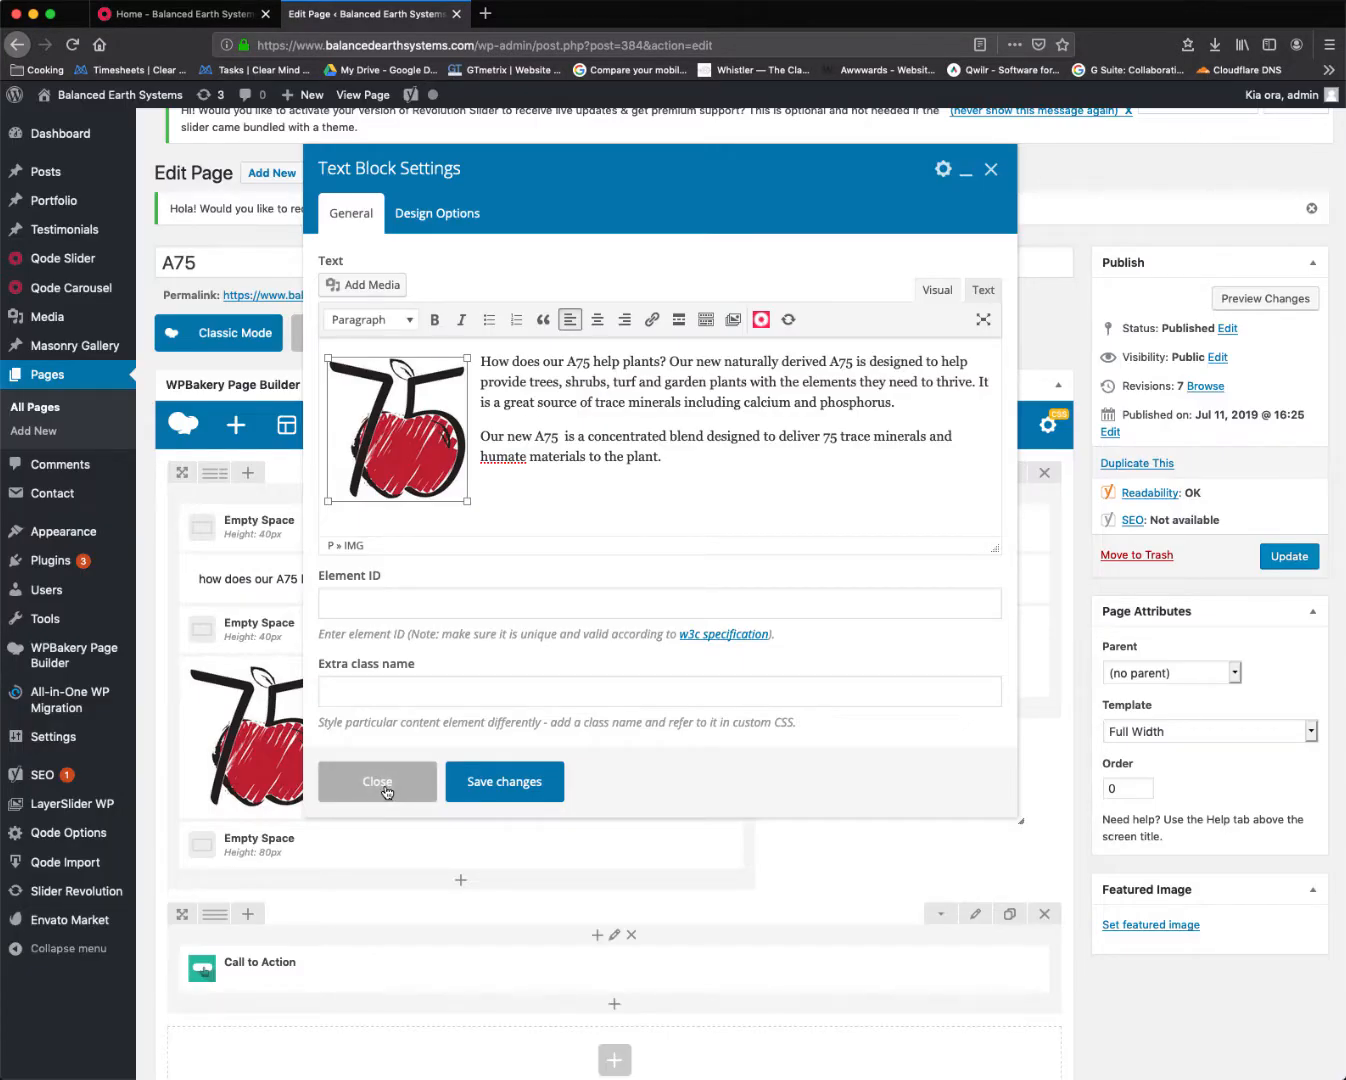
Edit the A75 downloads block, inspect the download brochure link address and start Add Media
left_click(376, 780)
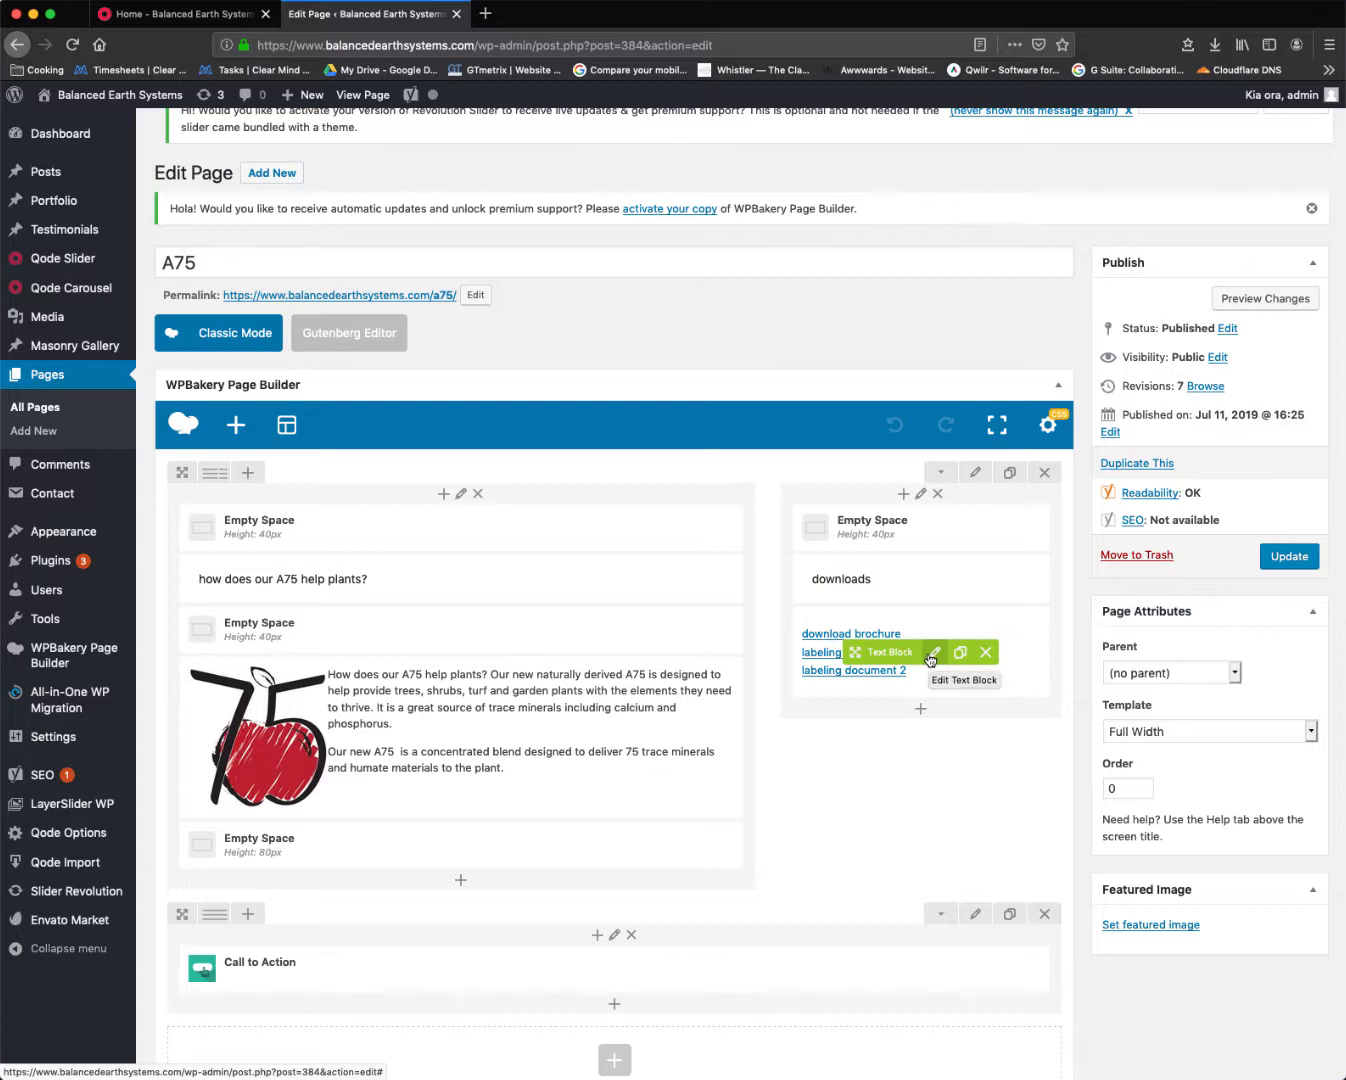
left_click(932, 652)
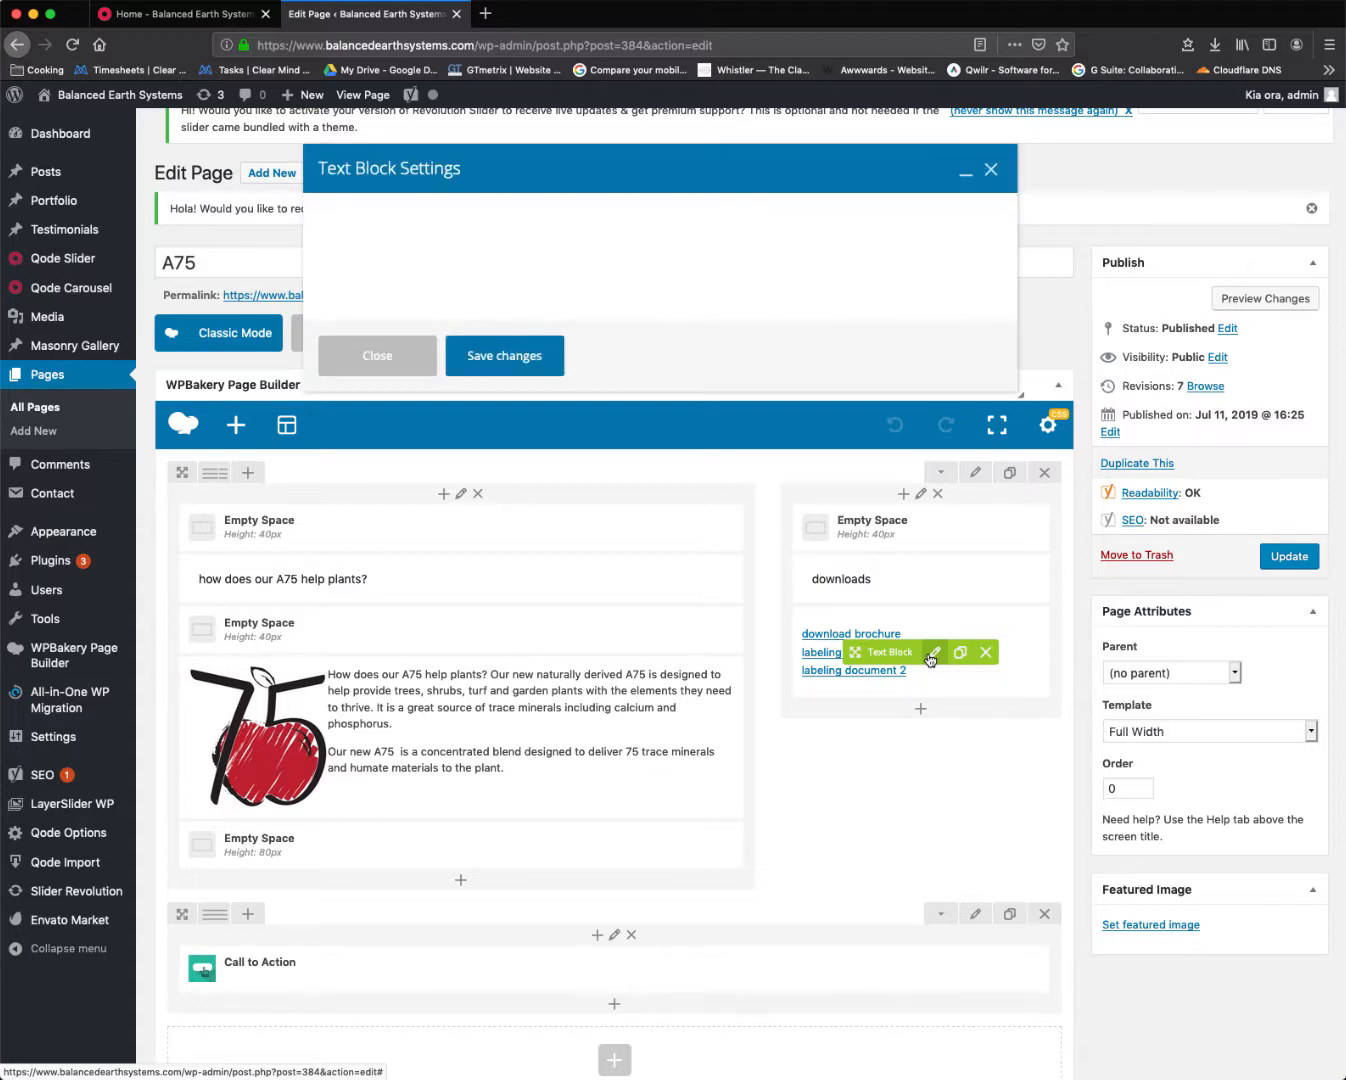
left_click(932, 652)
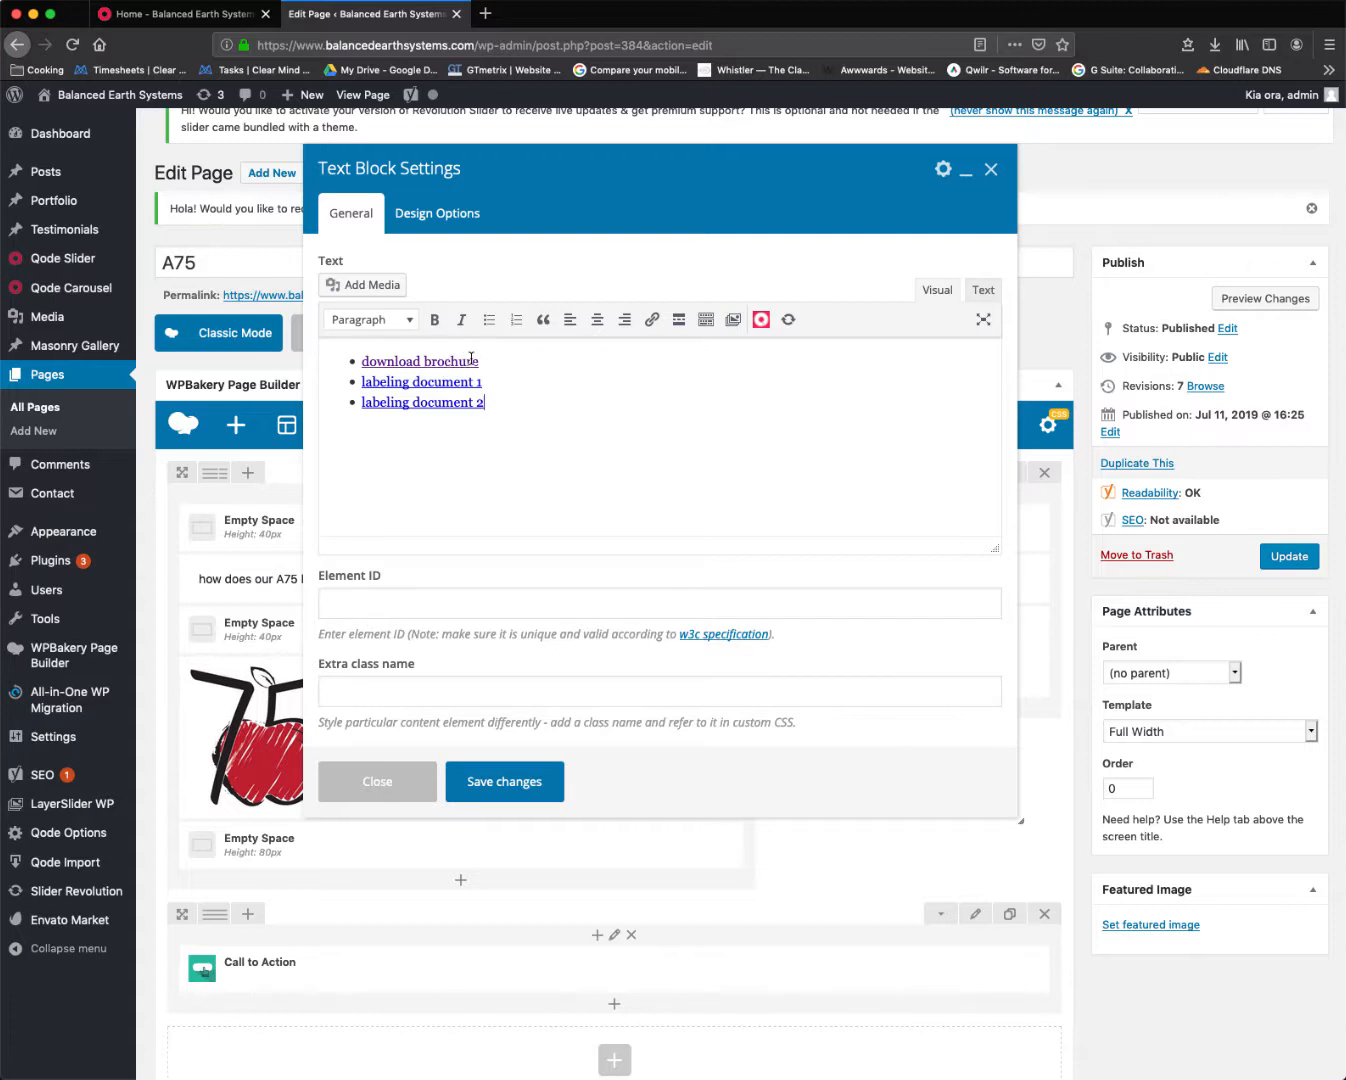
left_click(420, 360)
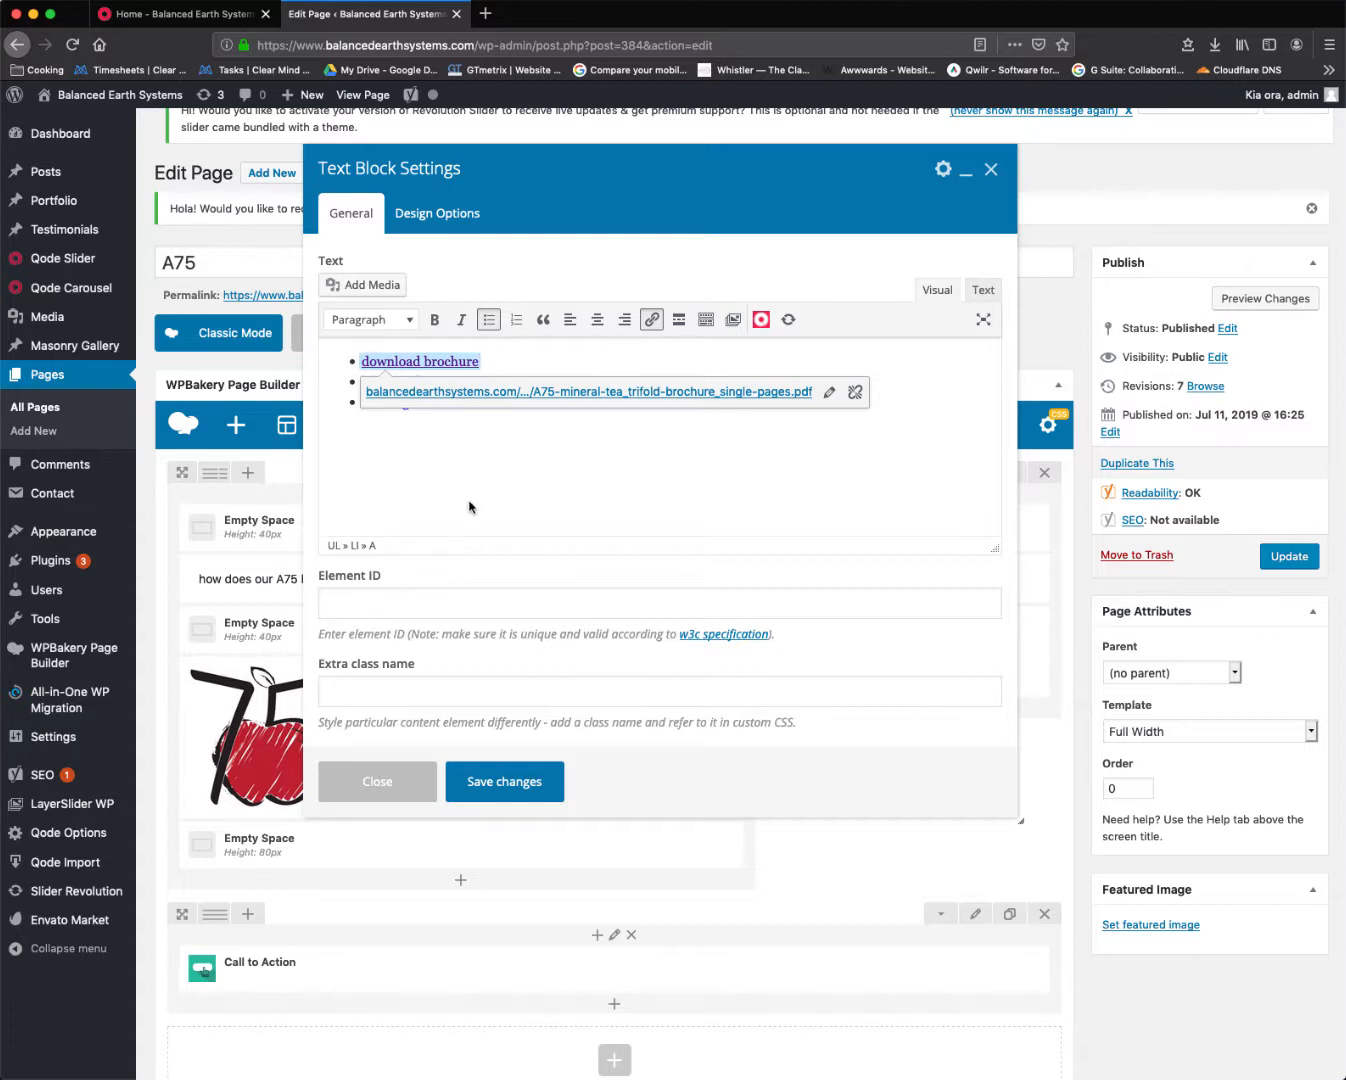
mouse_move(456, 508)
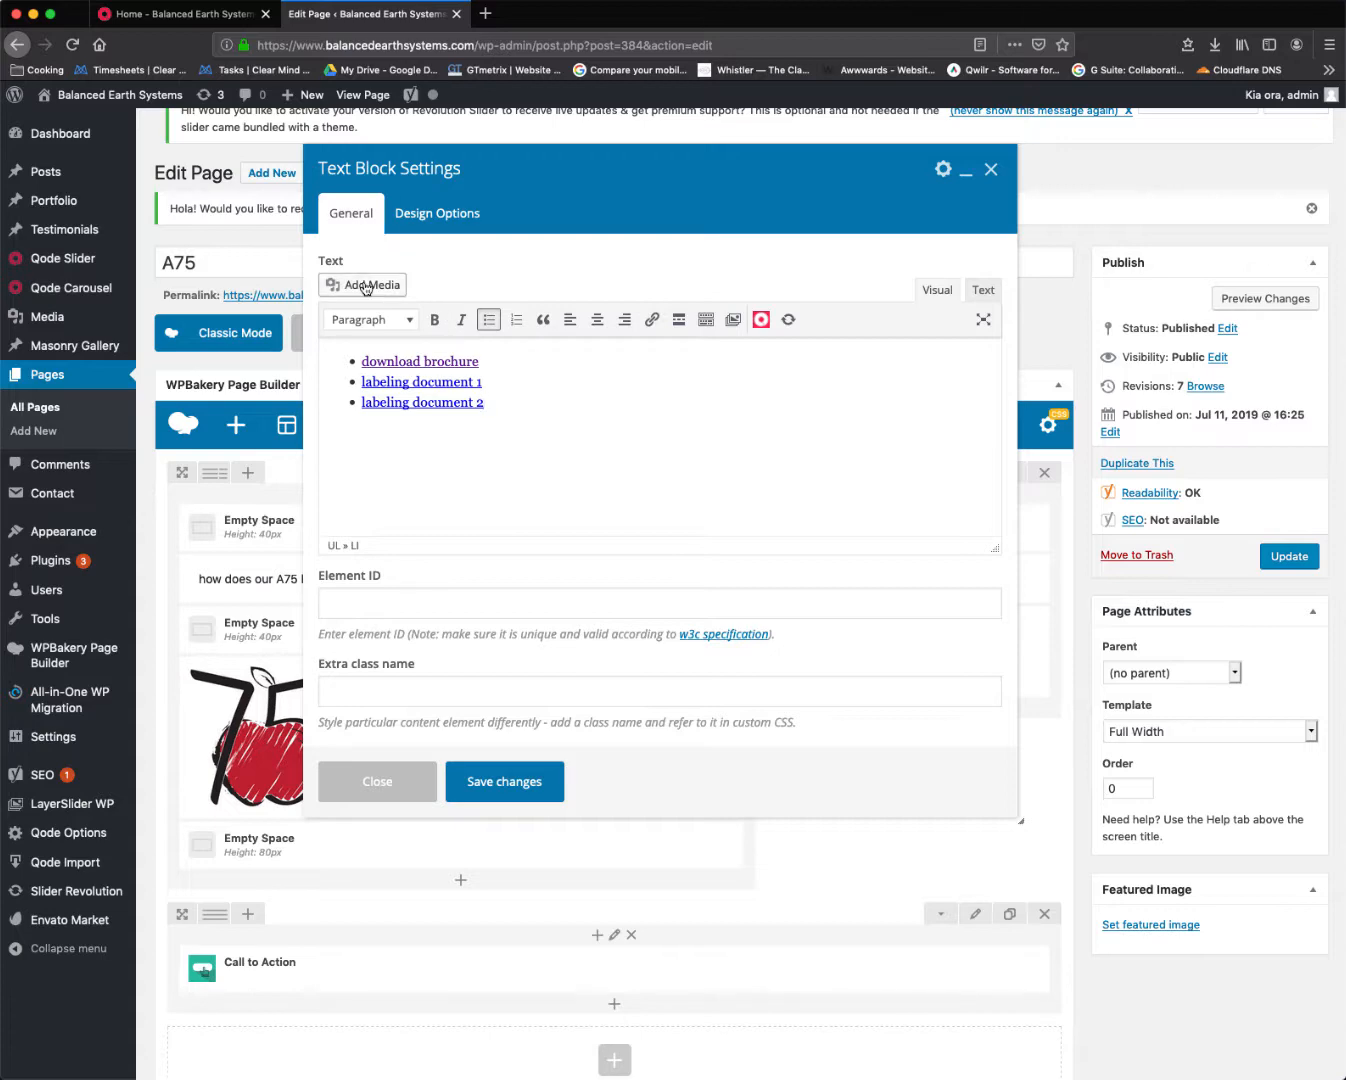
left_click(364, 284)
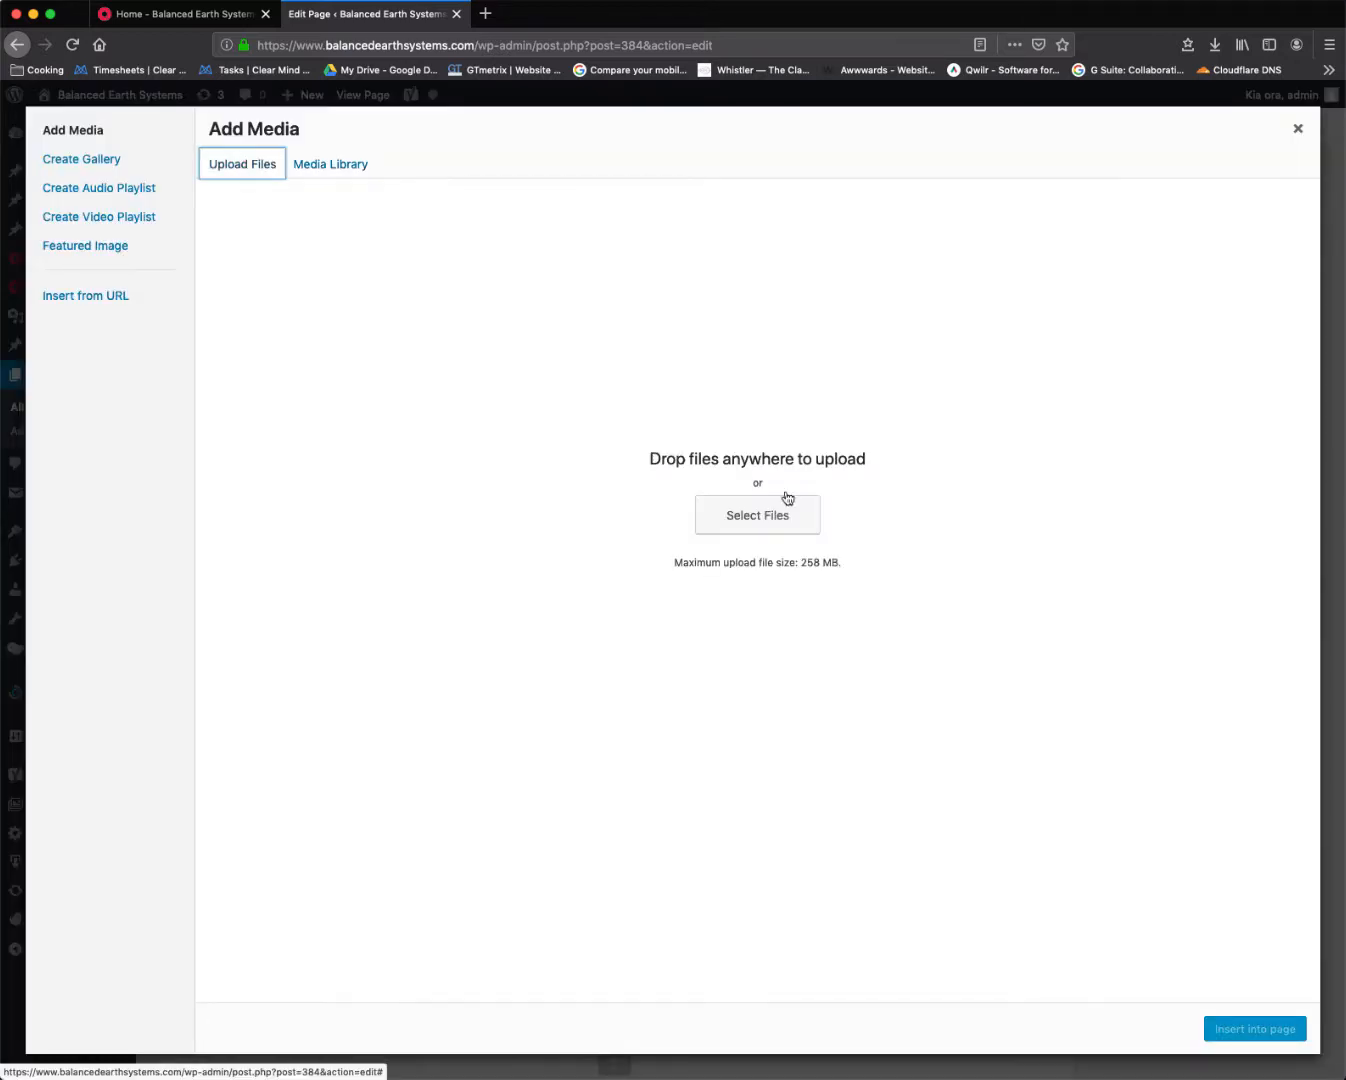
Select the A75 trifold brochure PDF in the Media Library and copy its file URL
left_click(756, 514)
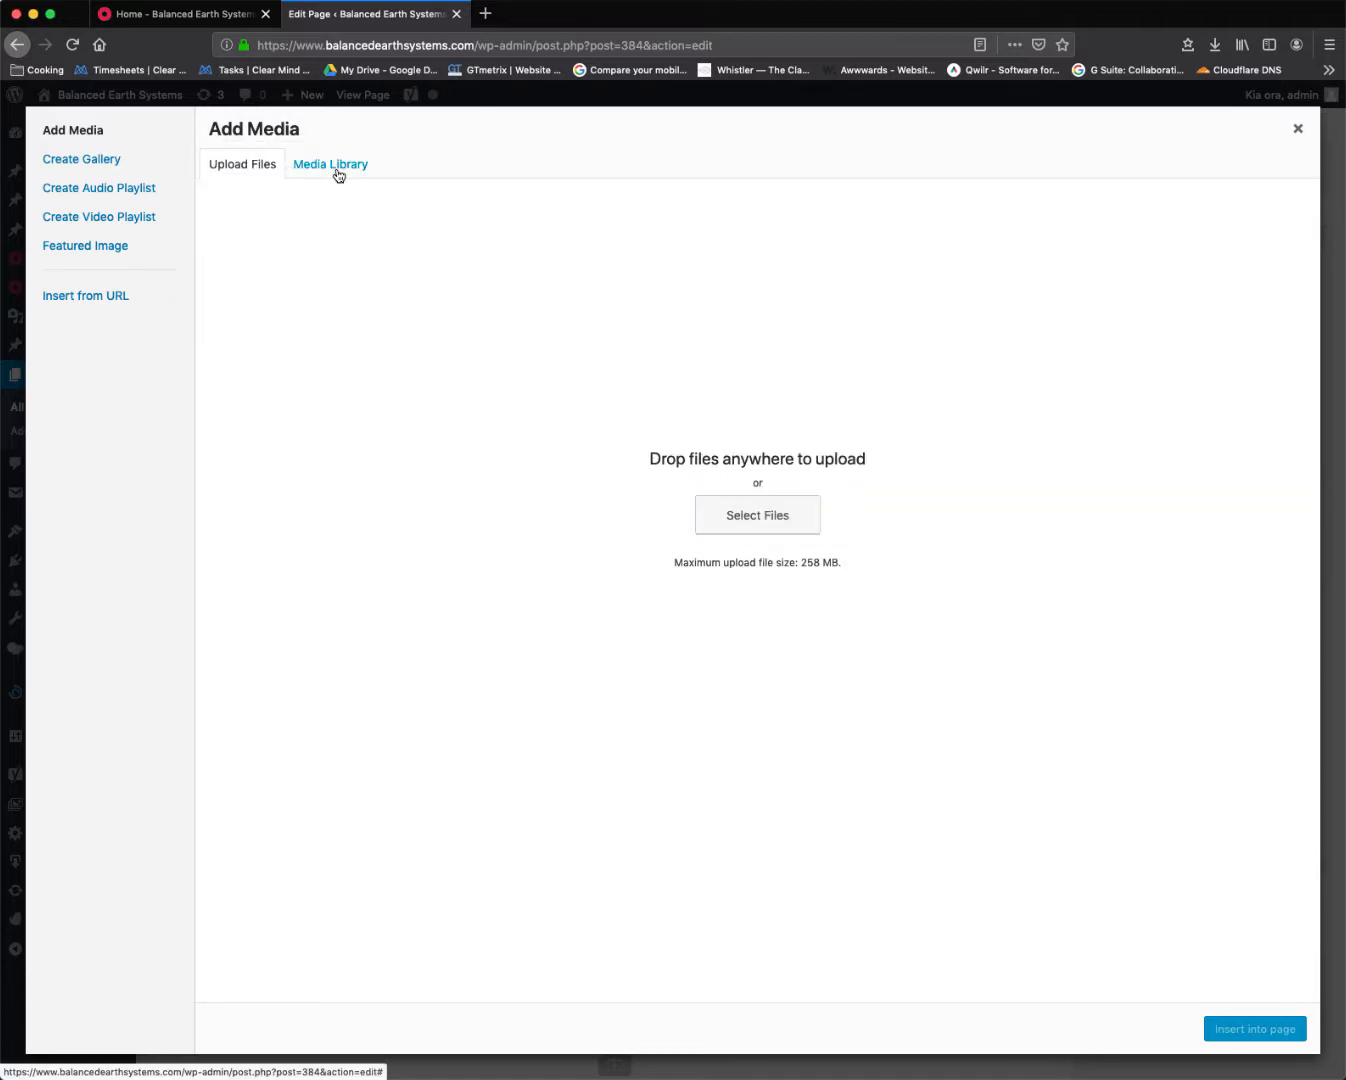
left_click(328, 164)
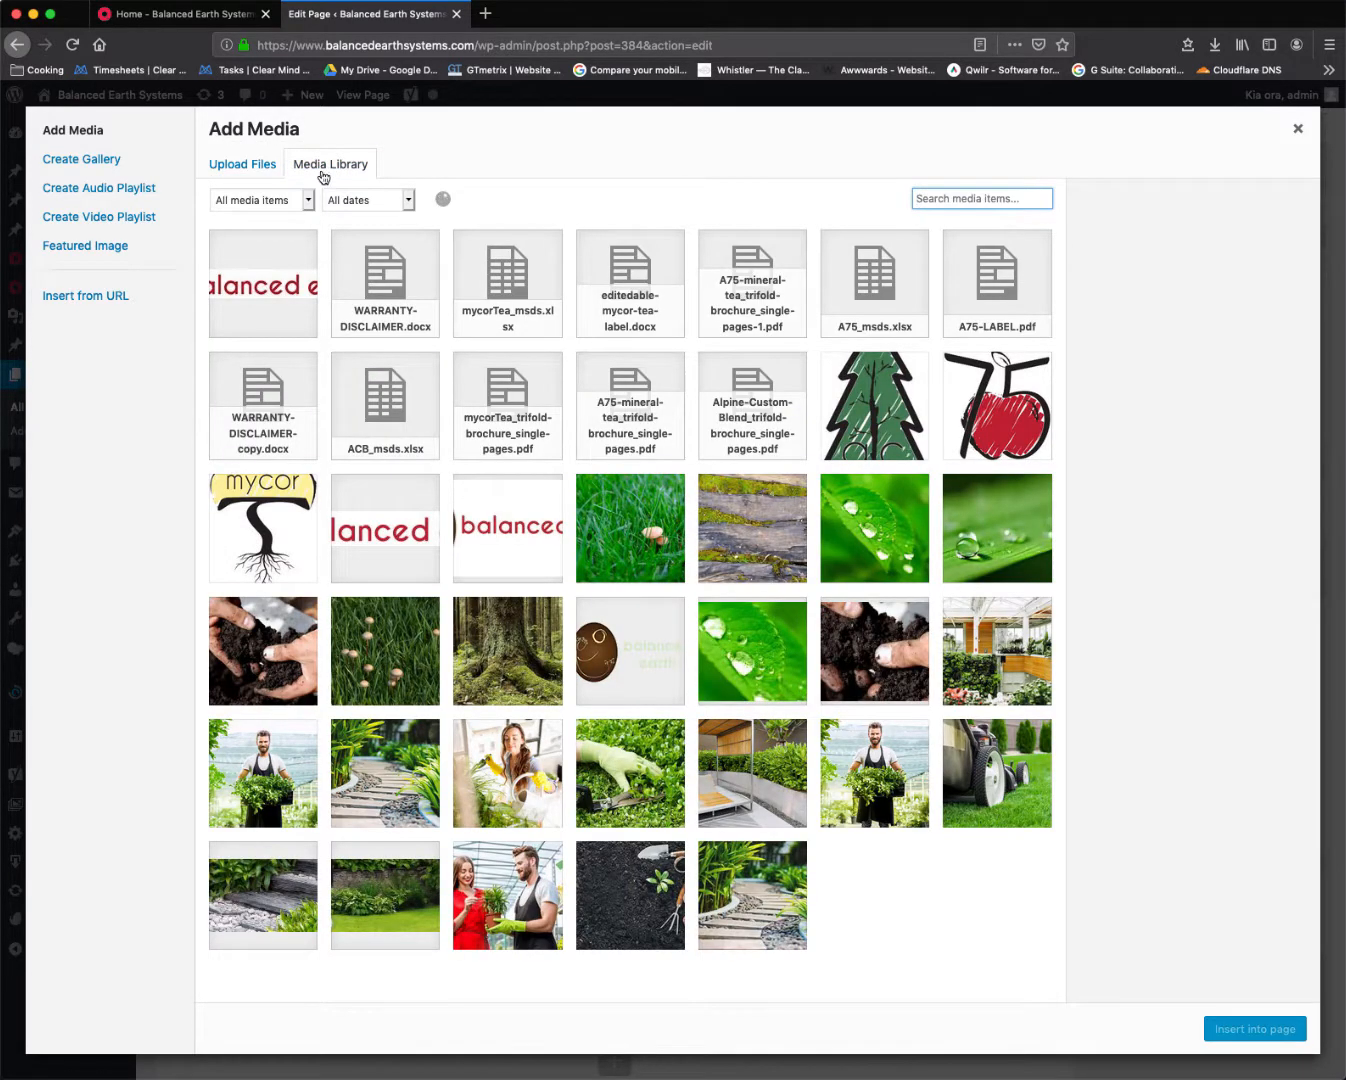
scroll("down", 3)
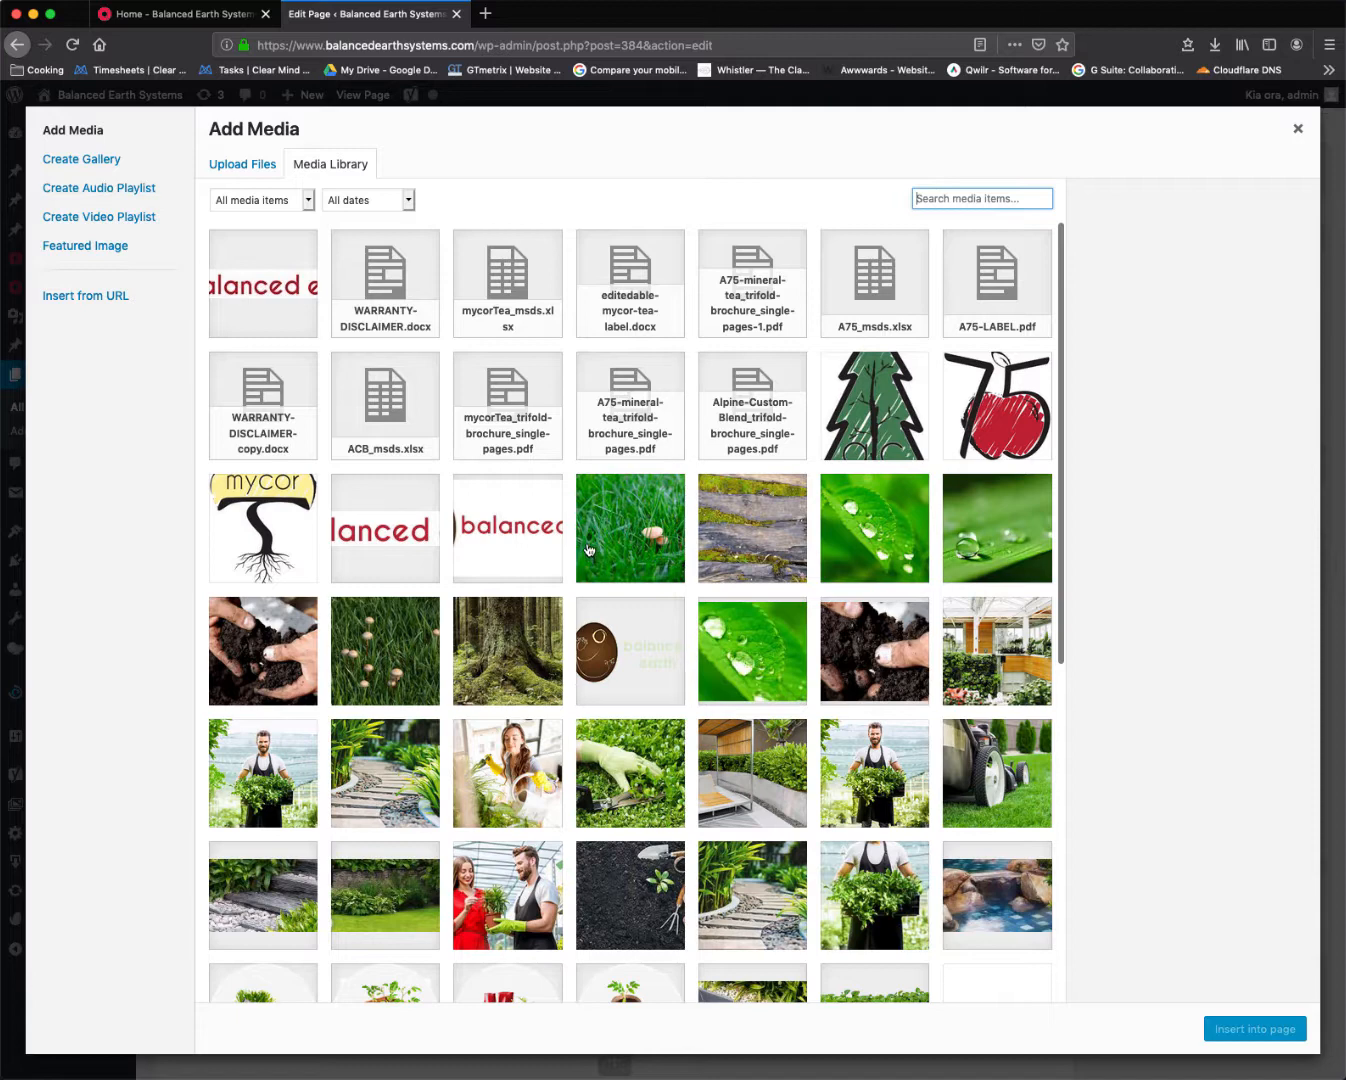
mouse_move(400, 300)
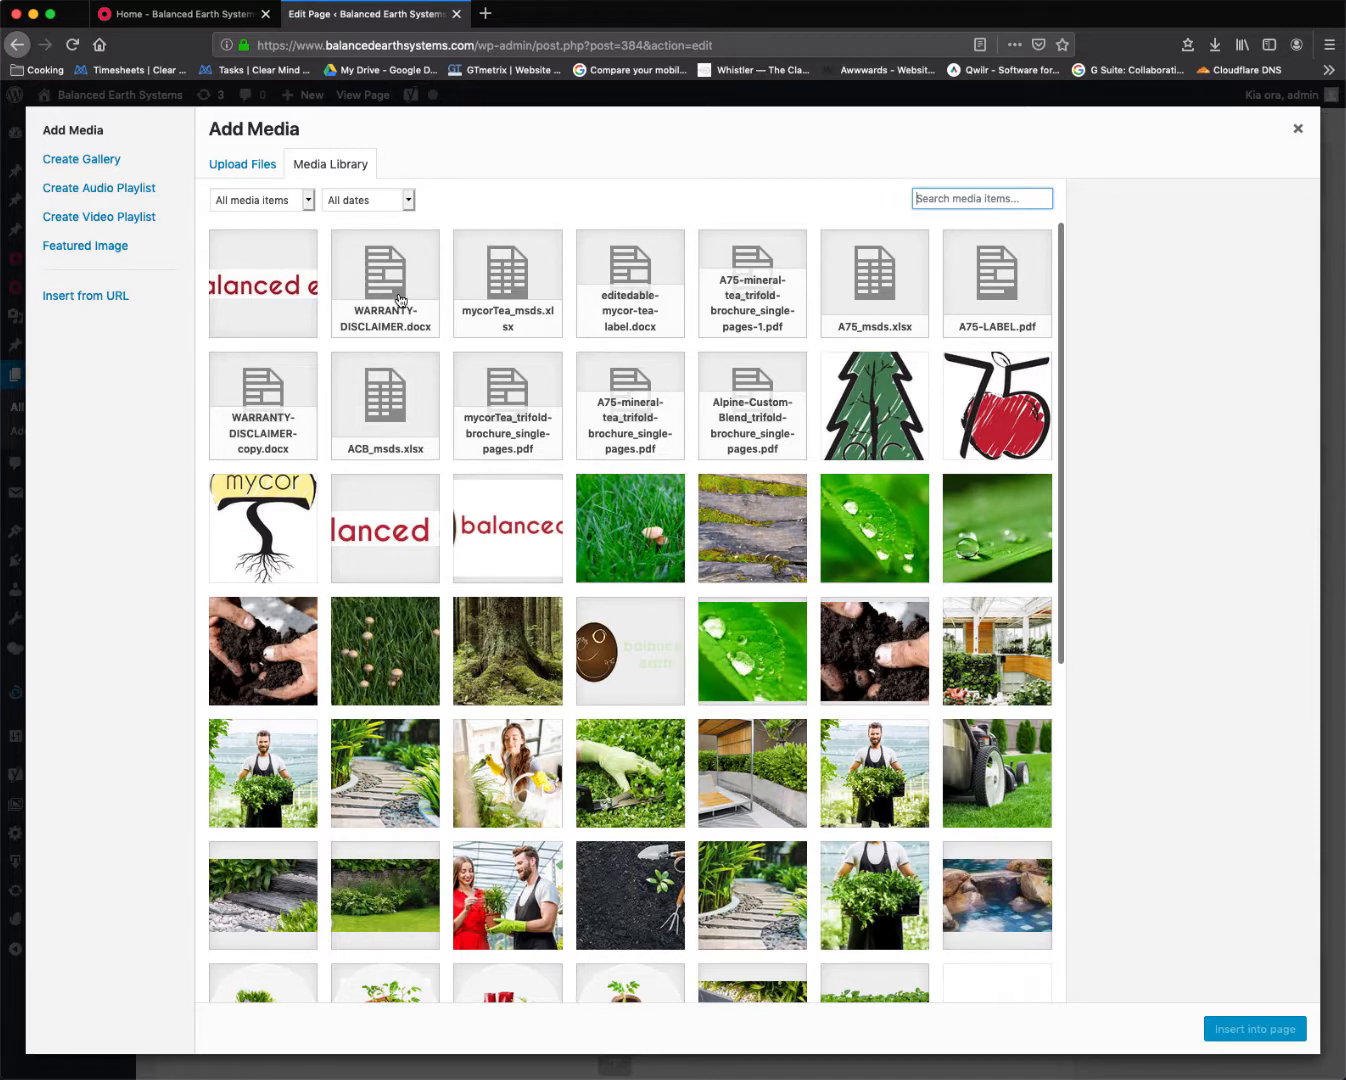
left_click(752, 284)
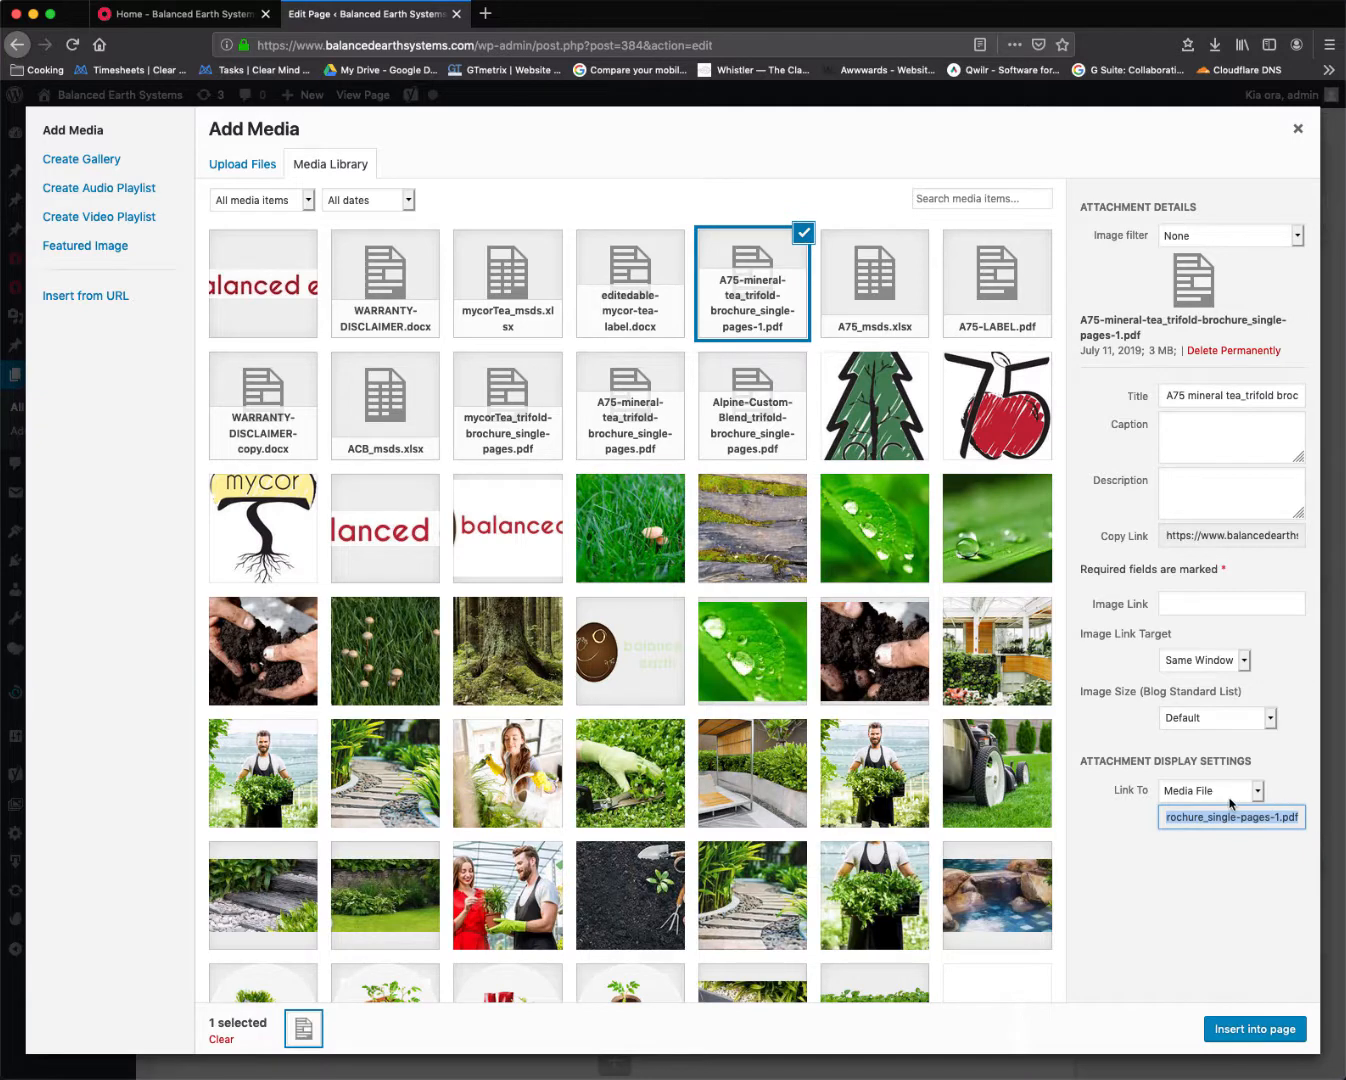
right_click(1230, 816)
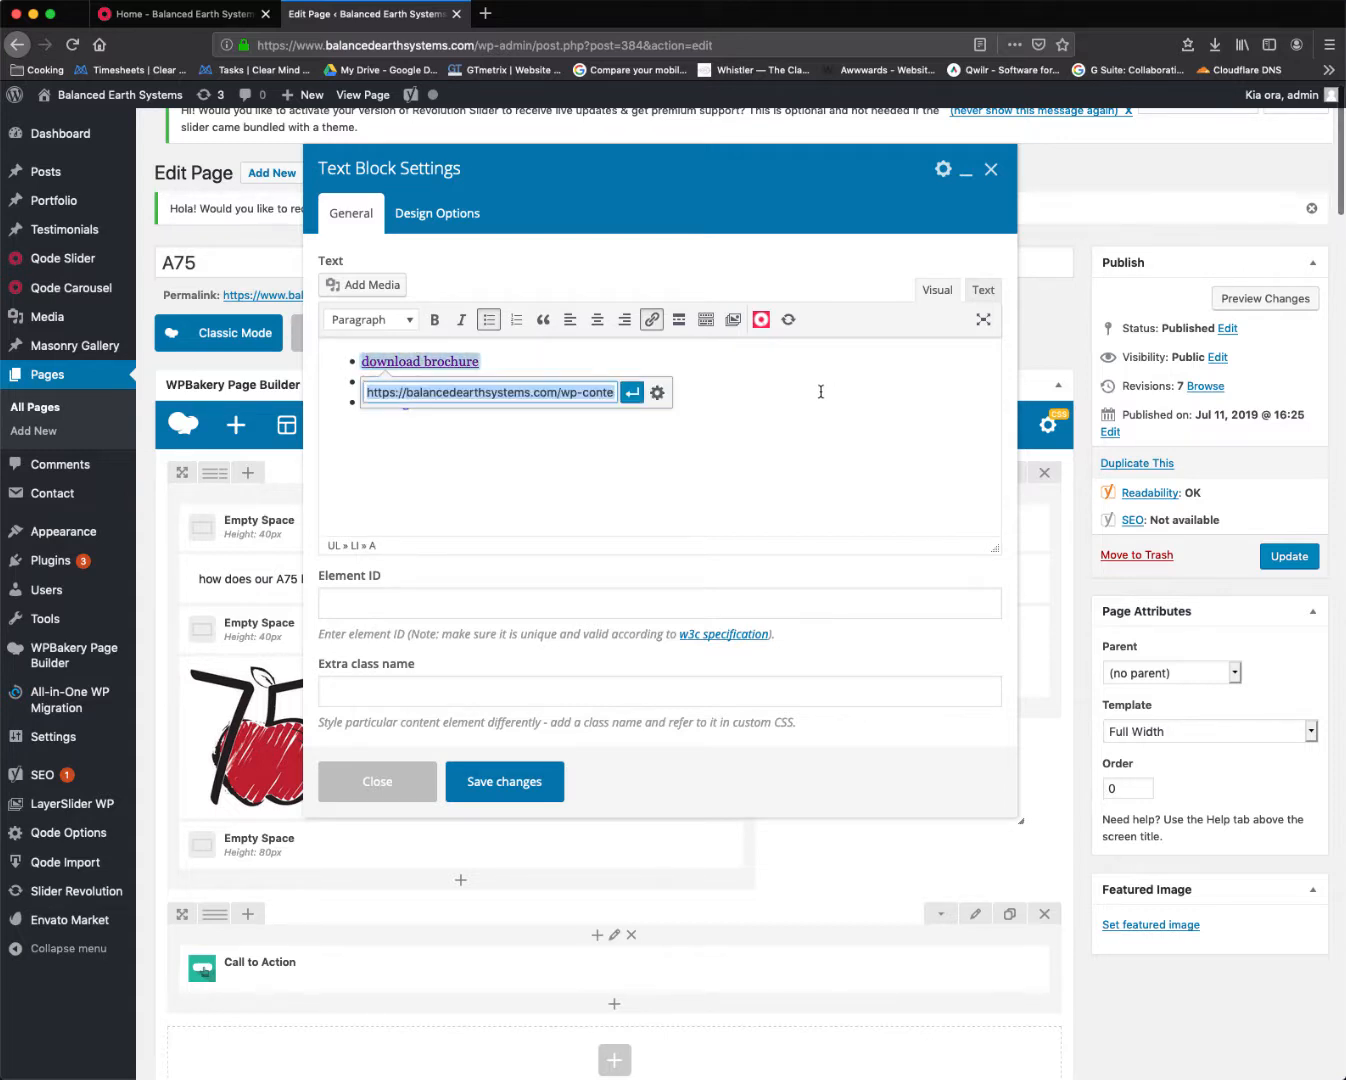
Paste the copied brochure PDF address into the download brochure link URL field
right_click(490, 392)
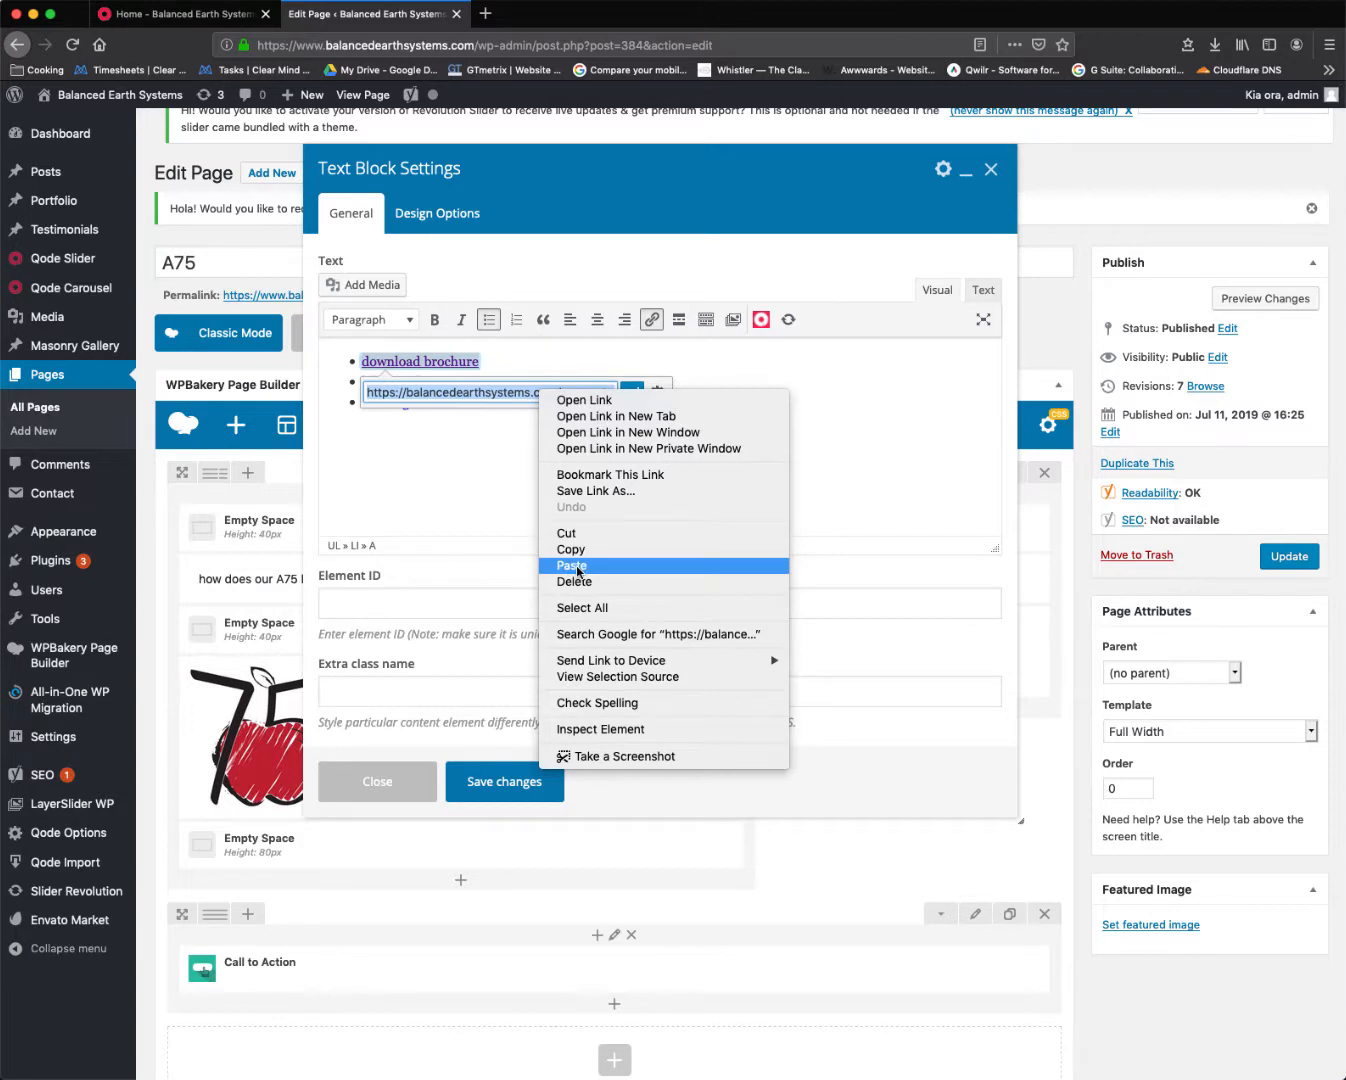
left_click(572, 564)
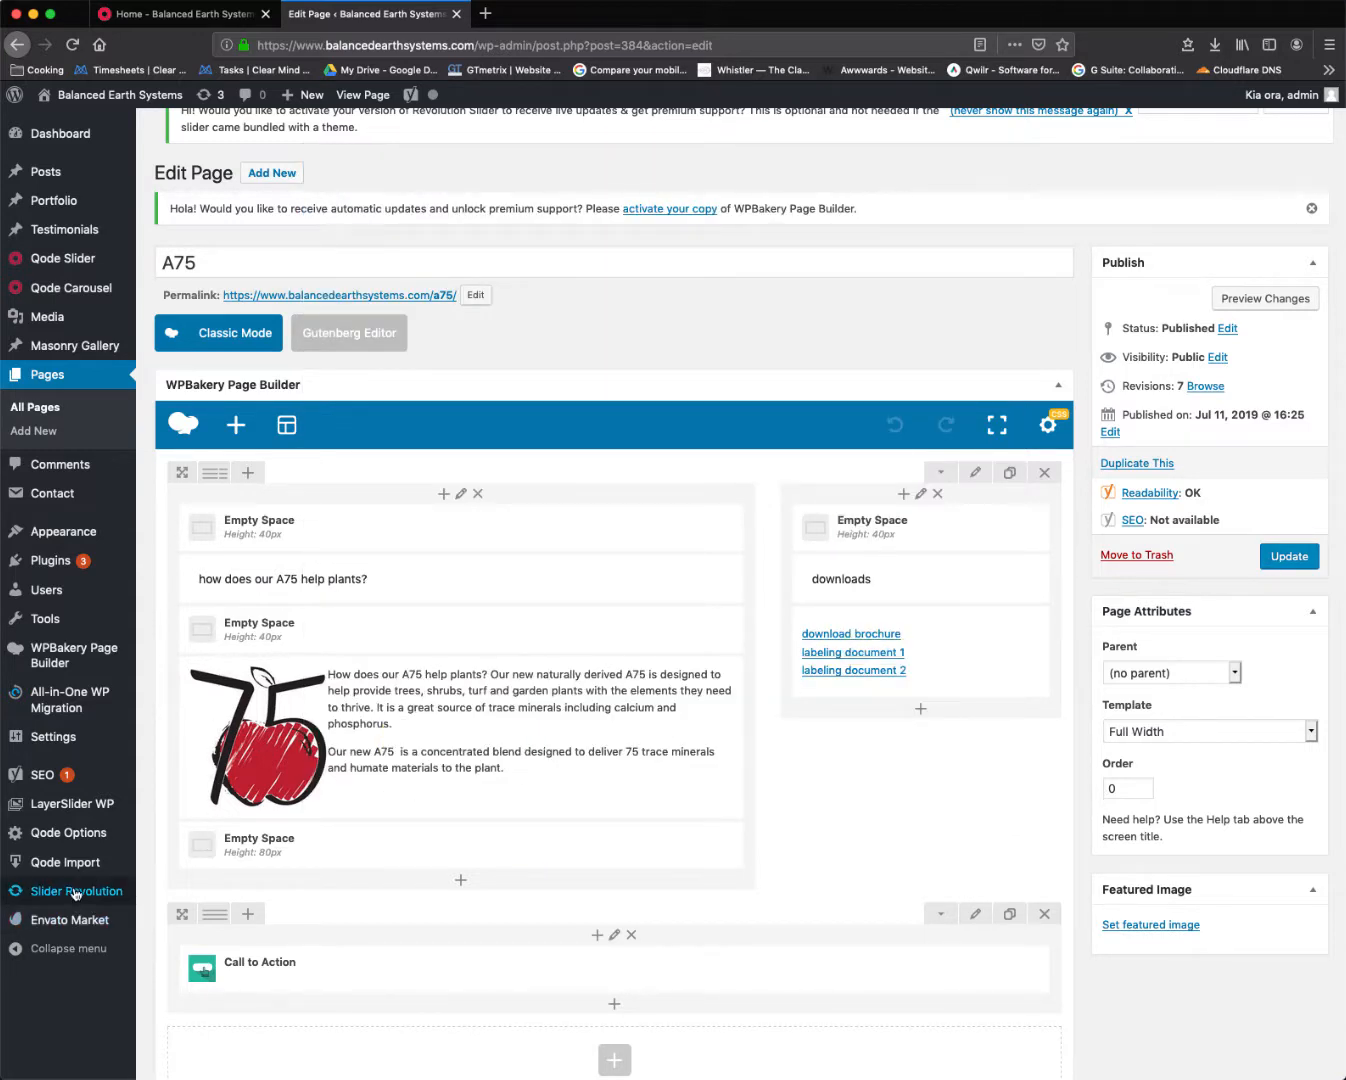
Go to Slider Revolution and start editing the Home slider's slides
left_click(80, 892)
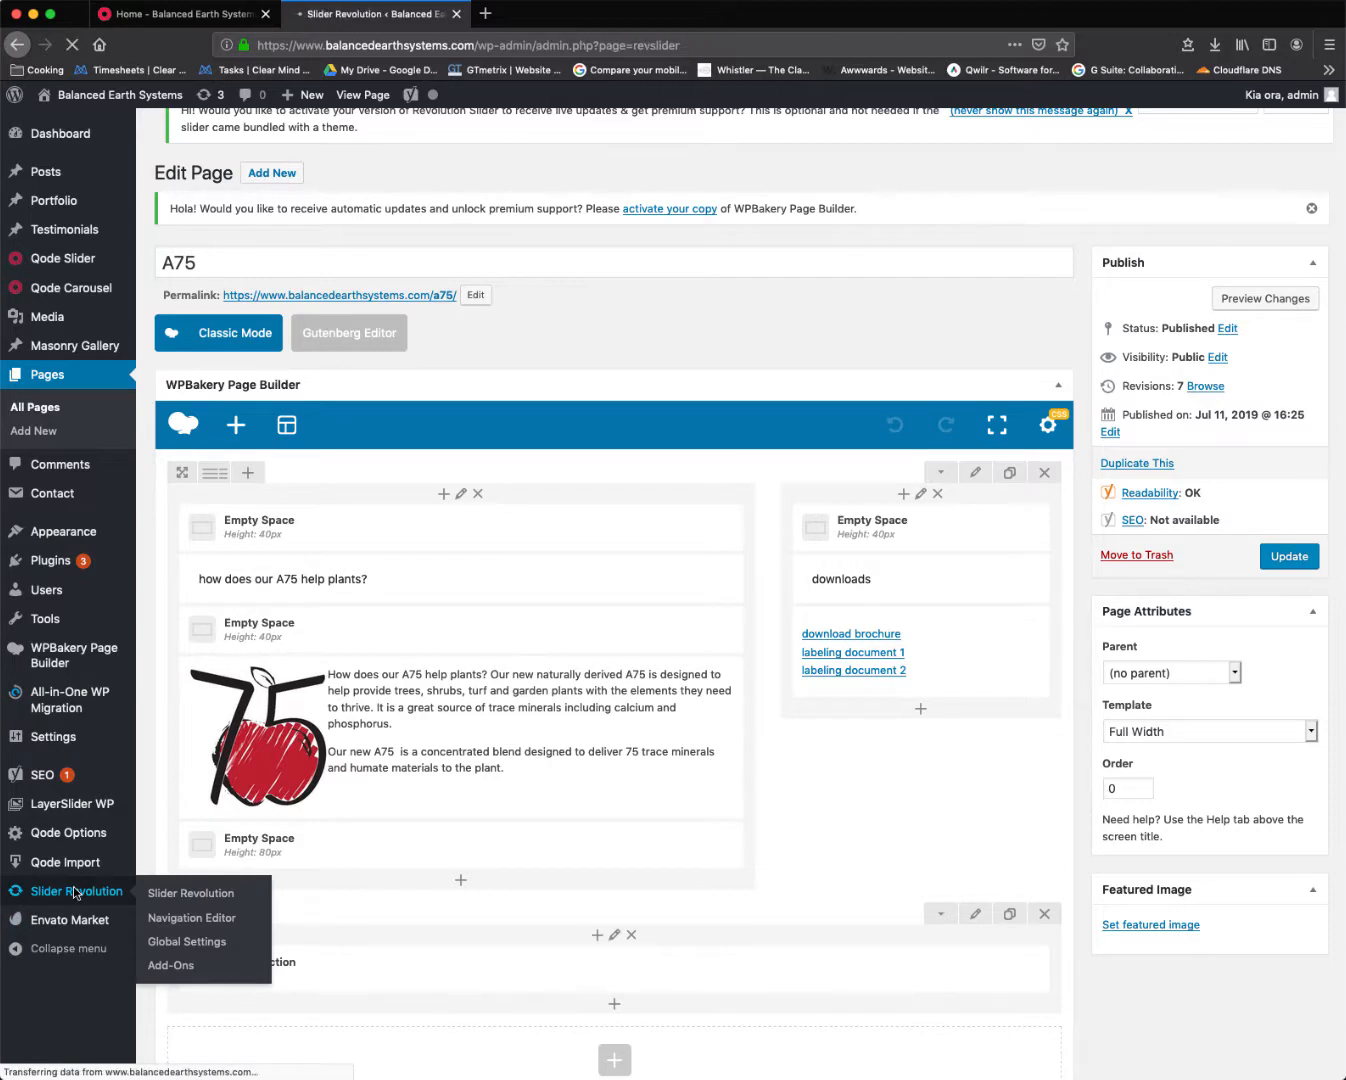
left_click(190, 892)
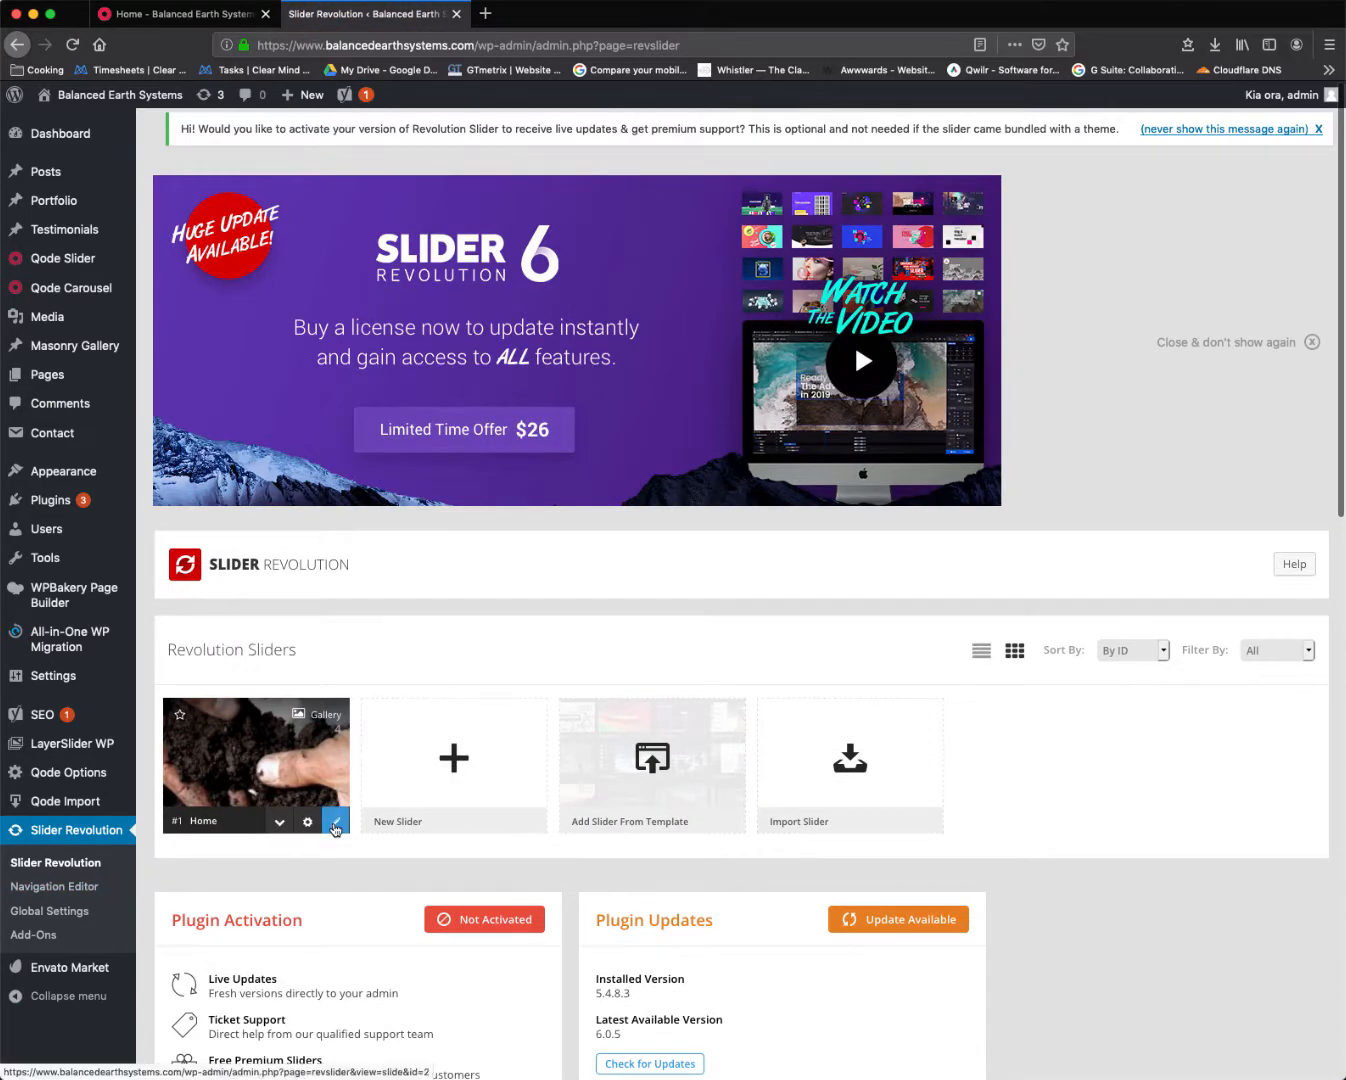
left_click(336, 820)
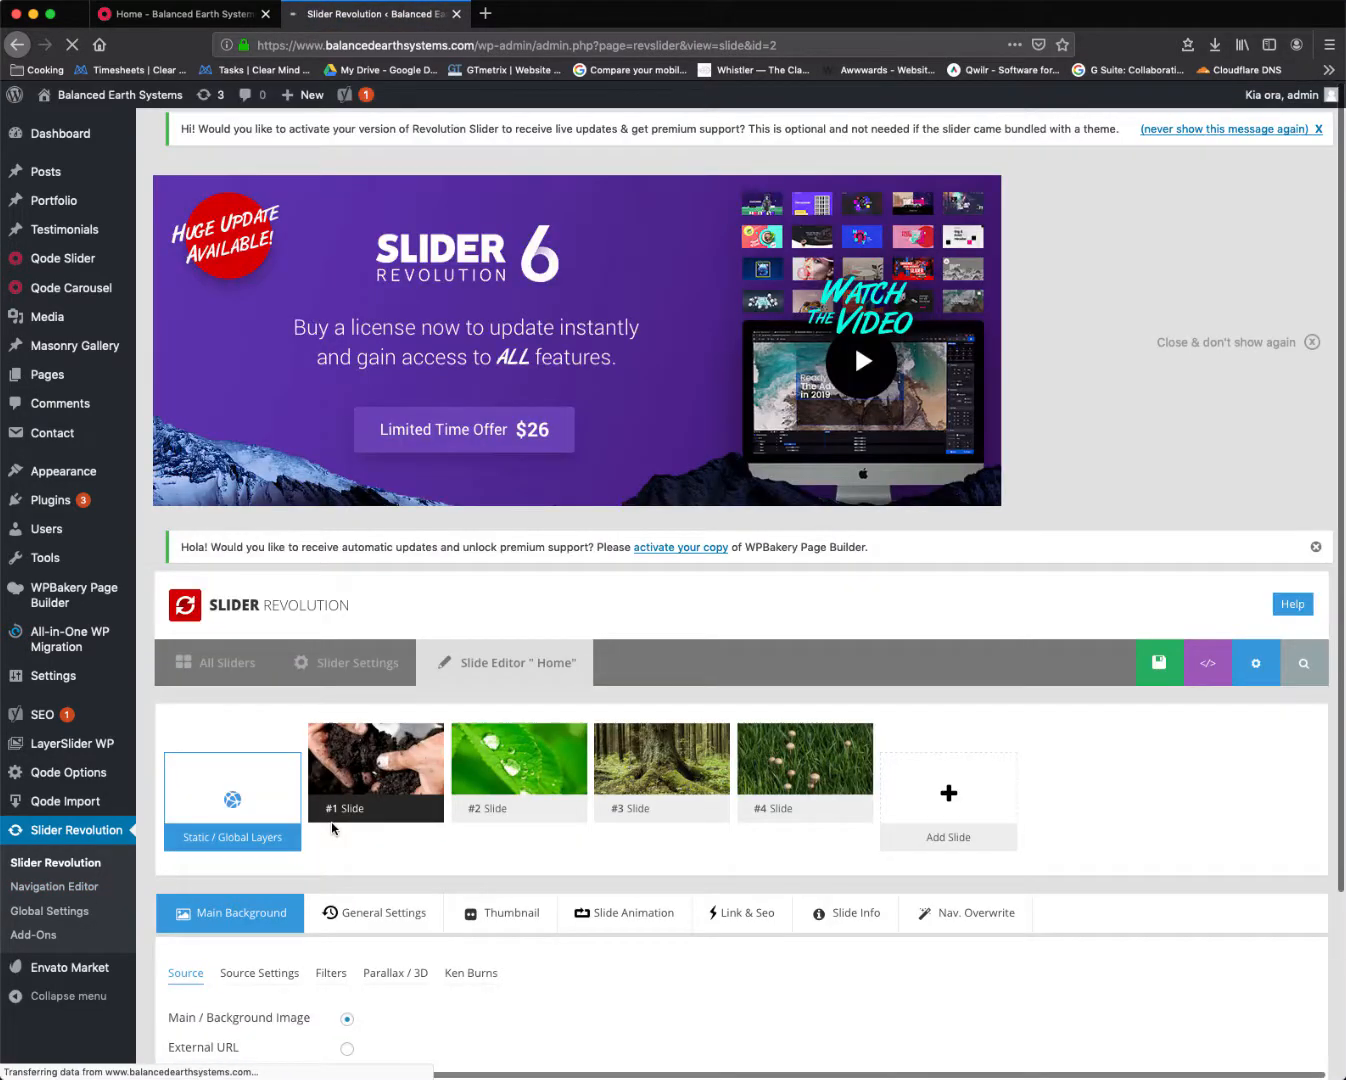
scroll("down", 3)
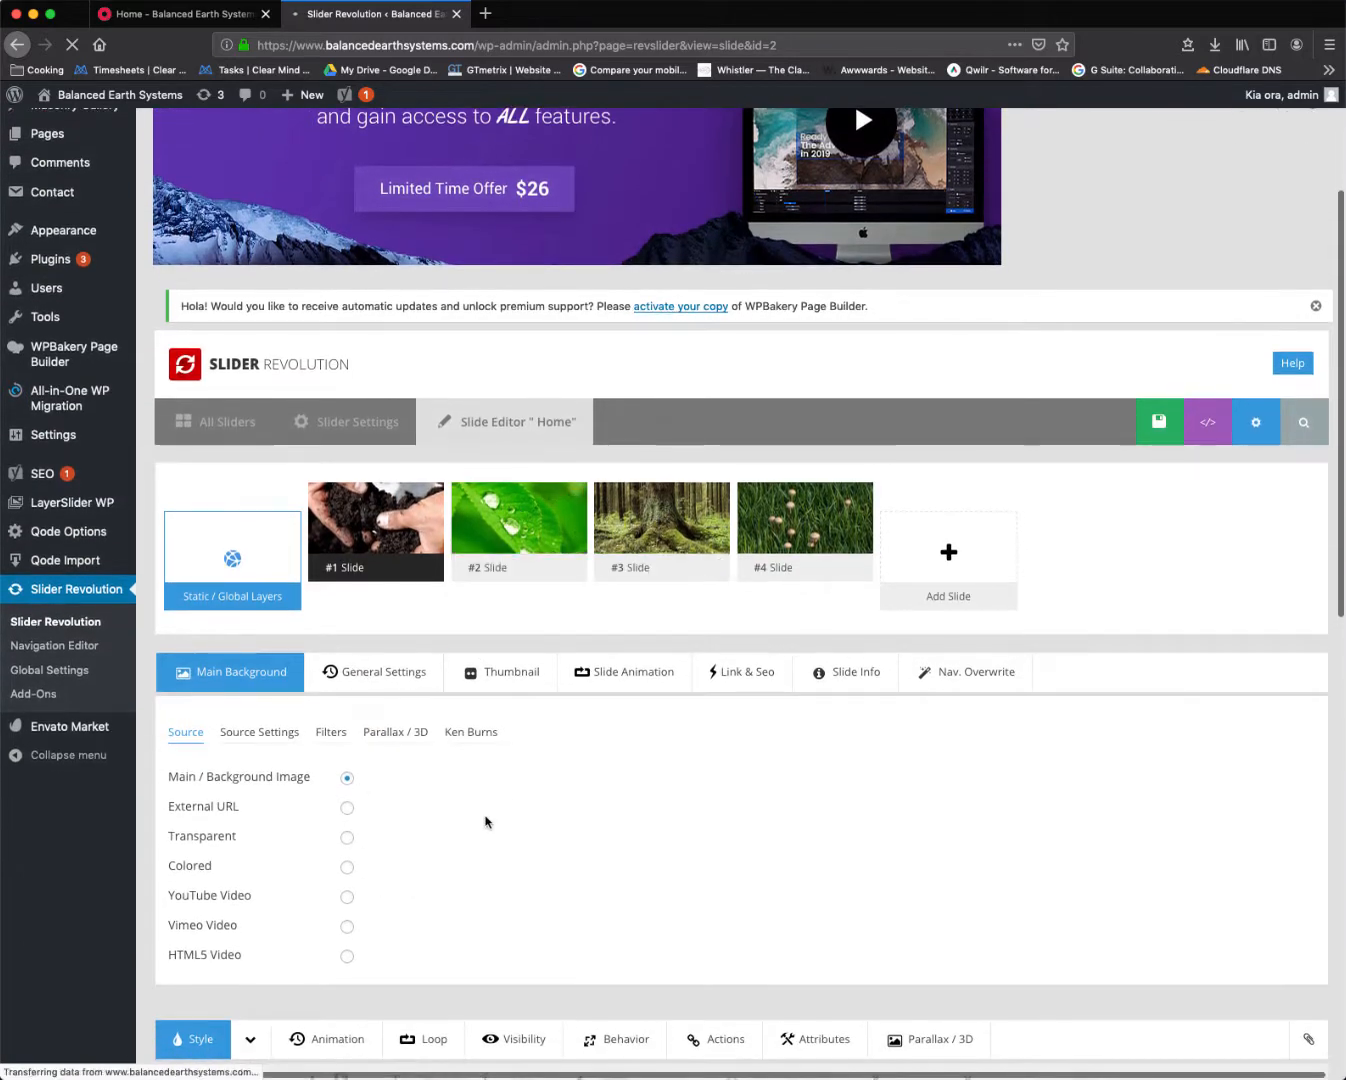
Save slide #1 with its new microbial and trace nutrient products caption
scroll("down", 3)
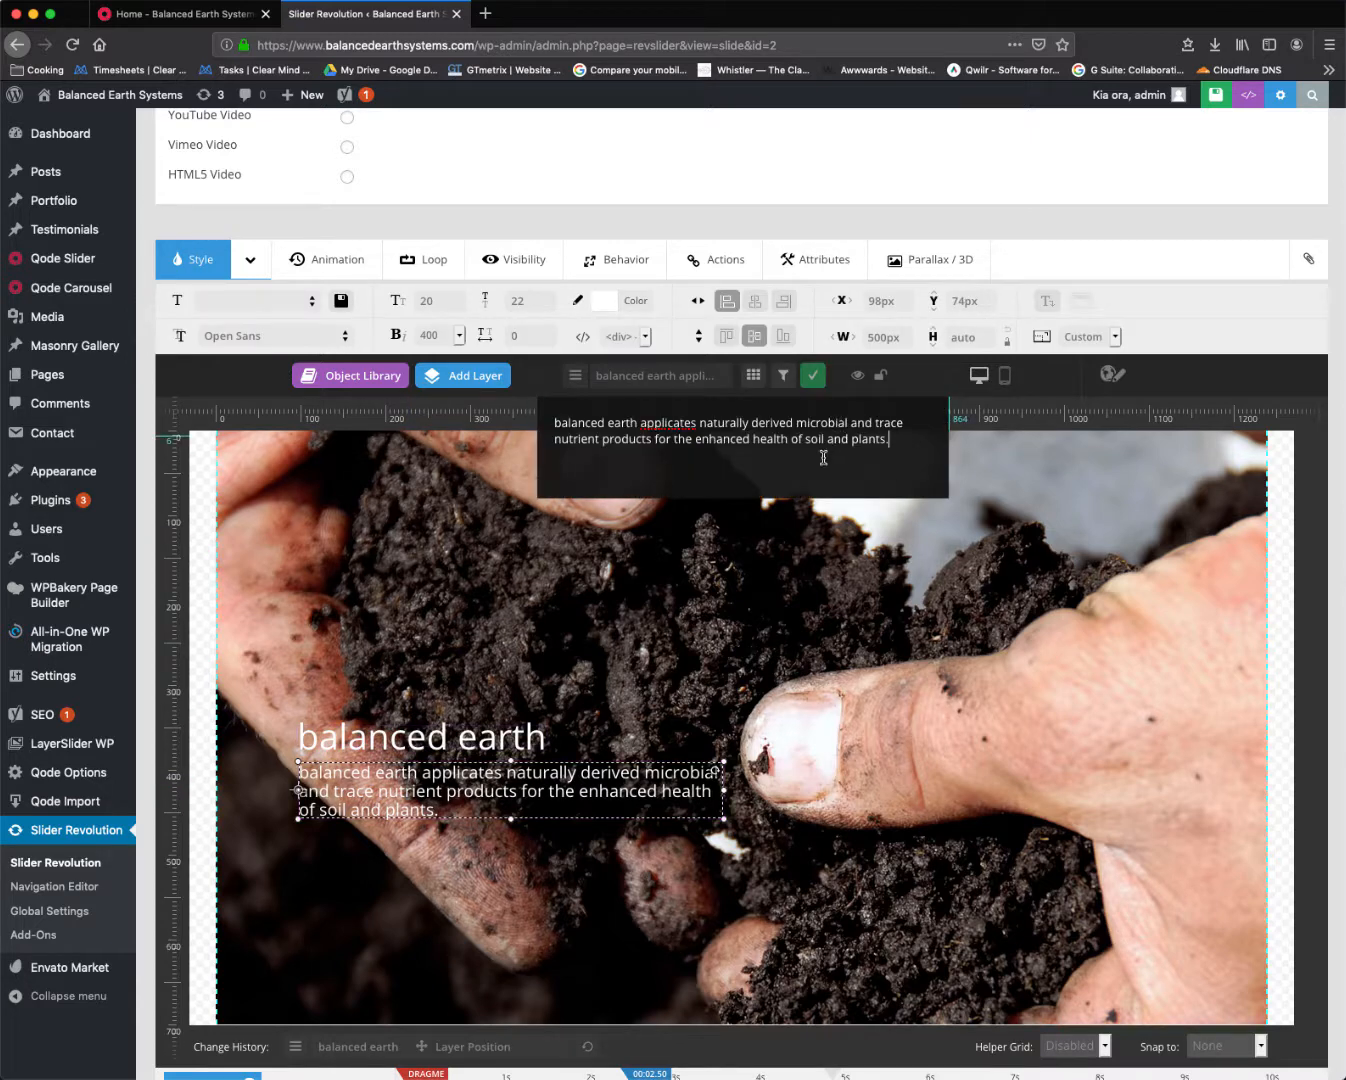
mouse_move(744, 446)
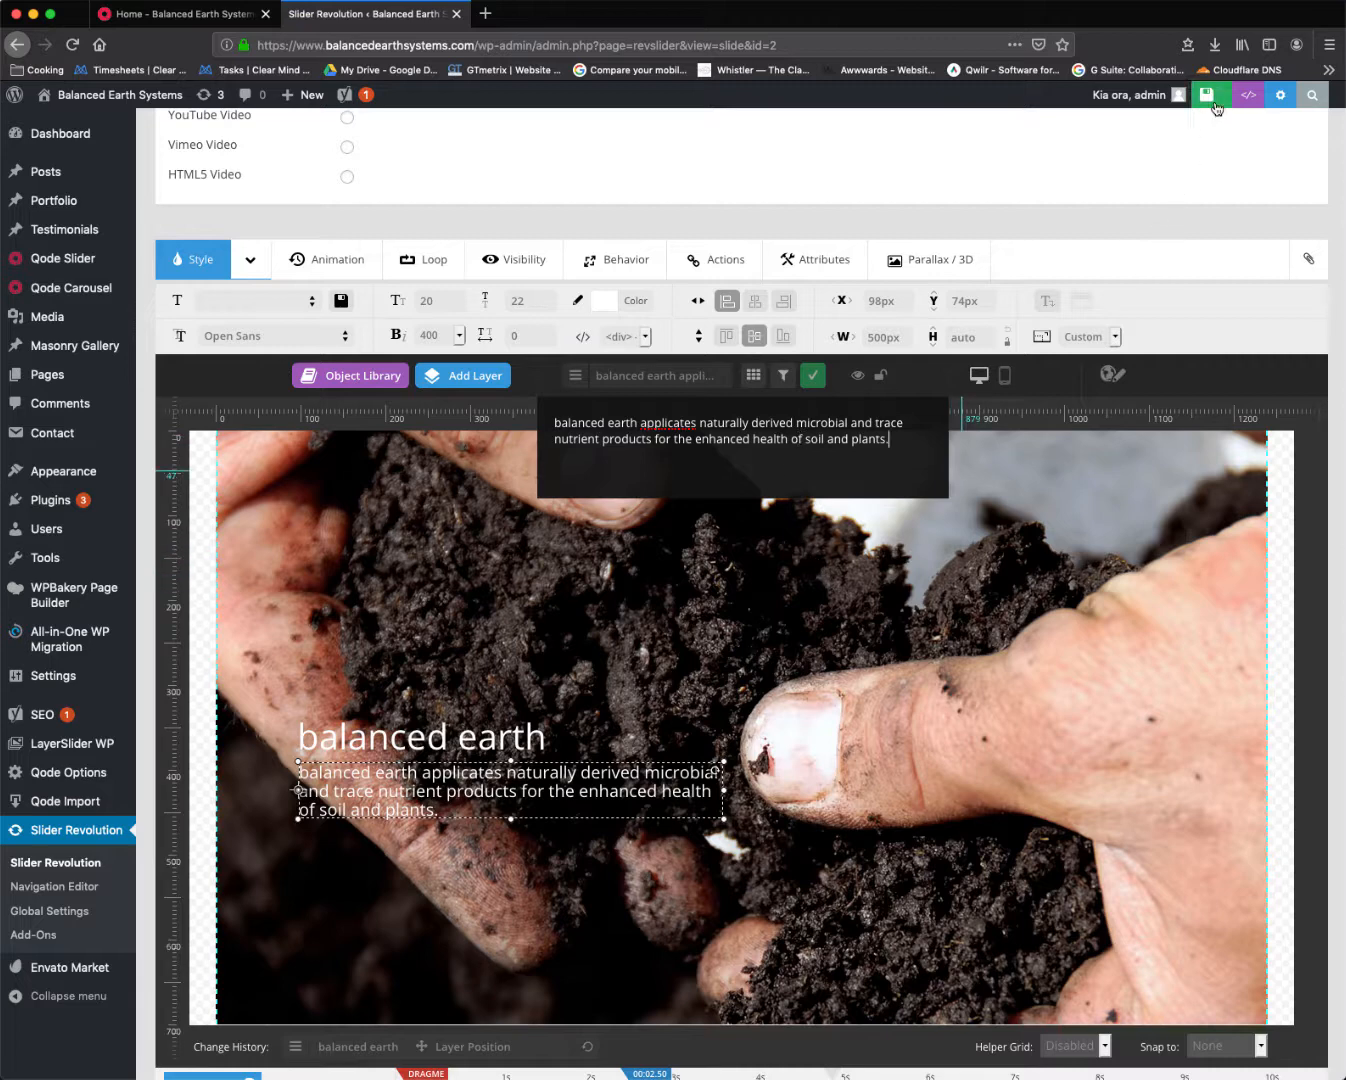
left_click(1212, 98)
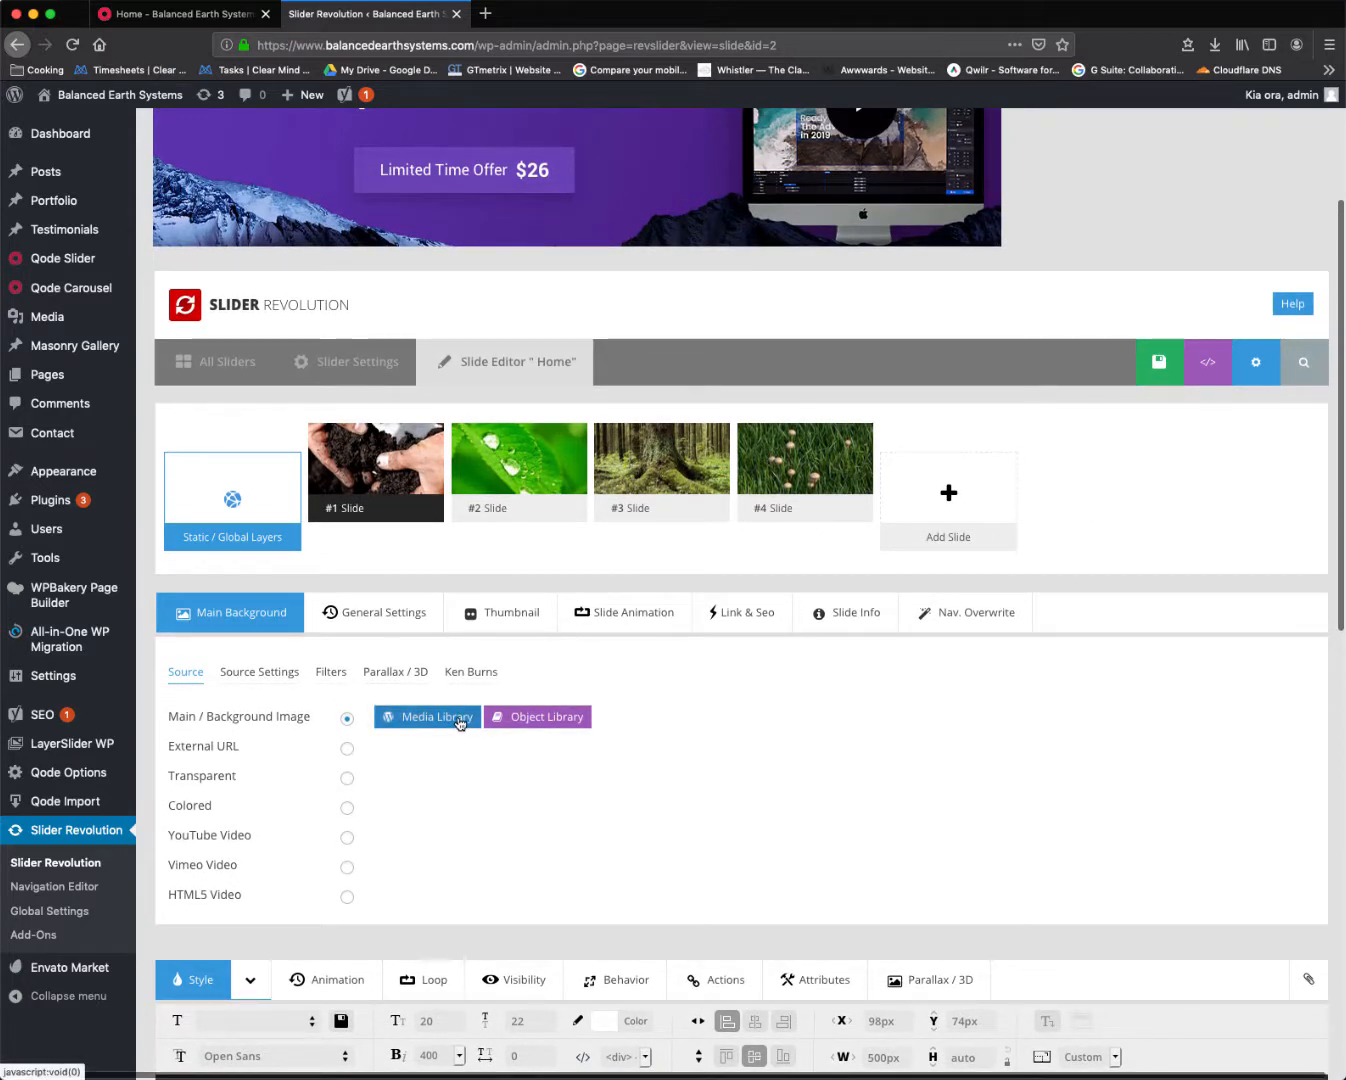
left_click(432, 716)
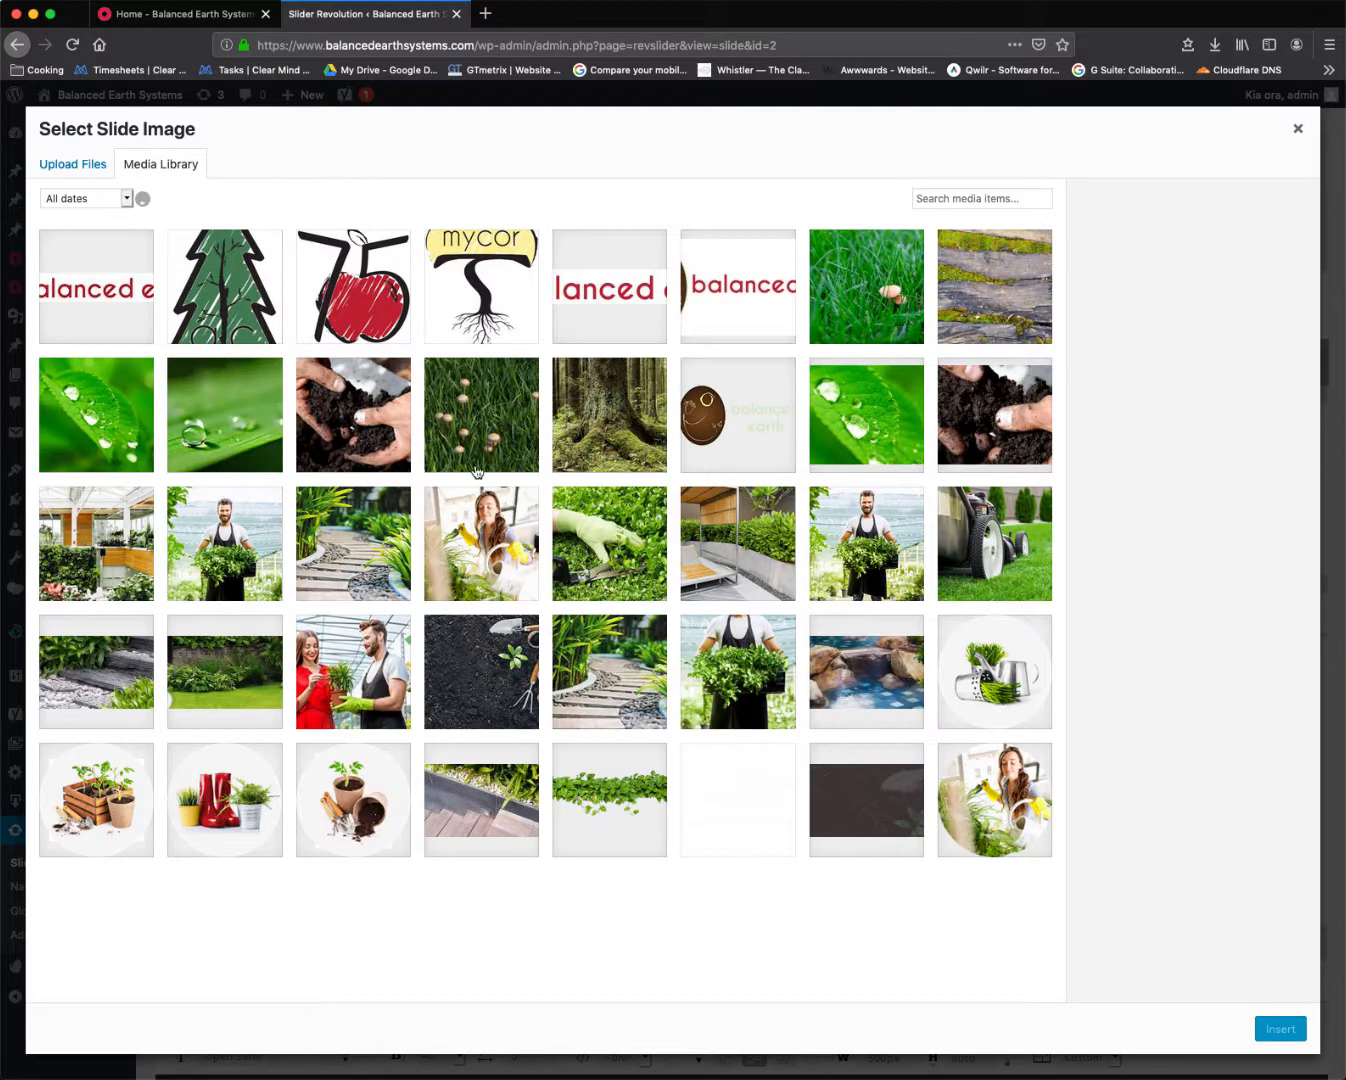
scroll("down", 3)
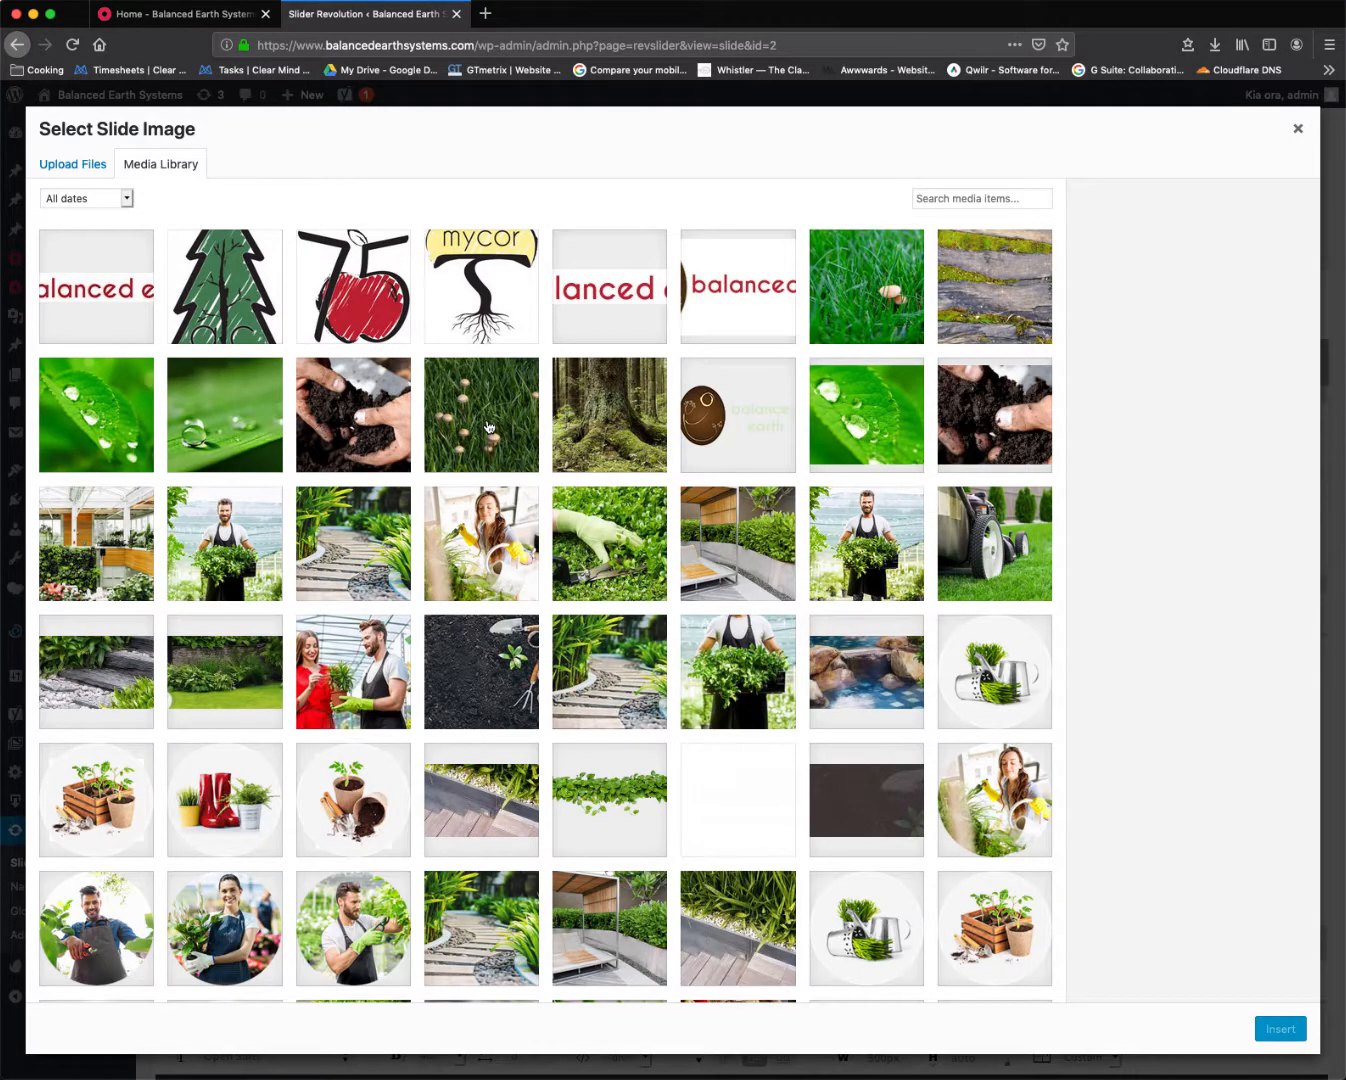
mouse_move(1272, 168)
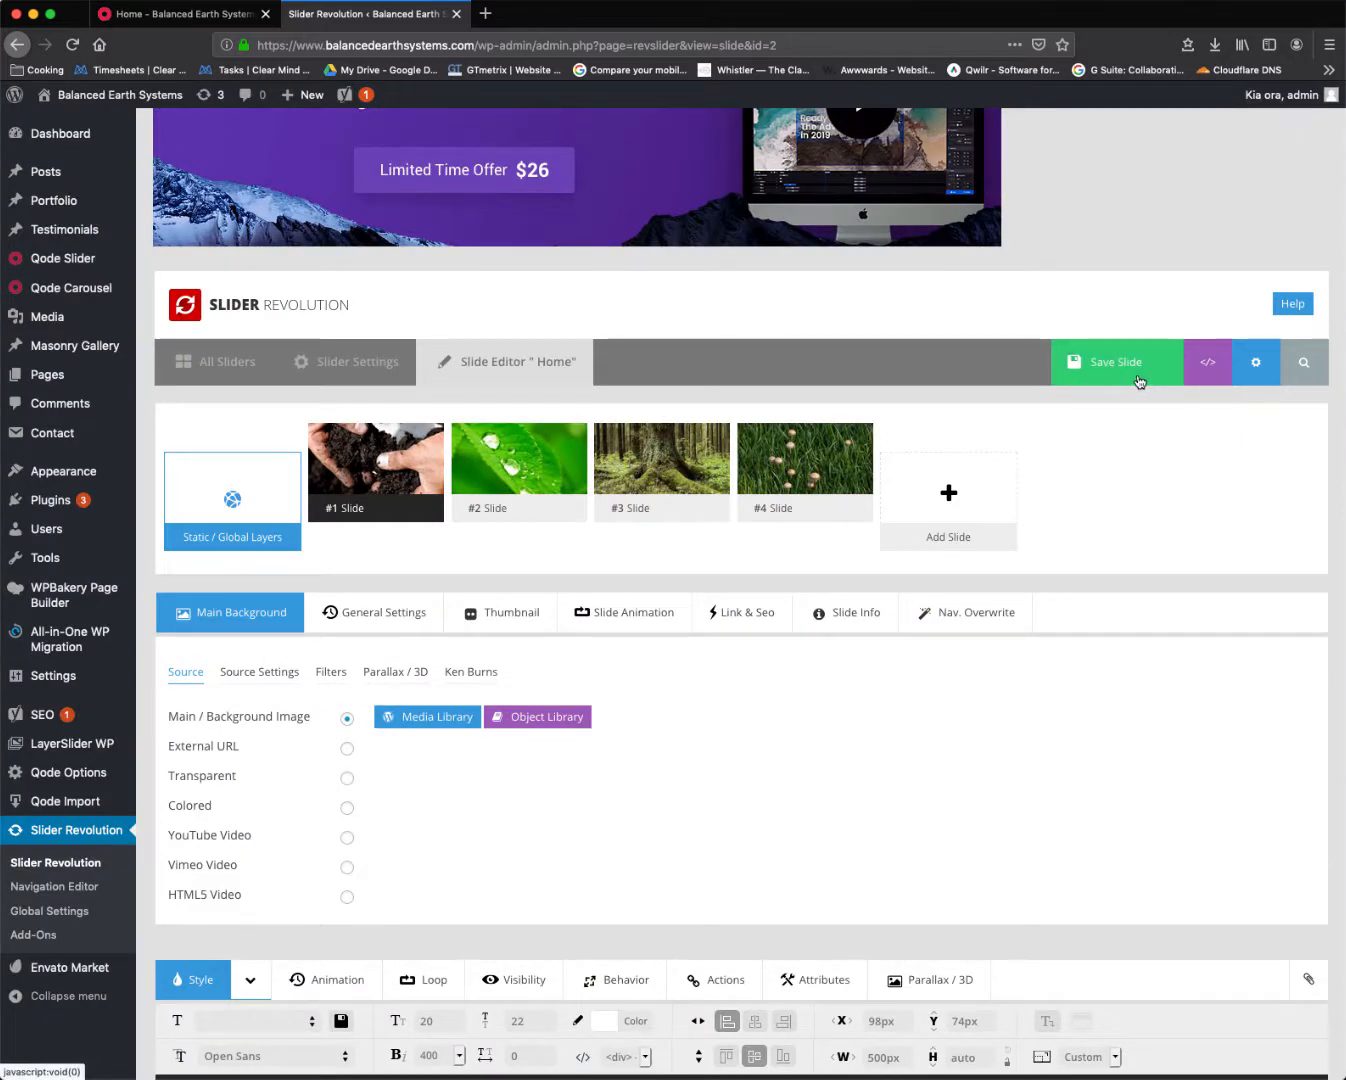
Save the first Home slide with the Save Slide button
left_click(1116, 362)
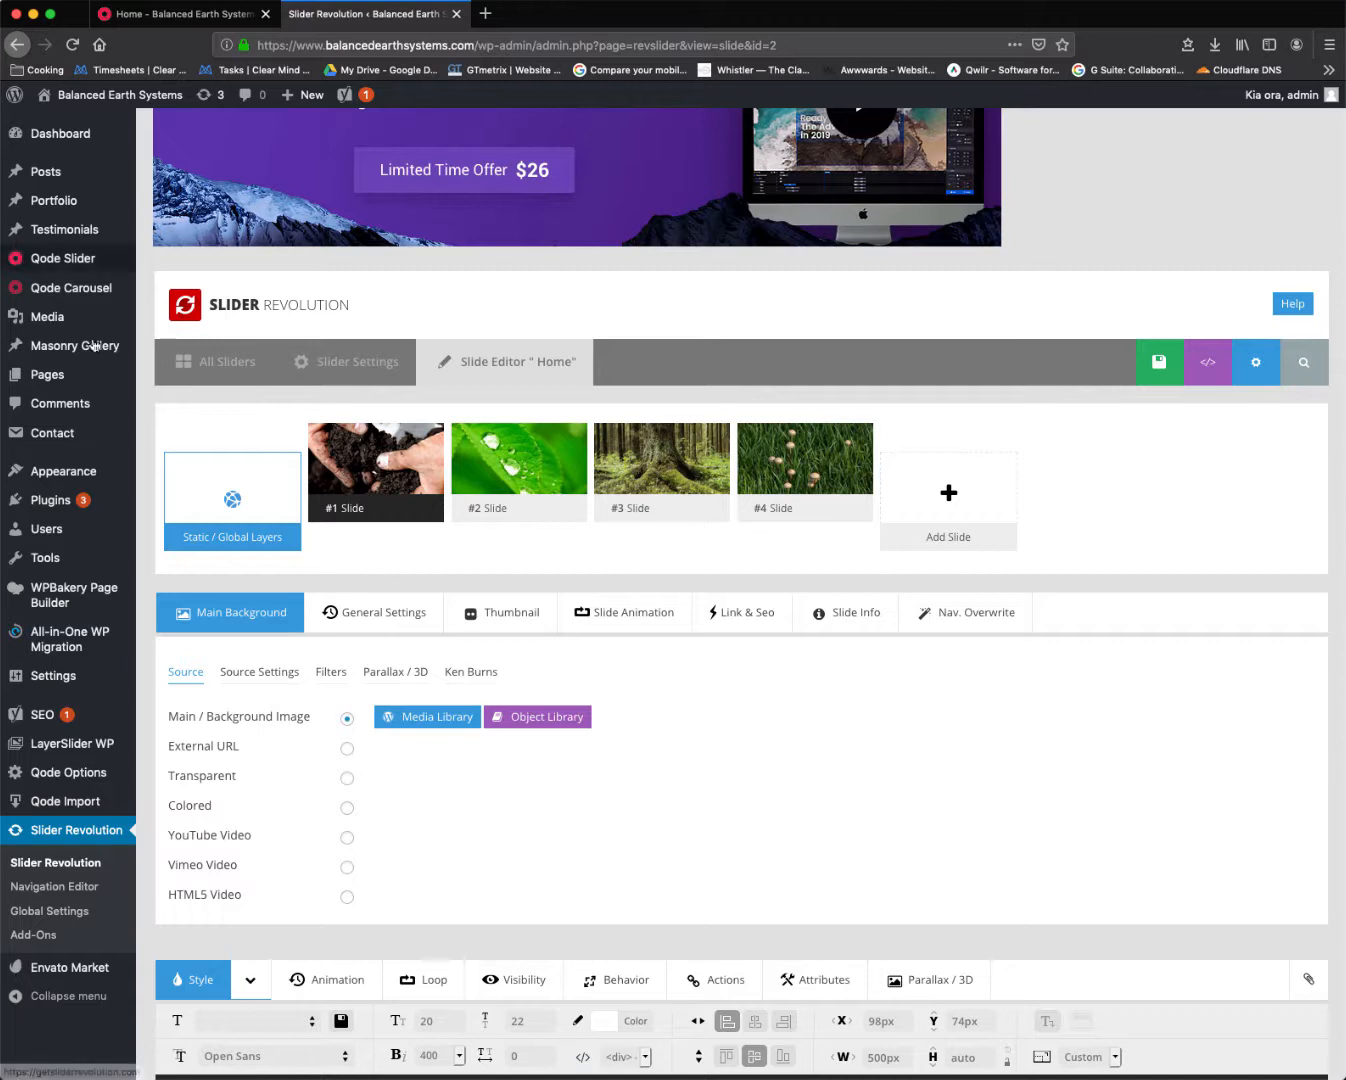
mouse_move(46, 374)
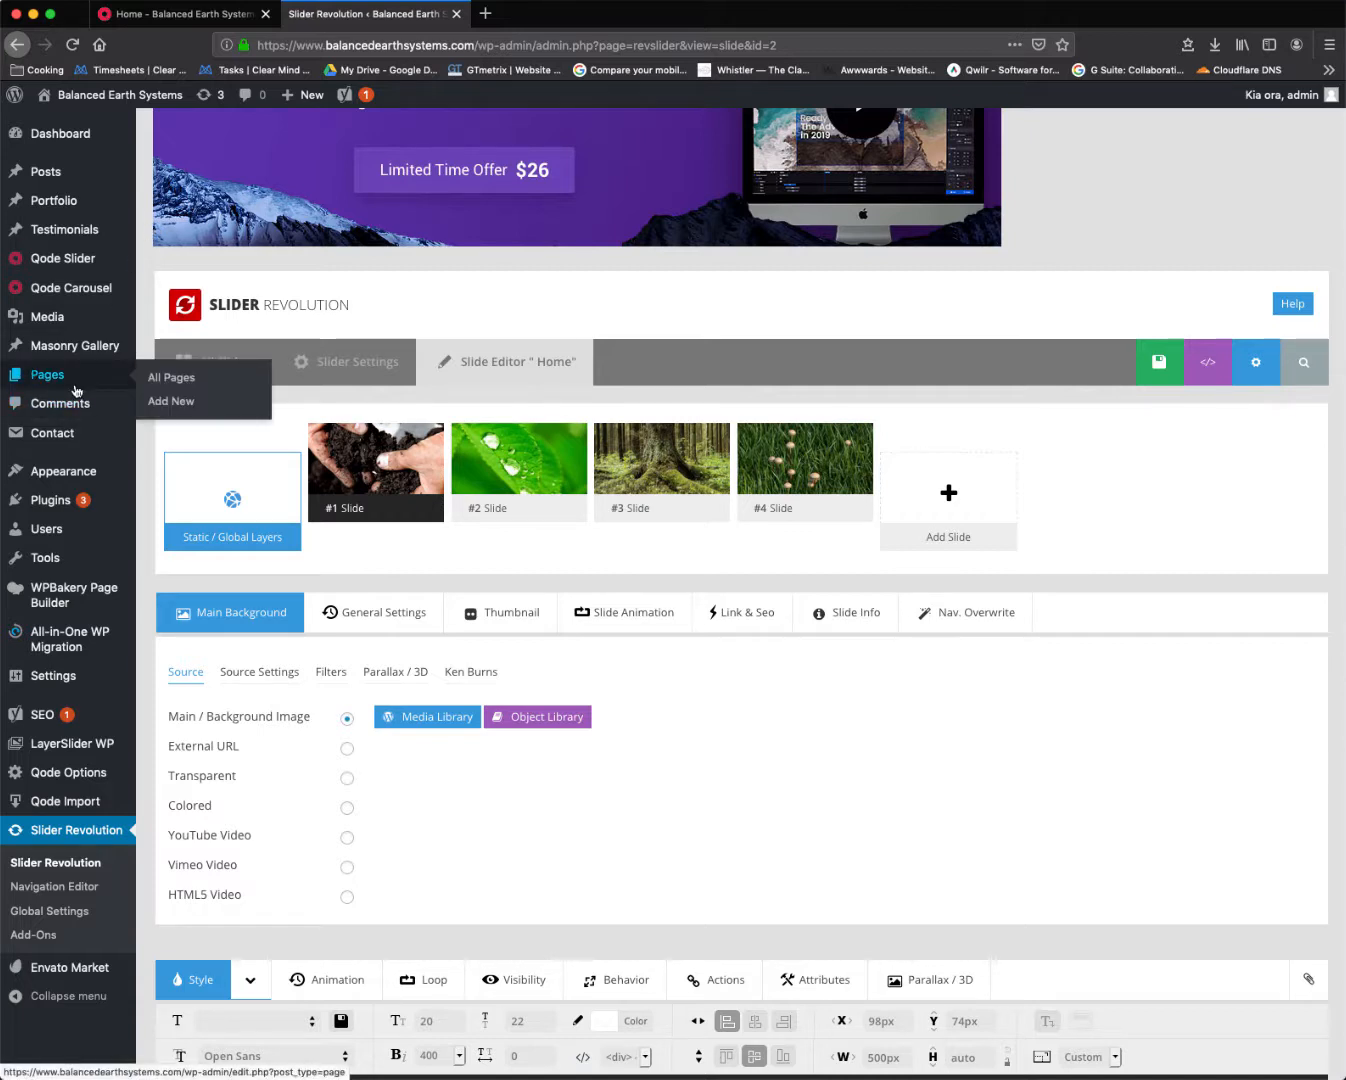